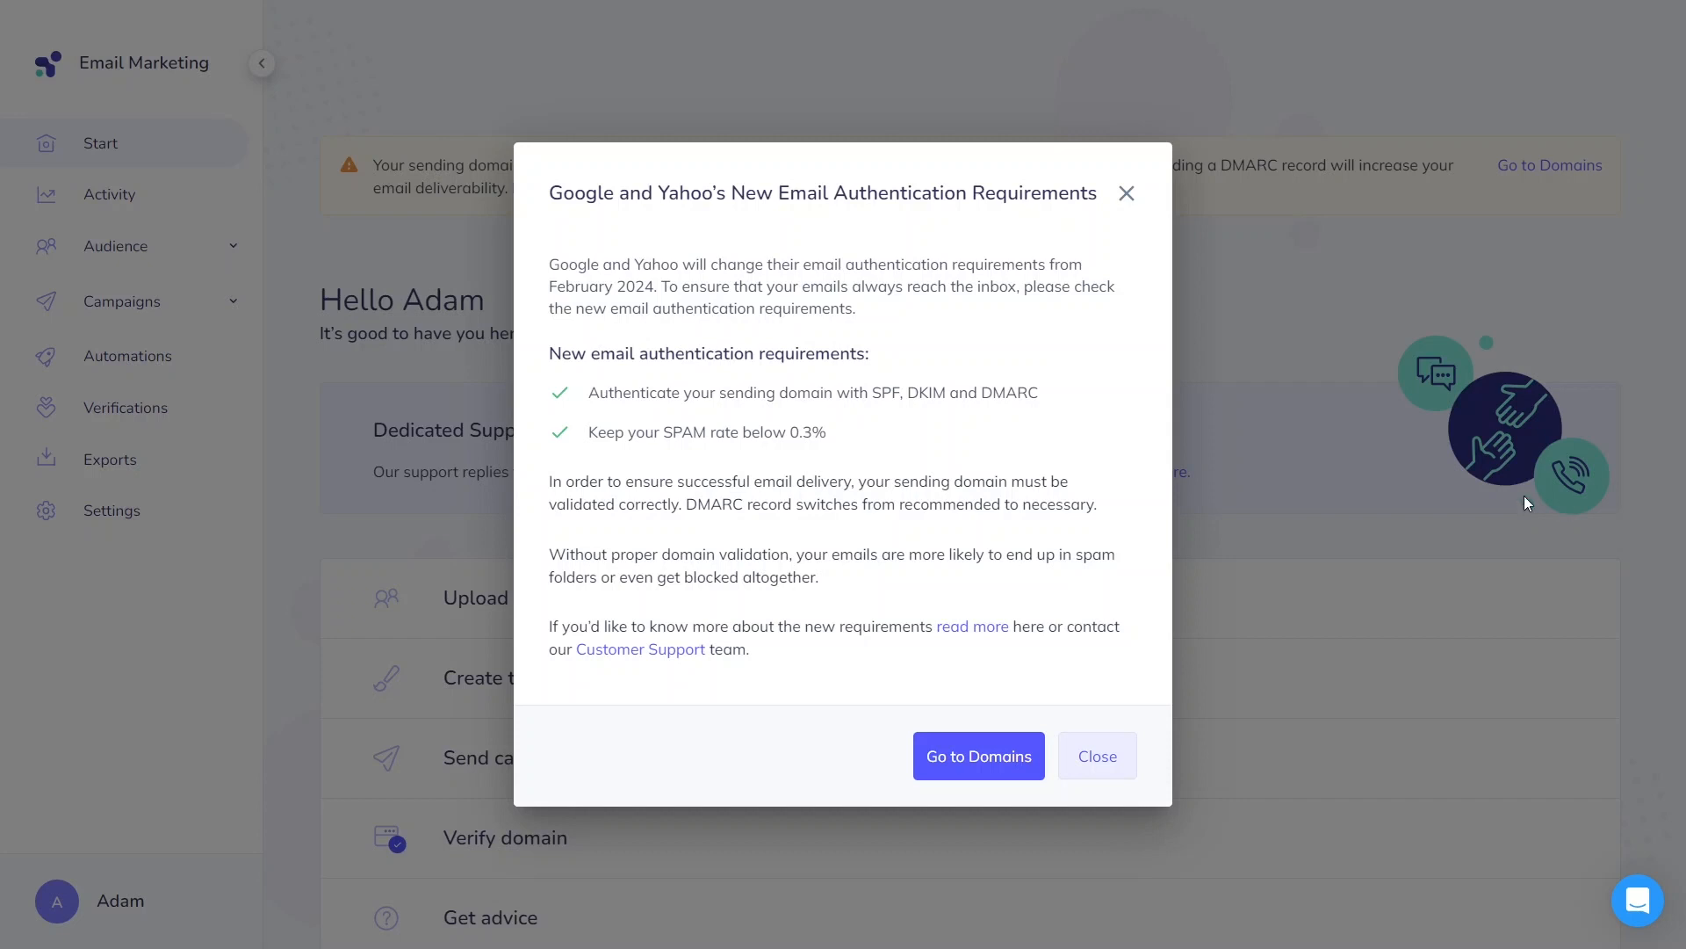
mouse_move(1274, 528)
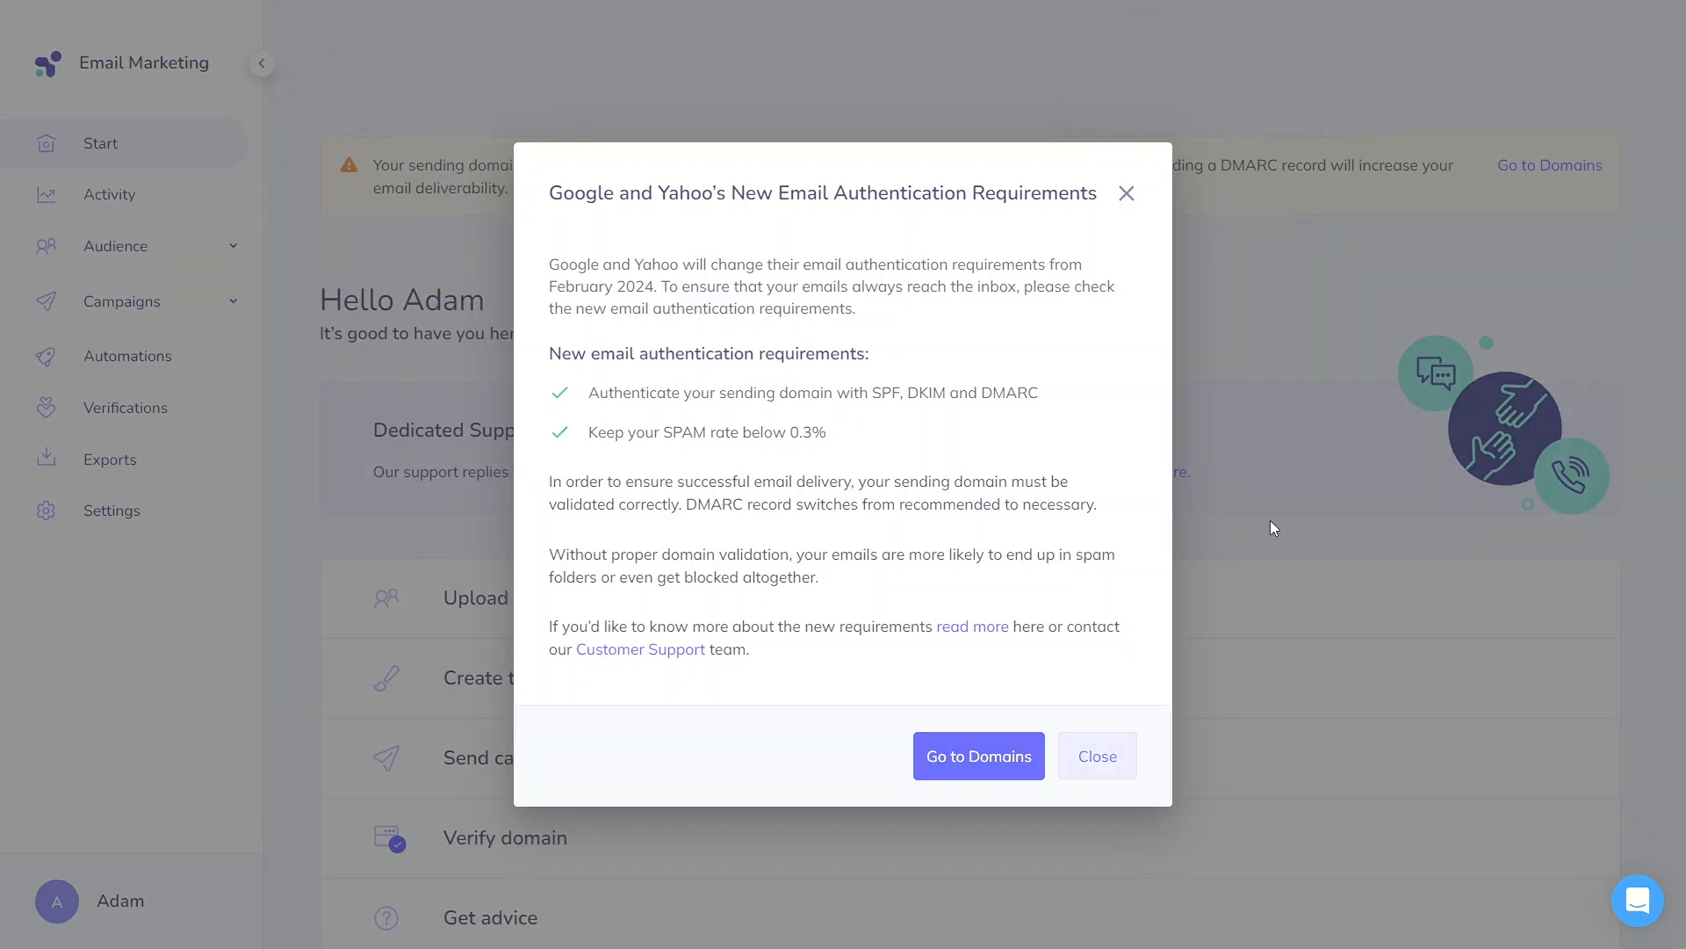
Open the blog article on the new email requirements and read through it
click(971, 626)
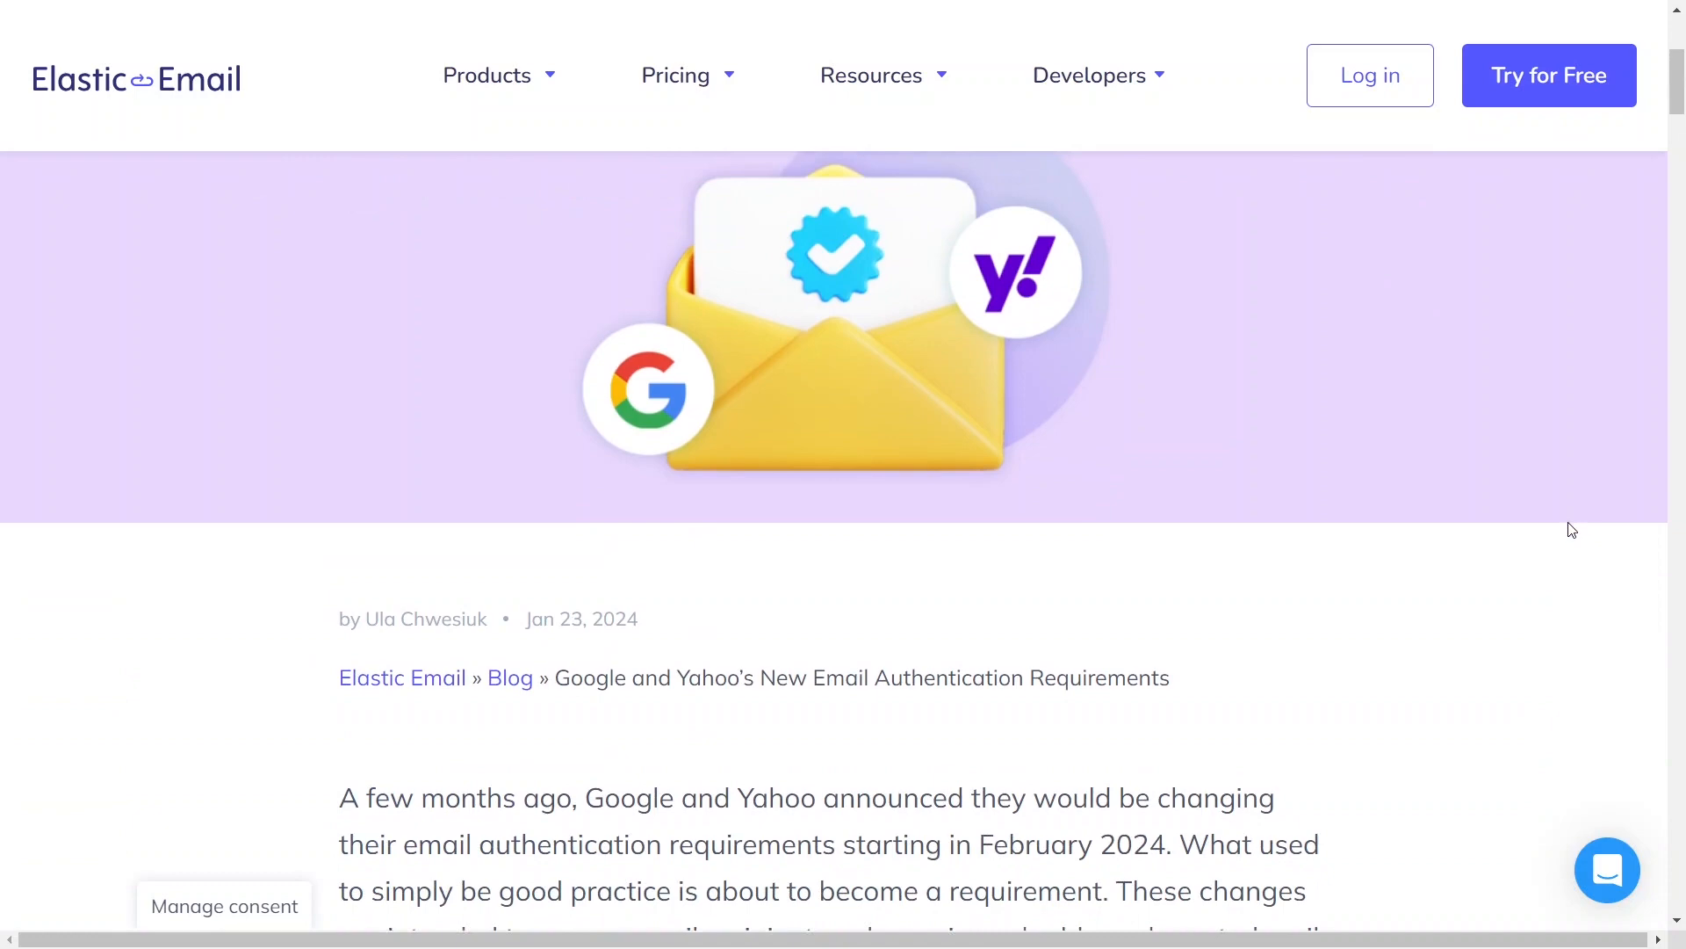
scroll(down, 3)
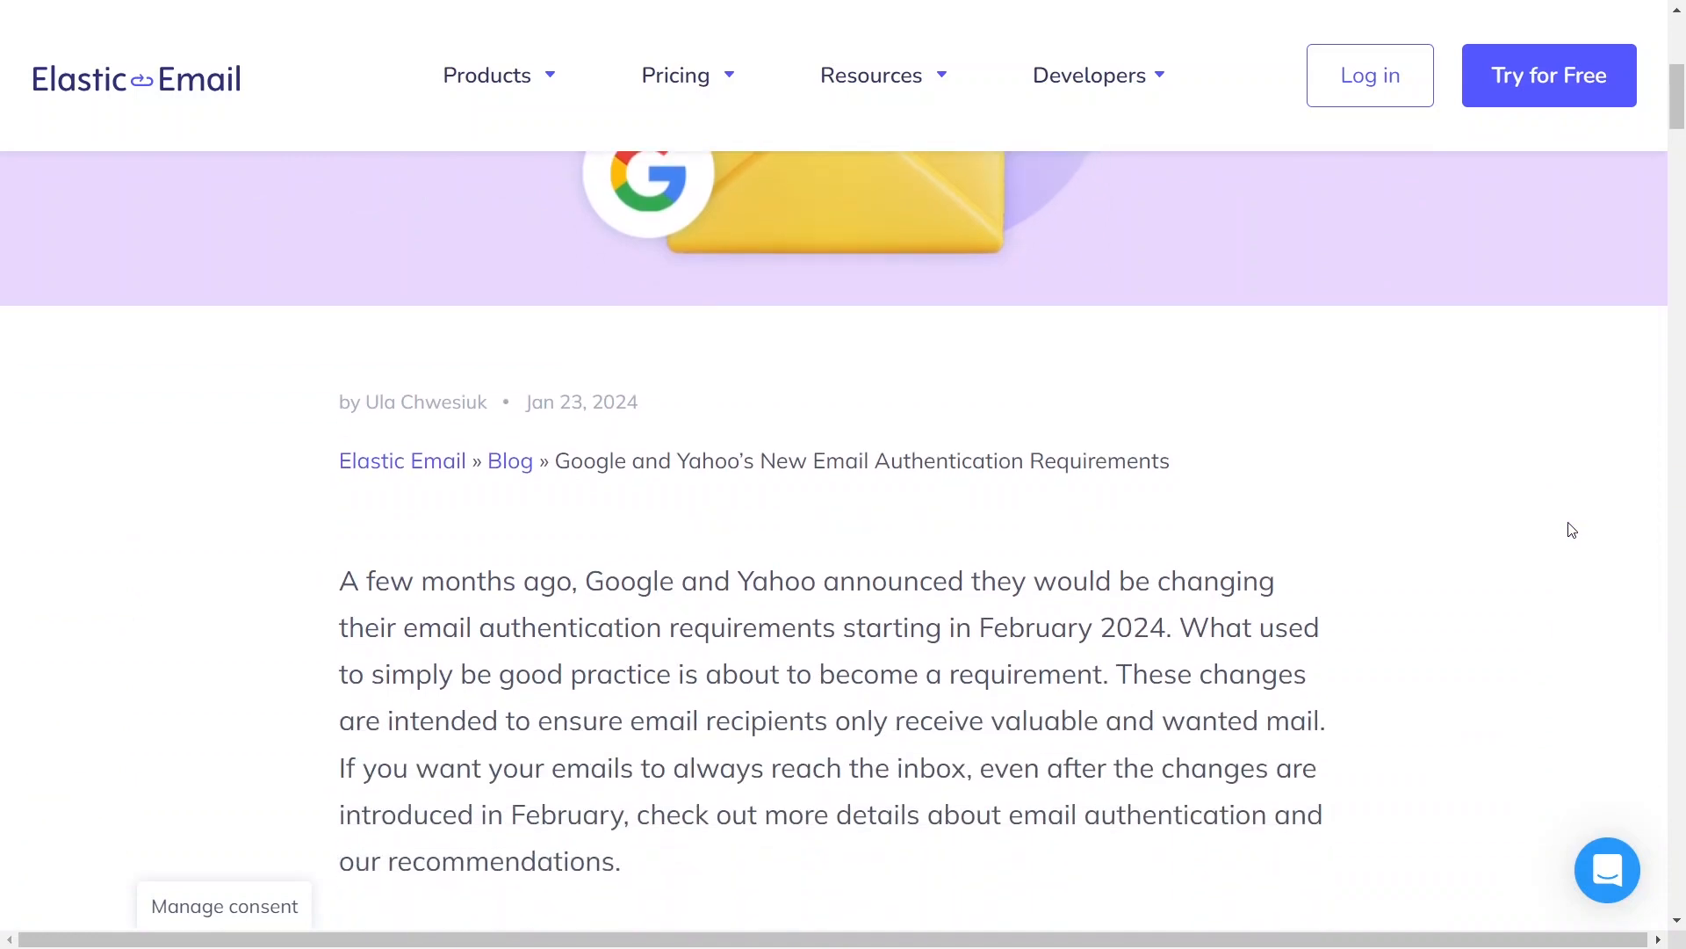
scroll(down, 3)
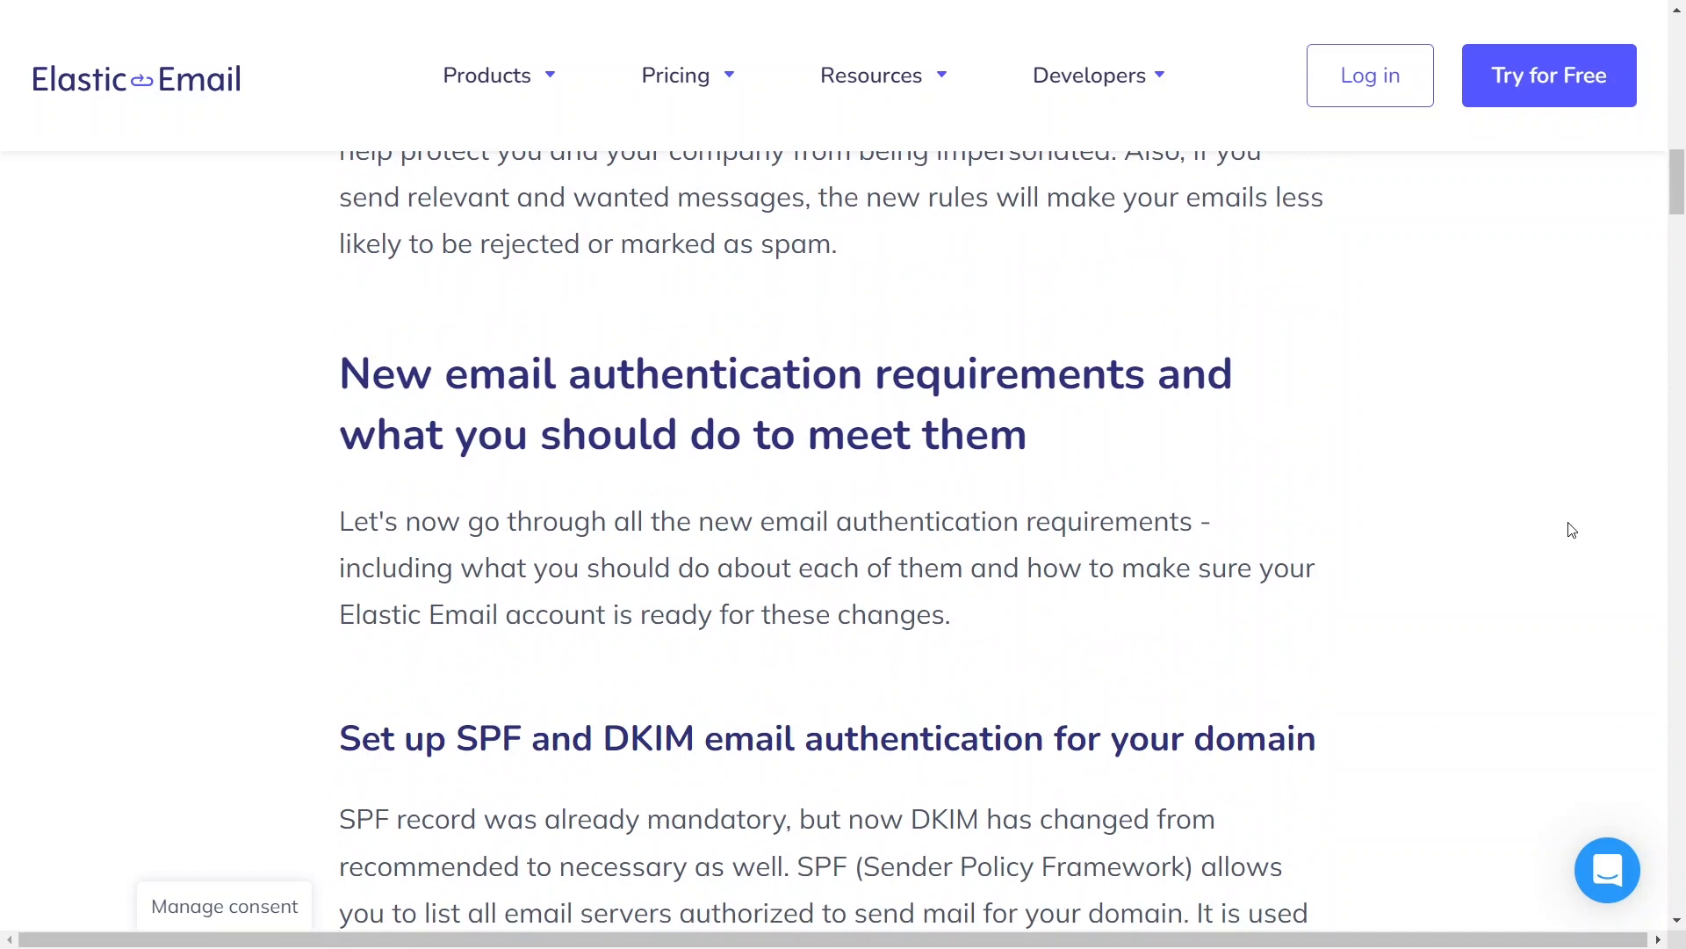
scroll(down, 3)
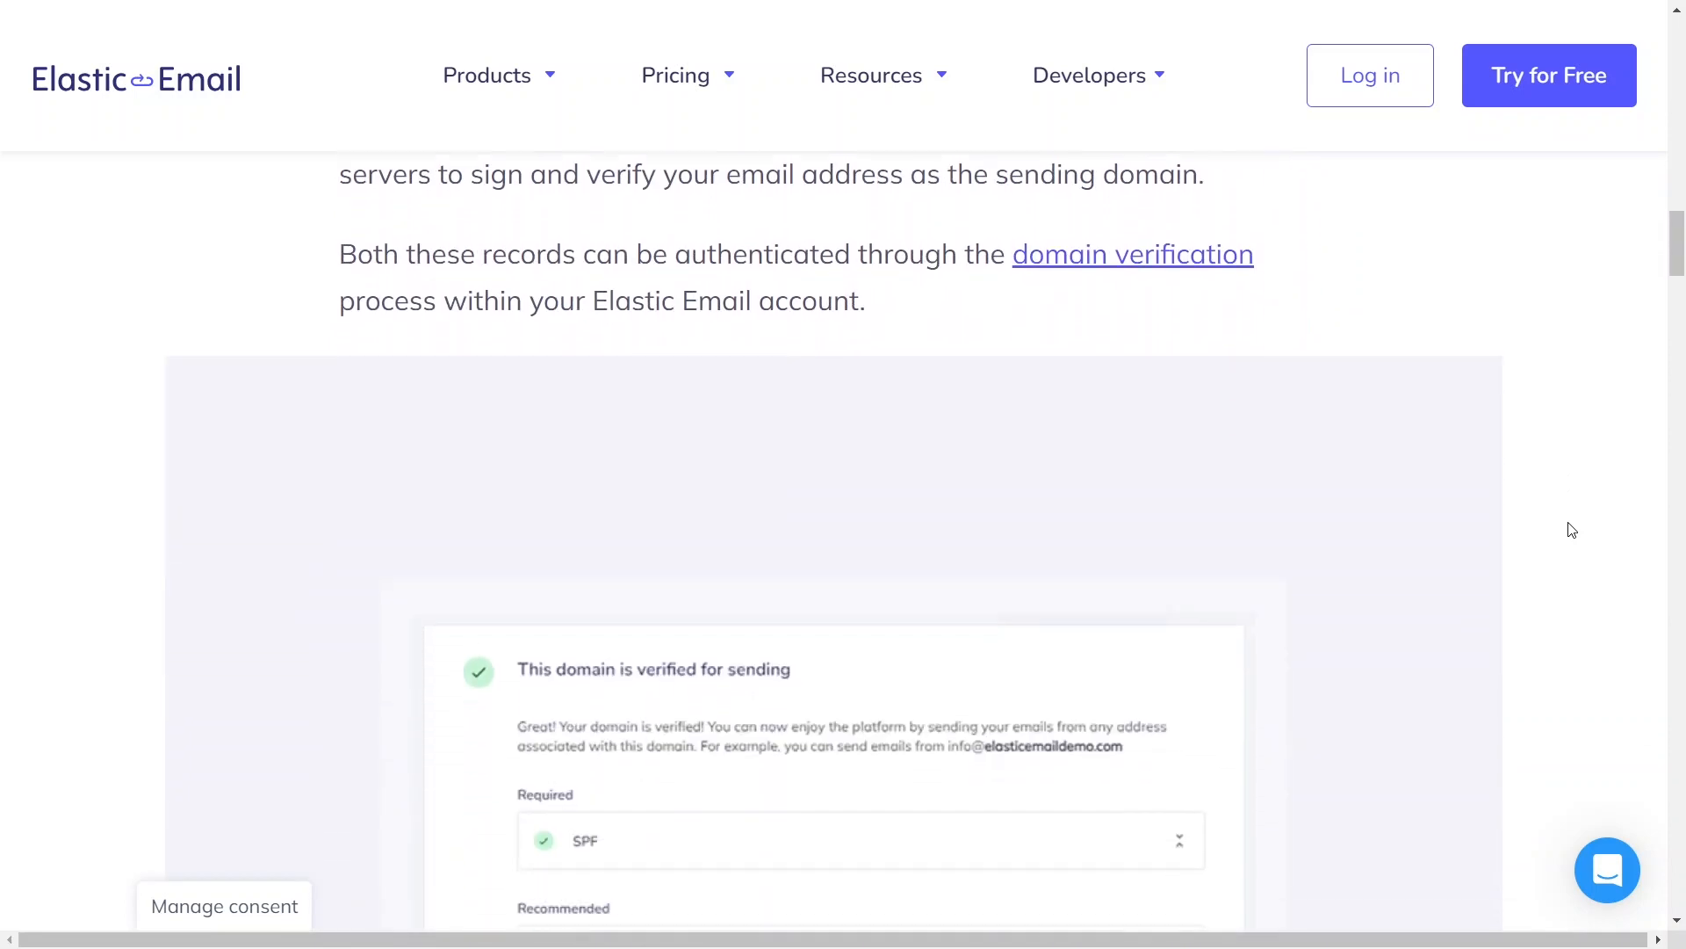
scroll(down, 3)
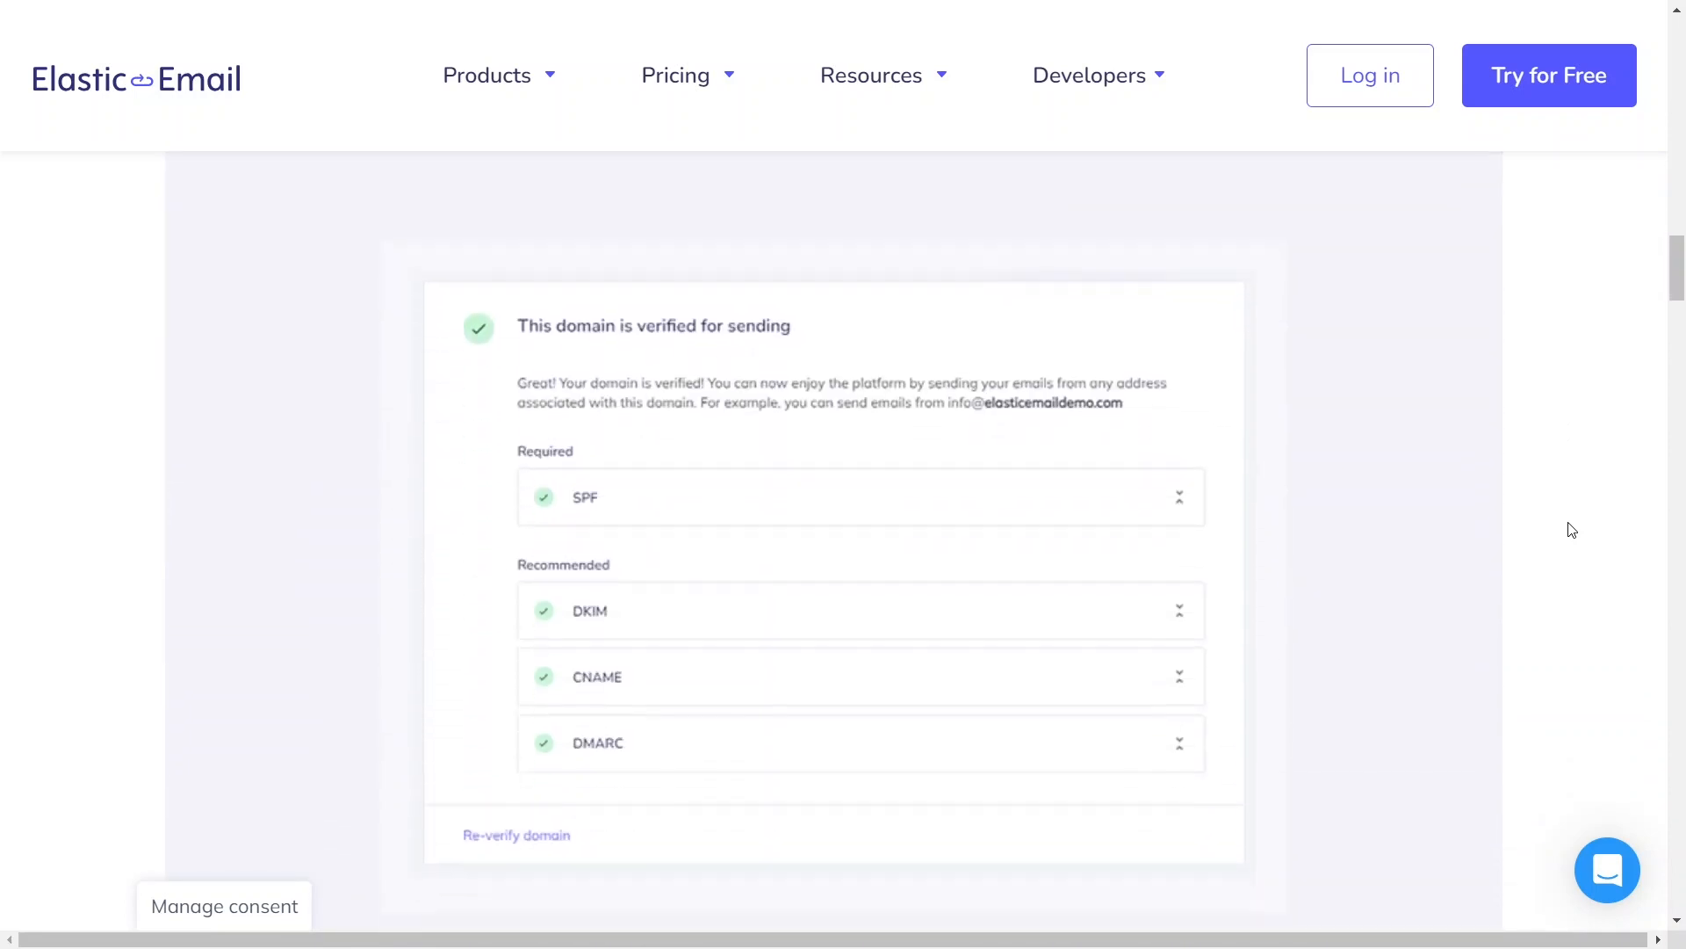
scroll(down, 3)
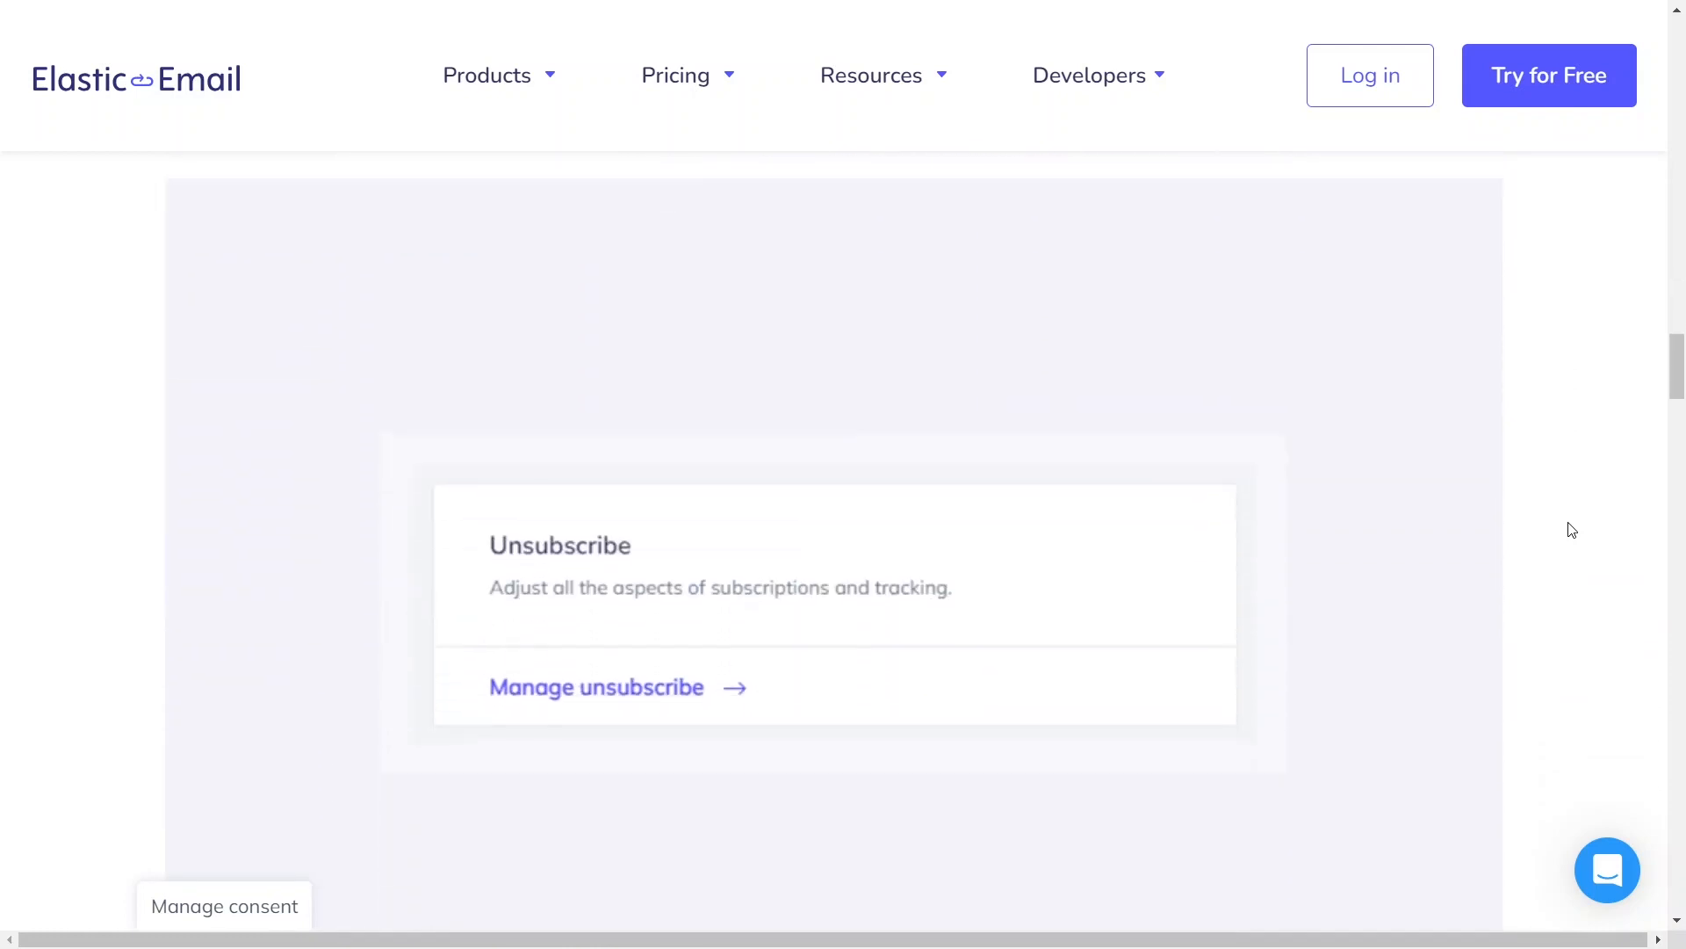
scroll(up, 3)
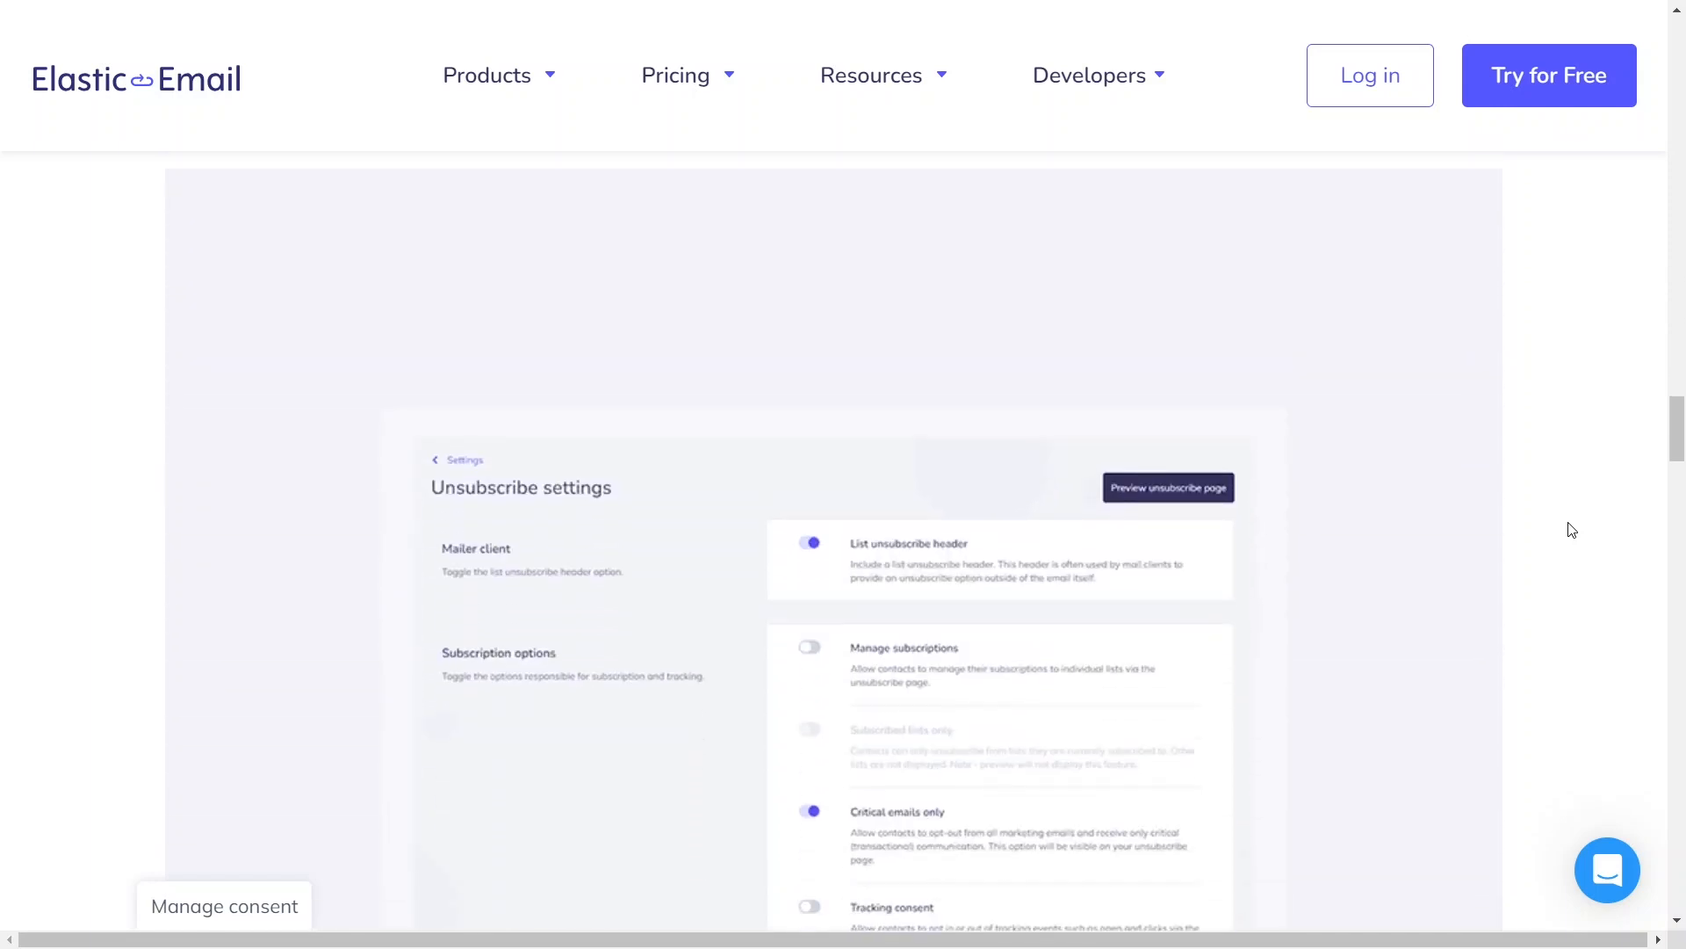
scroll(down, 3)
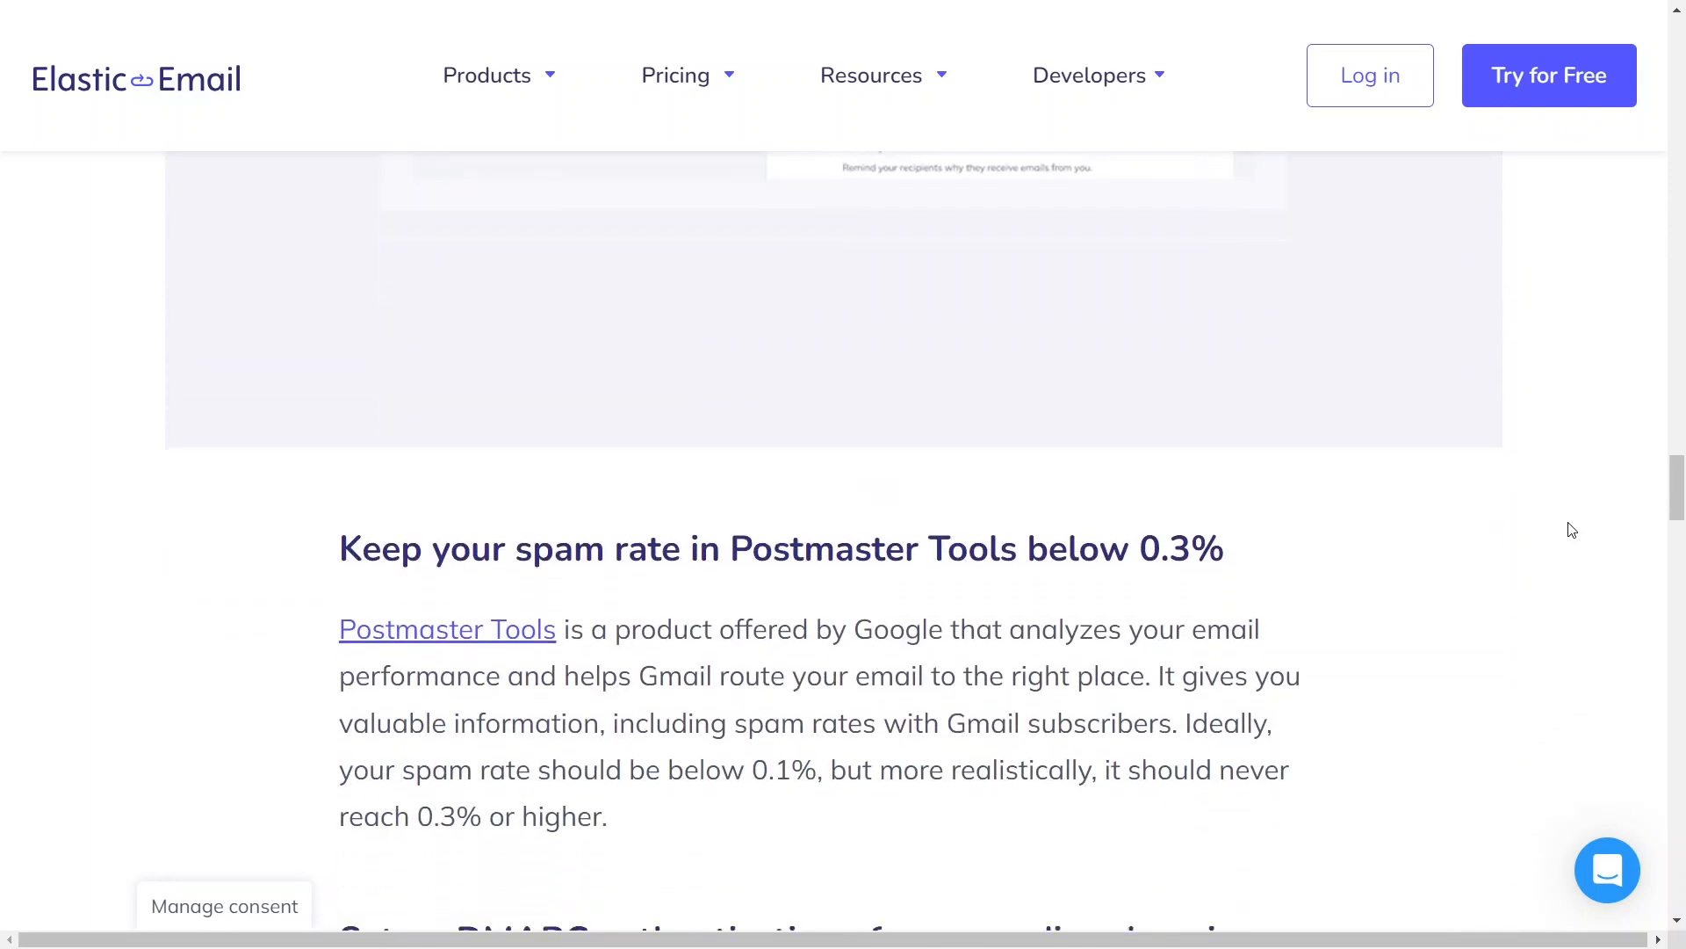
scroll(down, 3)
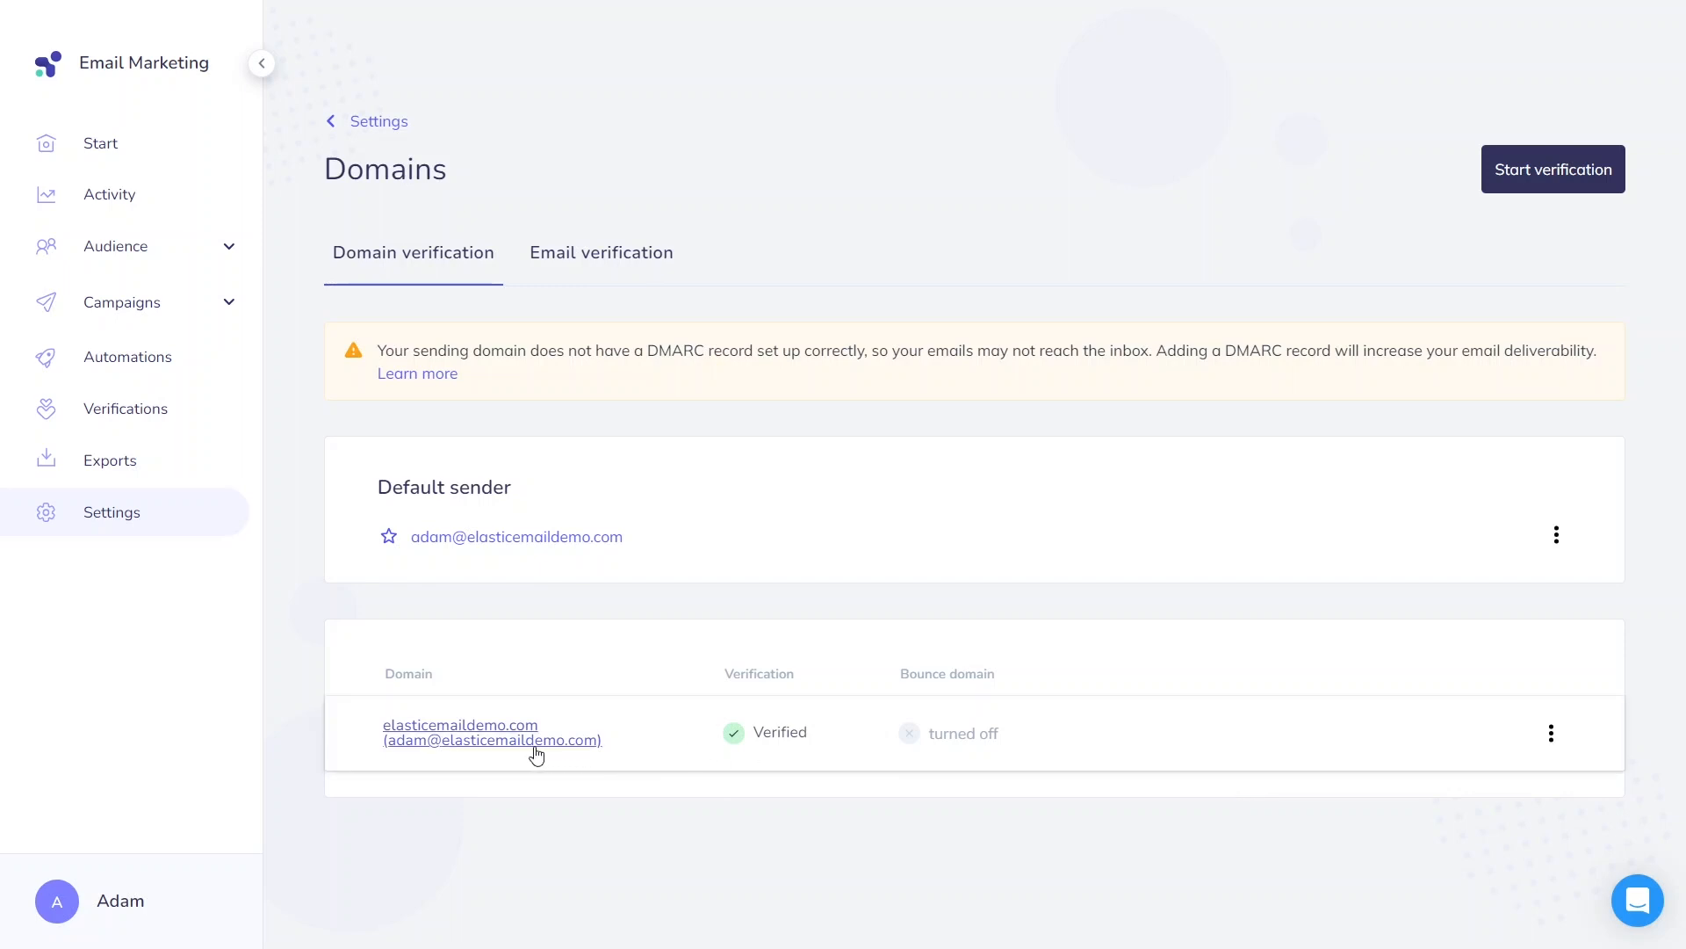
Open the elasticemaildemo.com domain details to review its SPF, DKIM and DMARC status
click(492, 732)
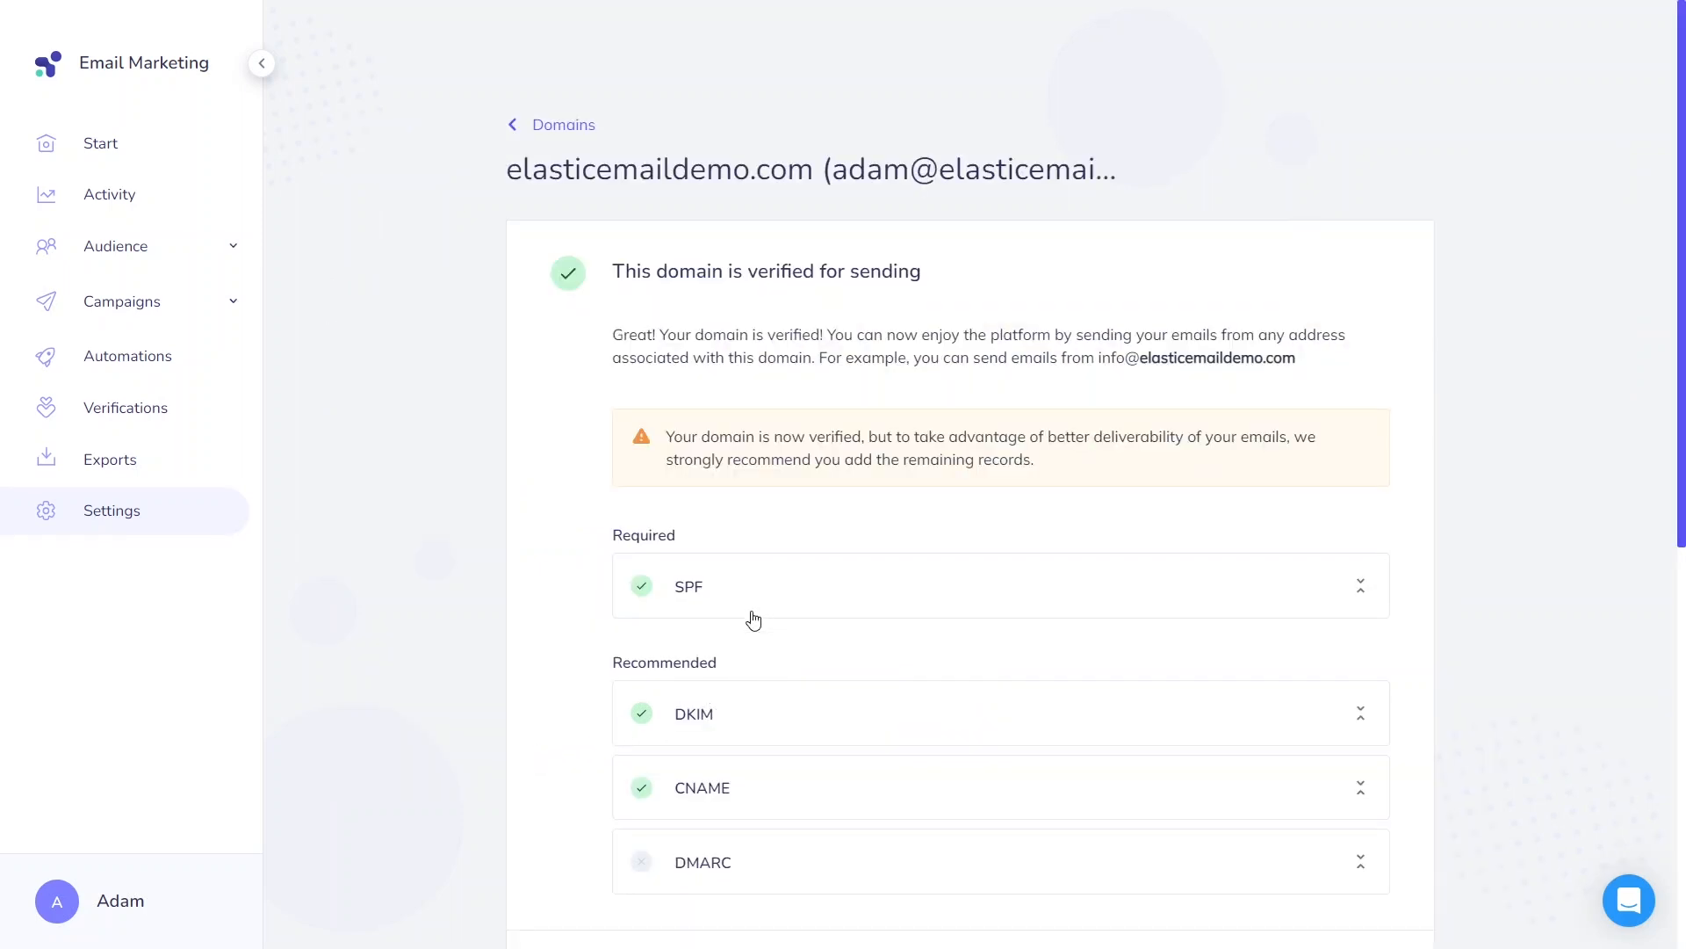
mouse_move(1161, 771)
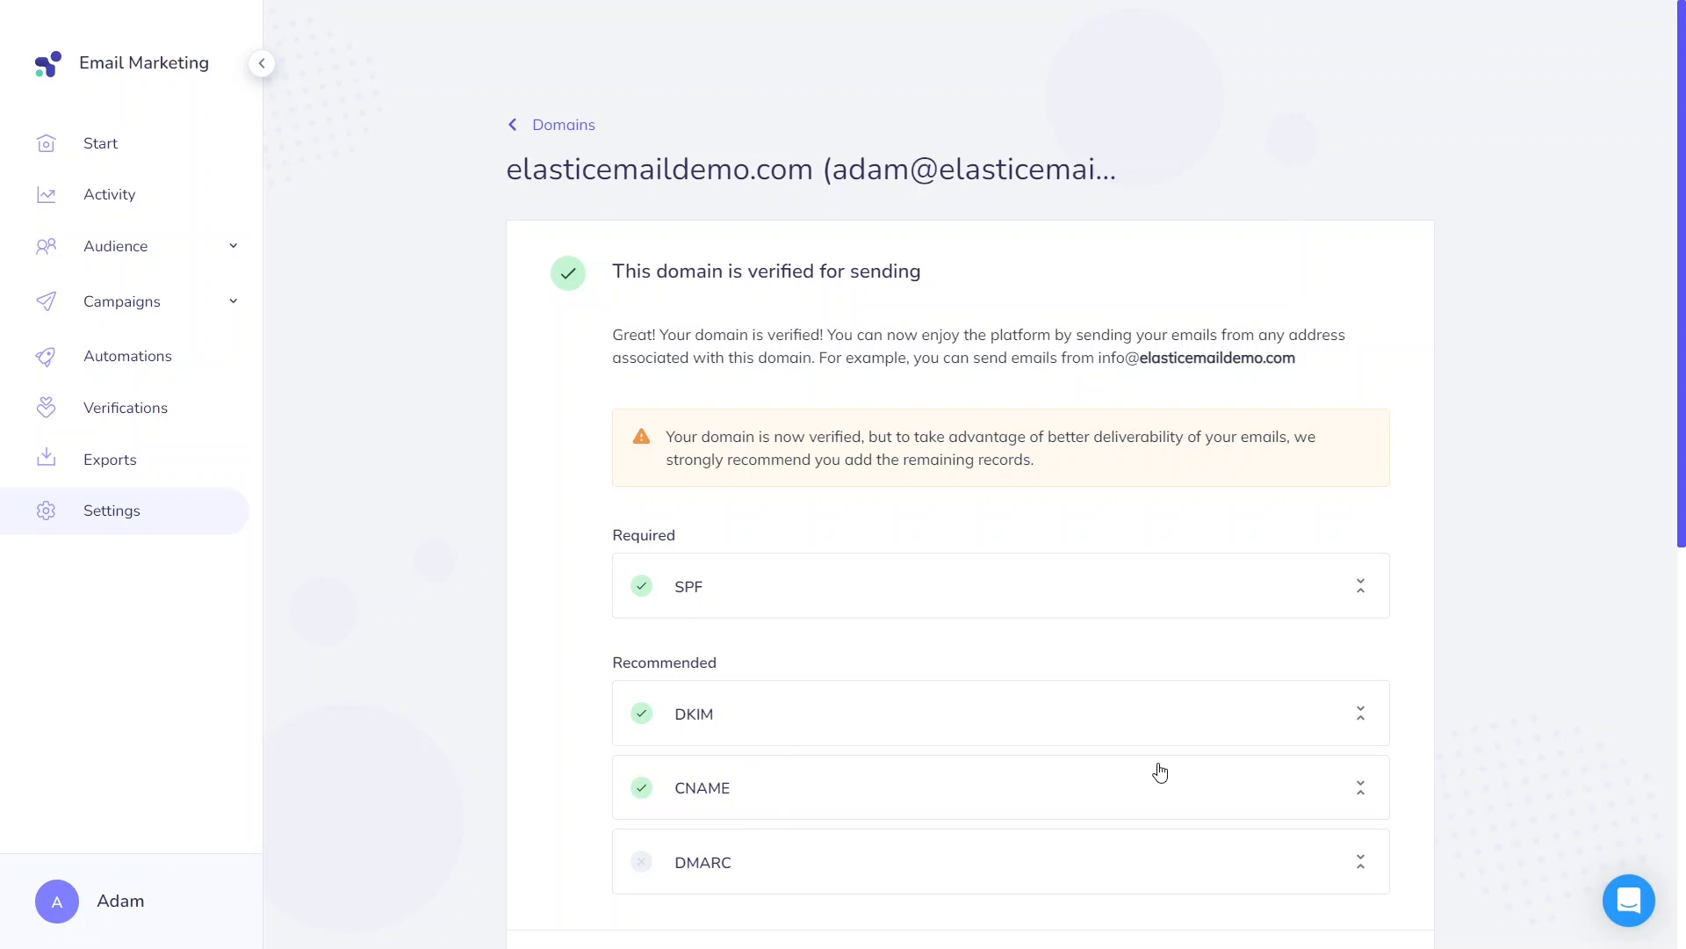
mouse_move(1551, 752)
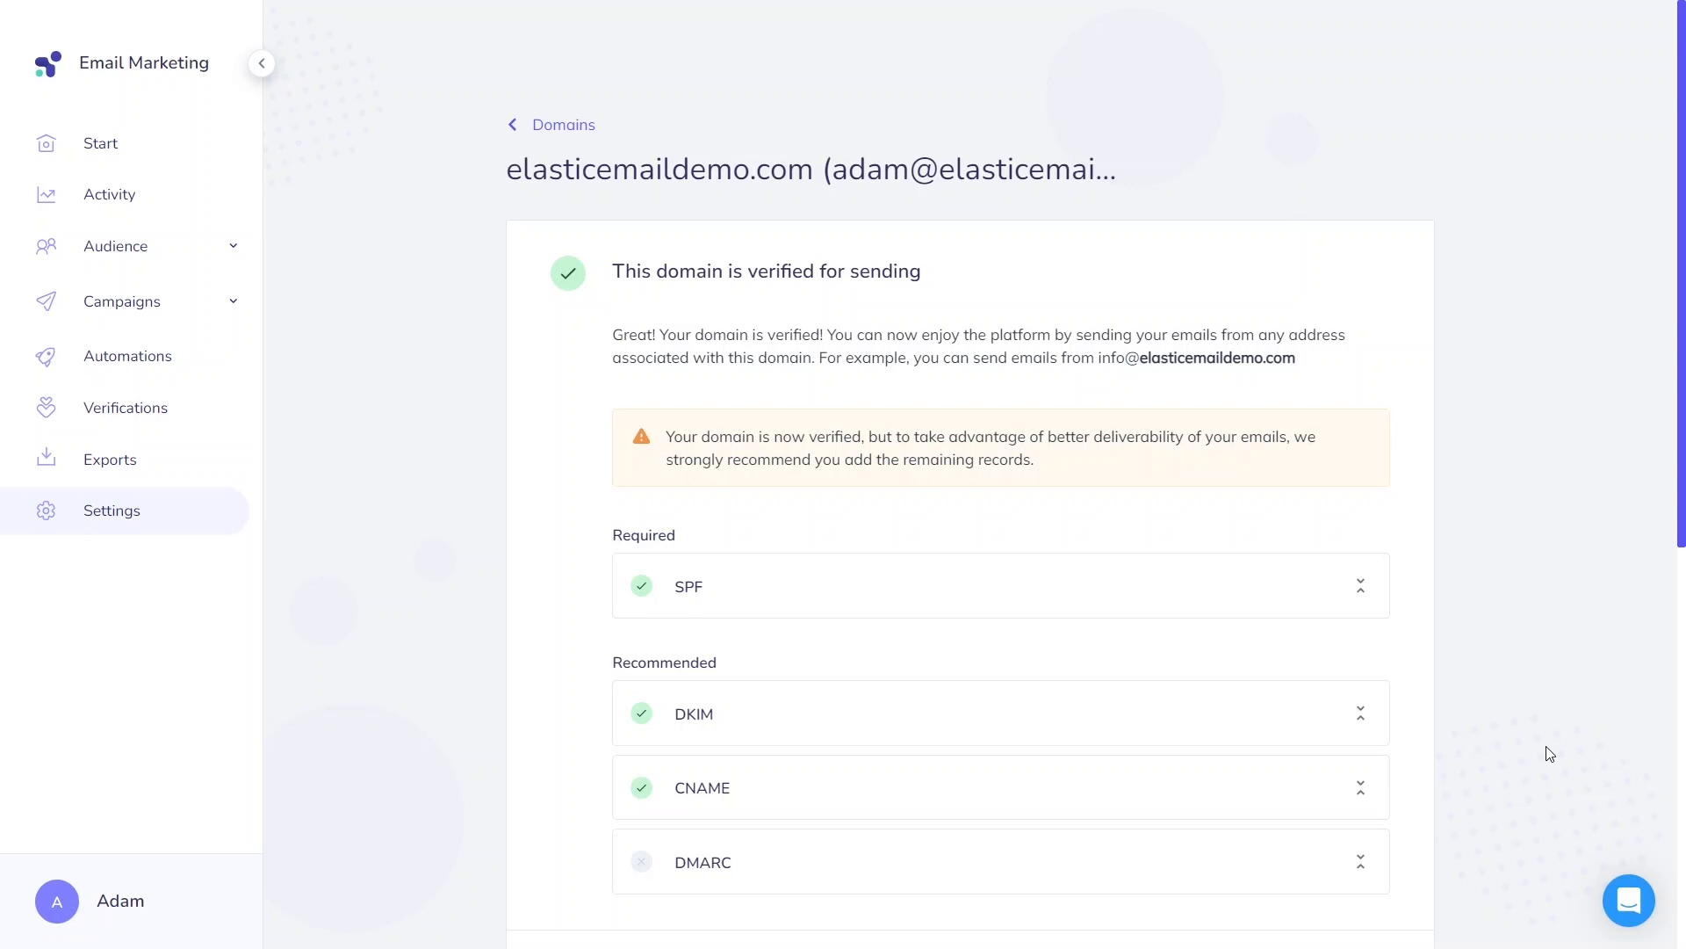
mouse_move(667, 613)
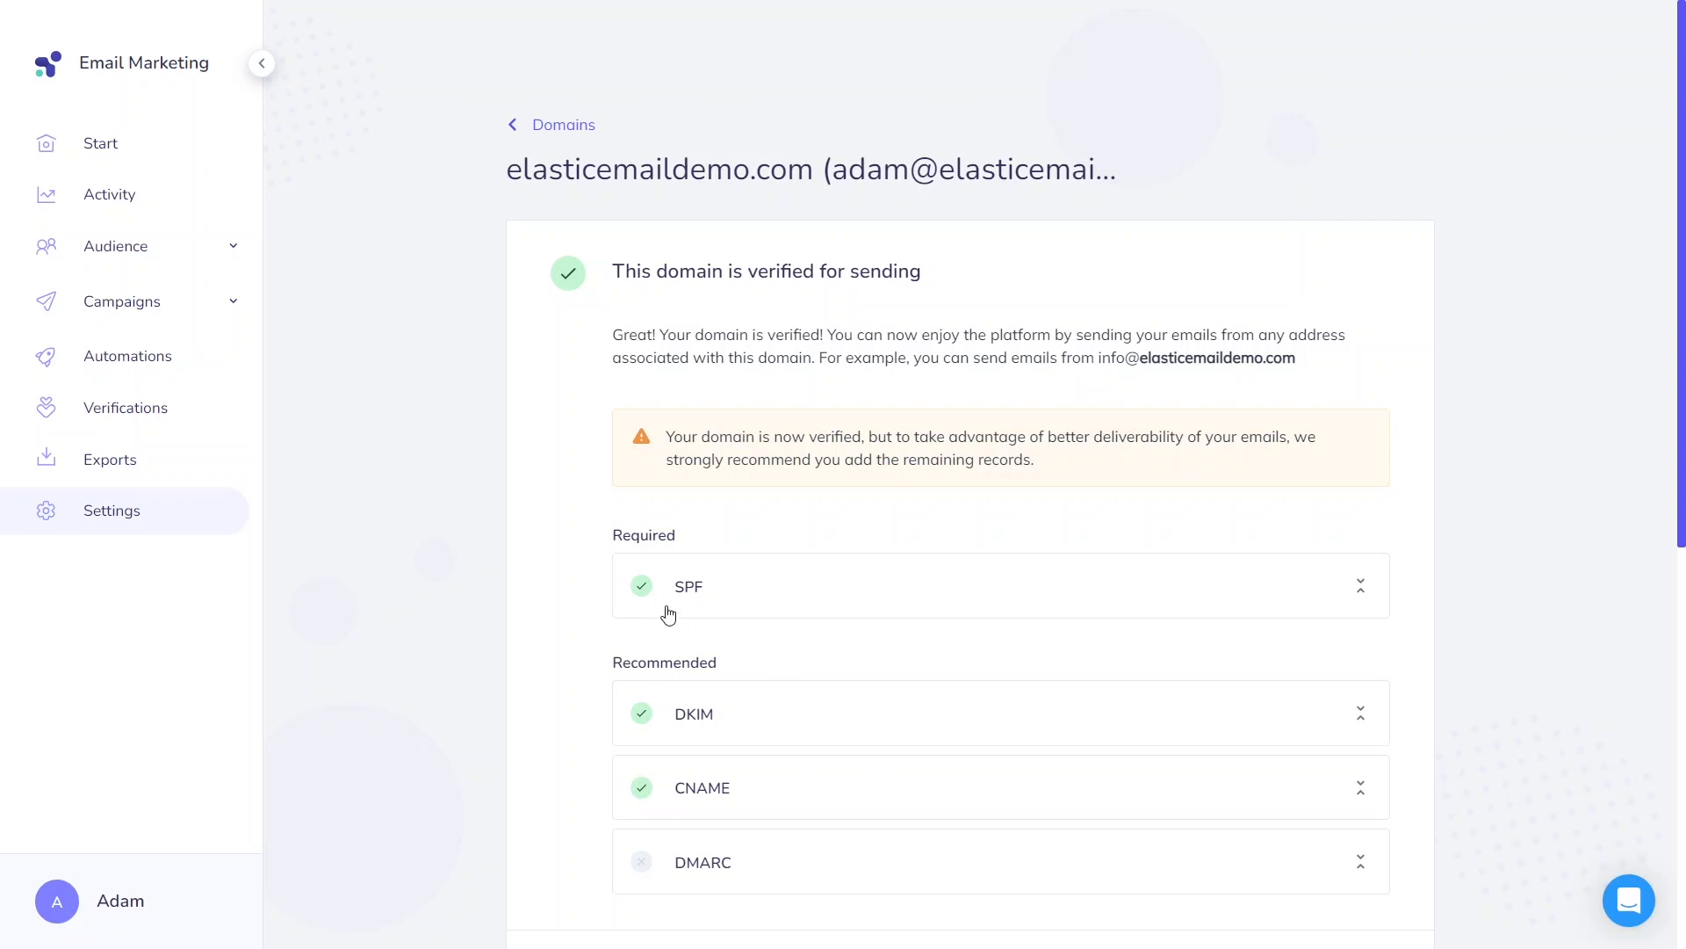
mouse_move(656, 790)
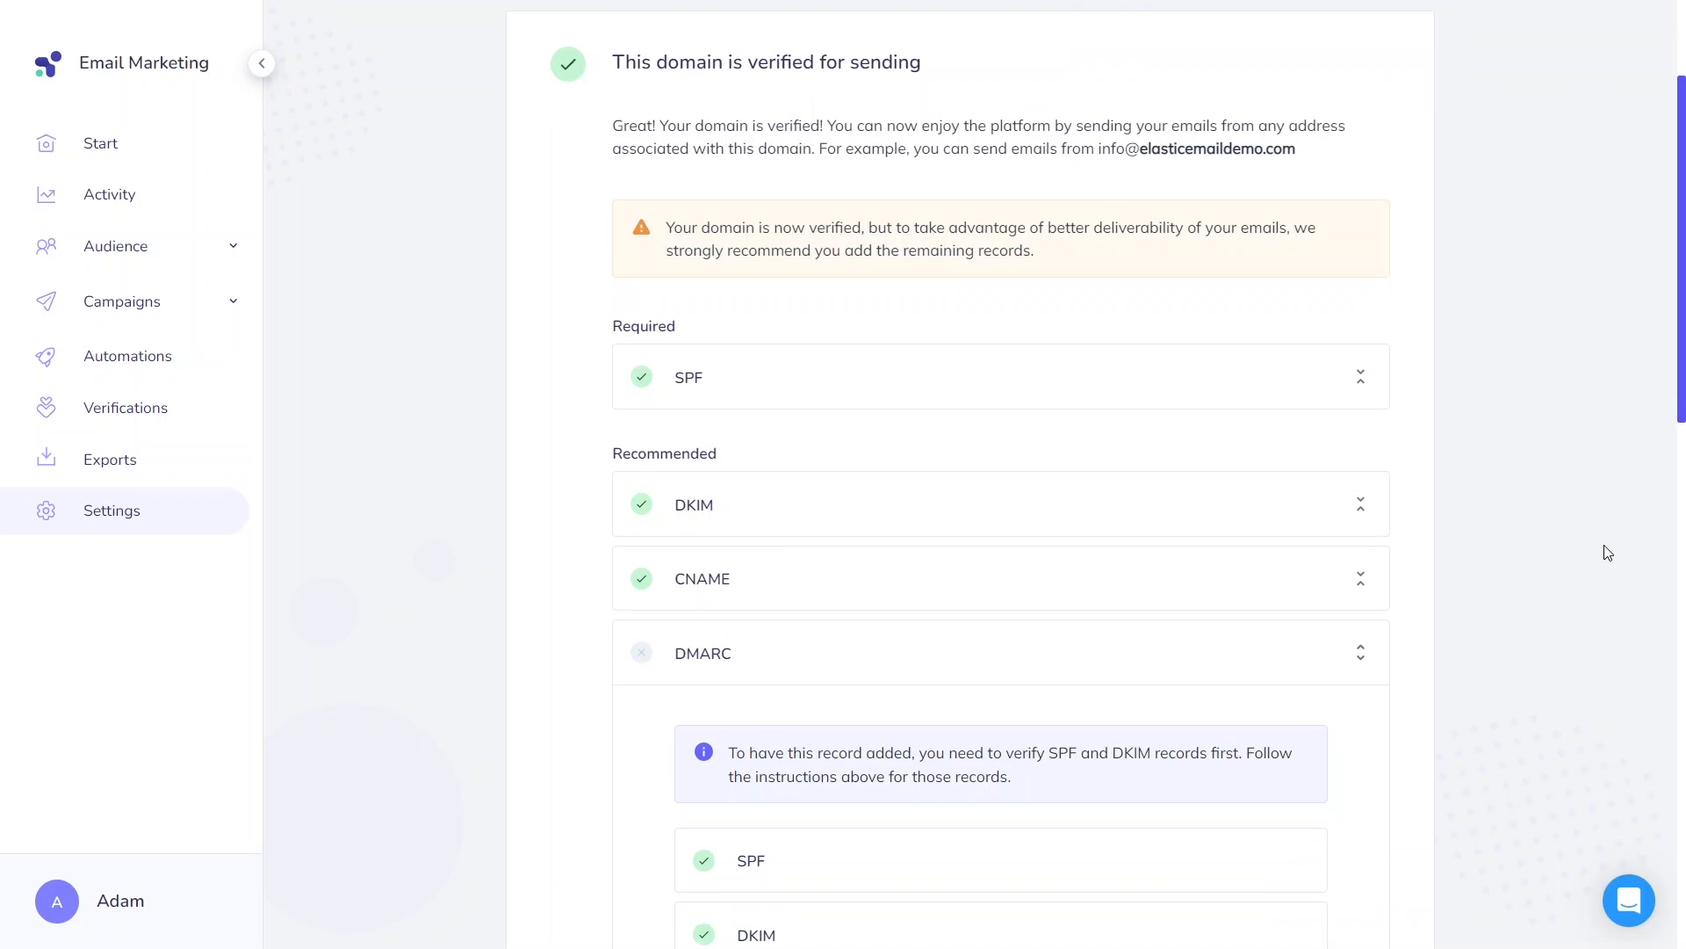
Scroll to the DMARC instructions and copy the suggested _dmarc record name
scroll(down, 3)
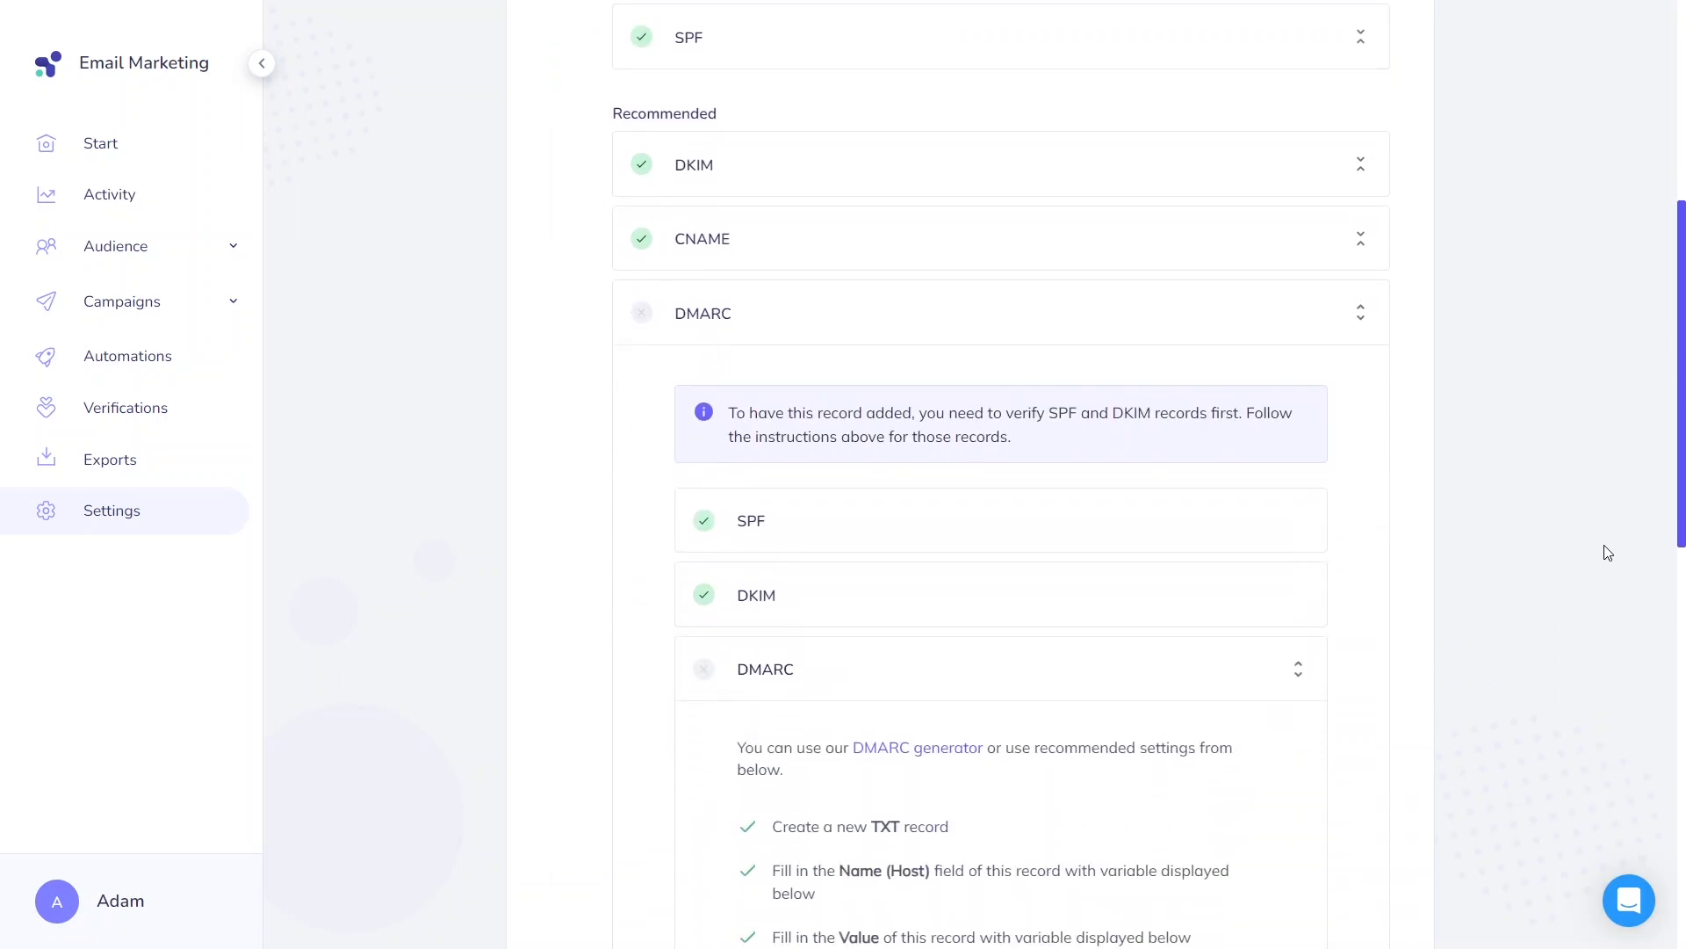
scroll(down, 3)
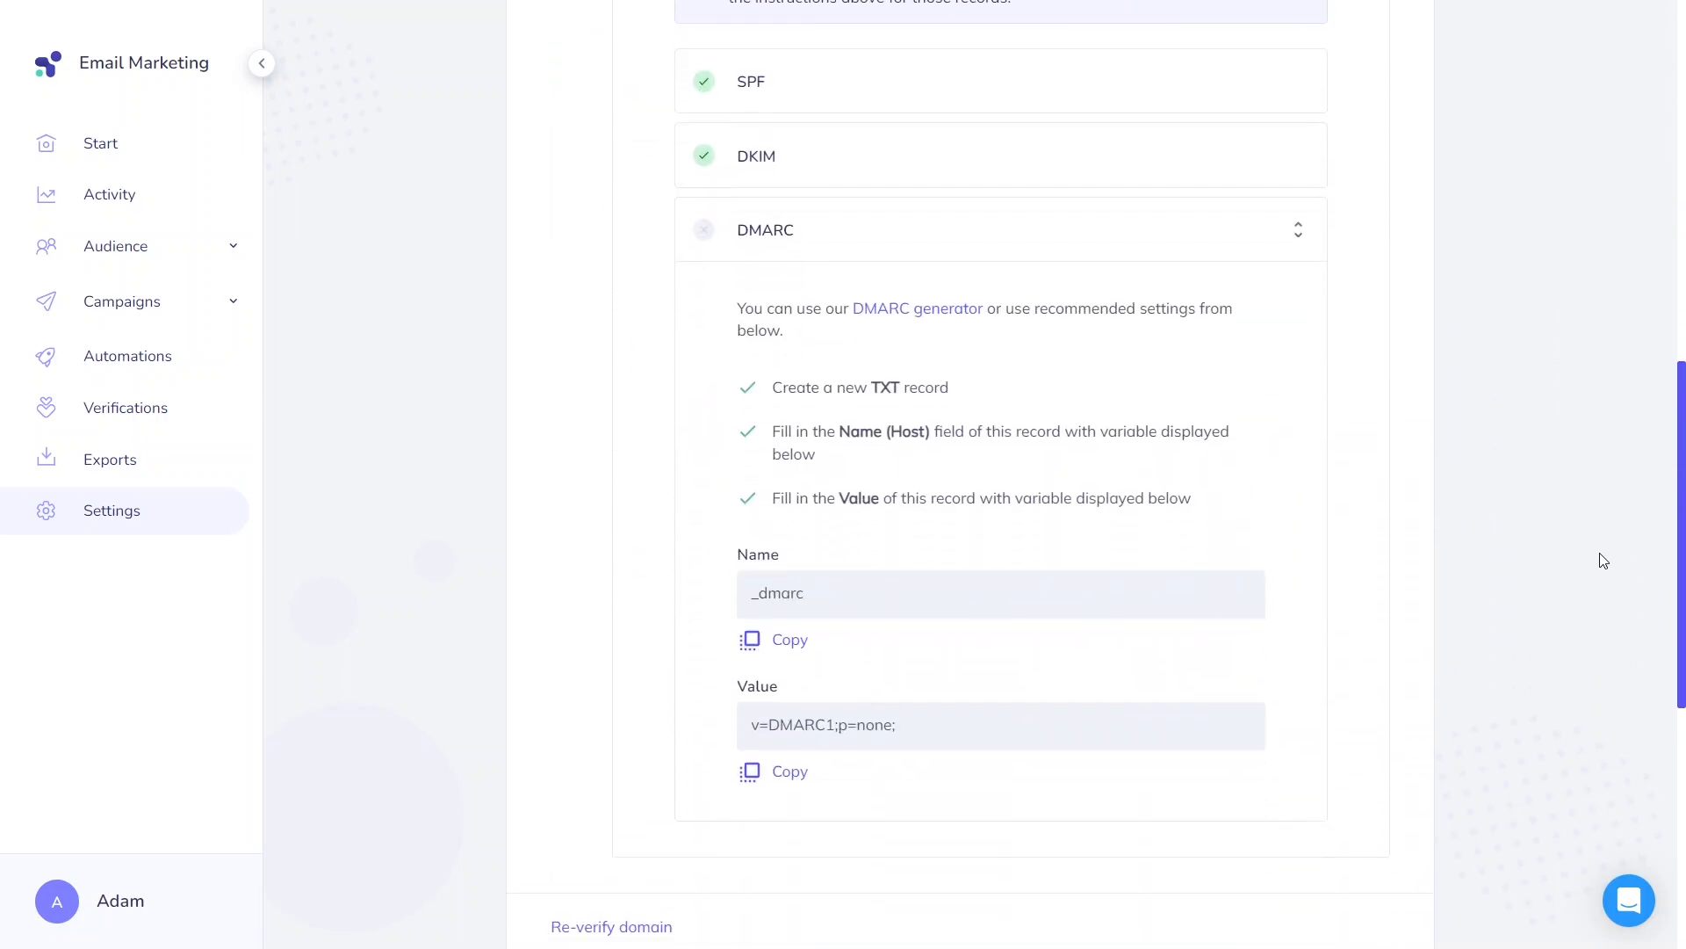
double_click(878, 307)
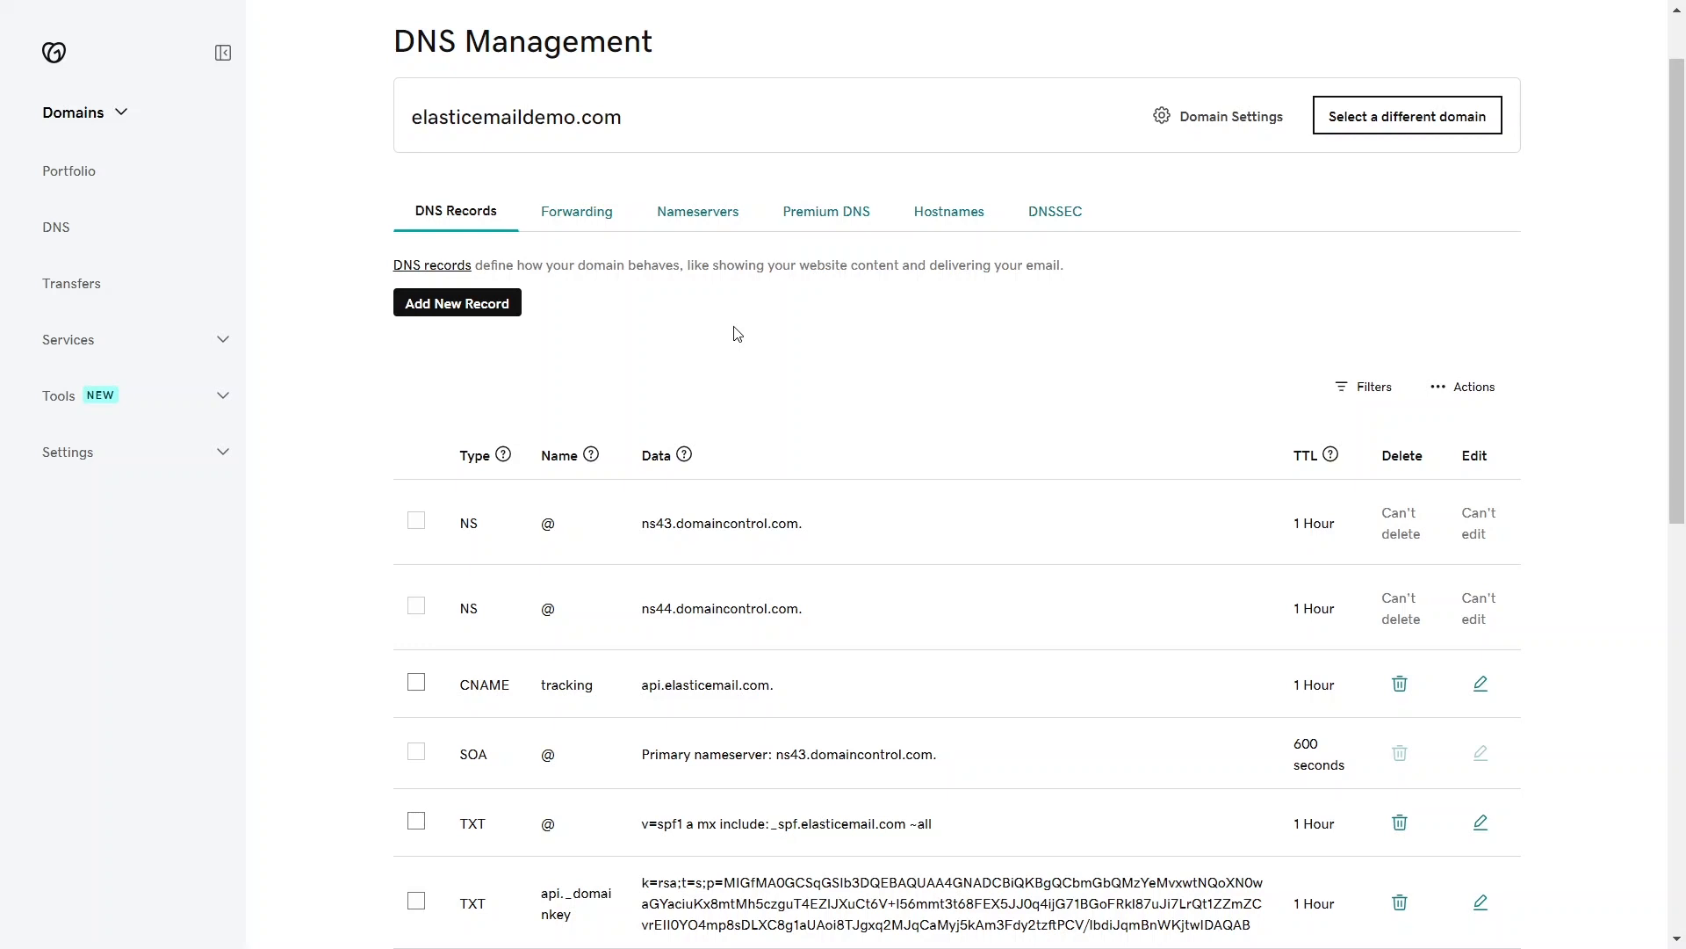
Add a _dmarc TXT record in GoDaddy with value v=DMARC1;p=none;
click(456, 302)
text(_dmarc)
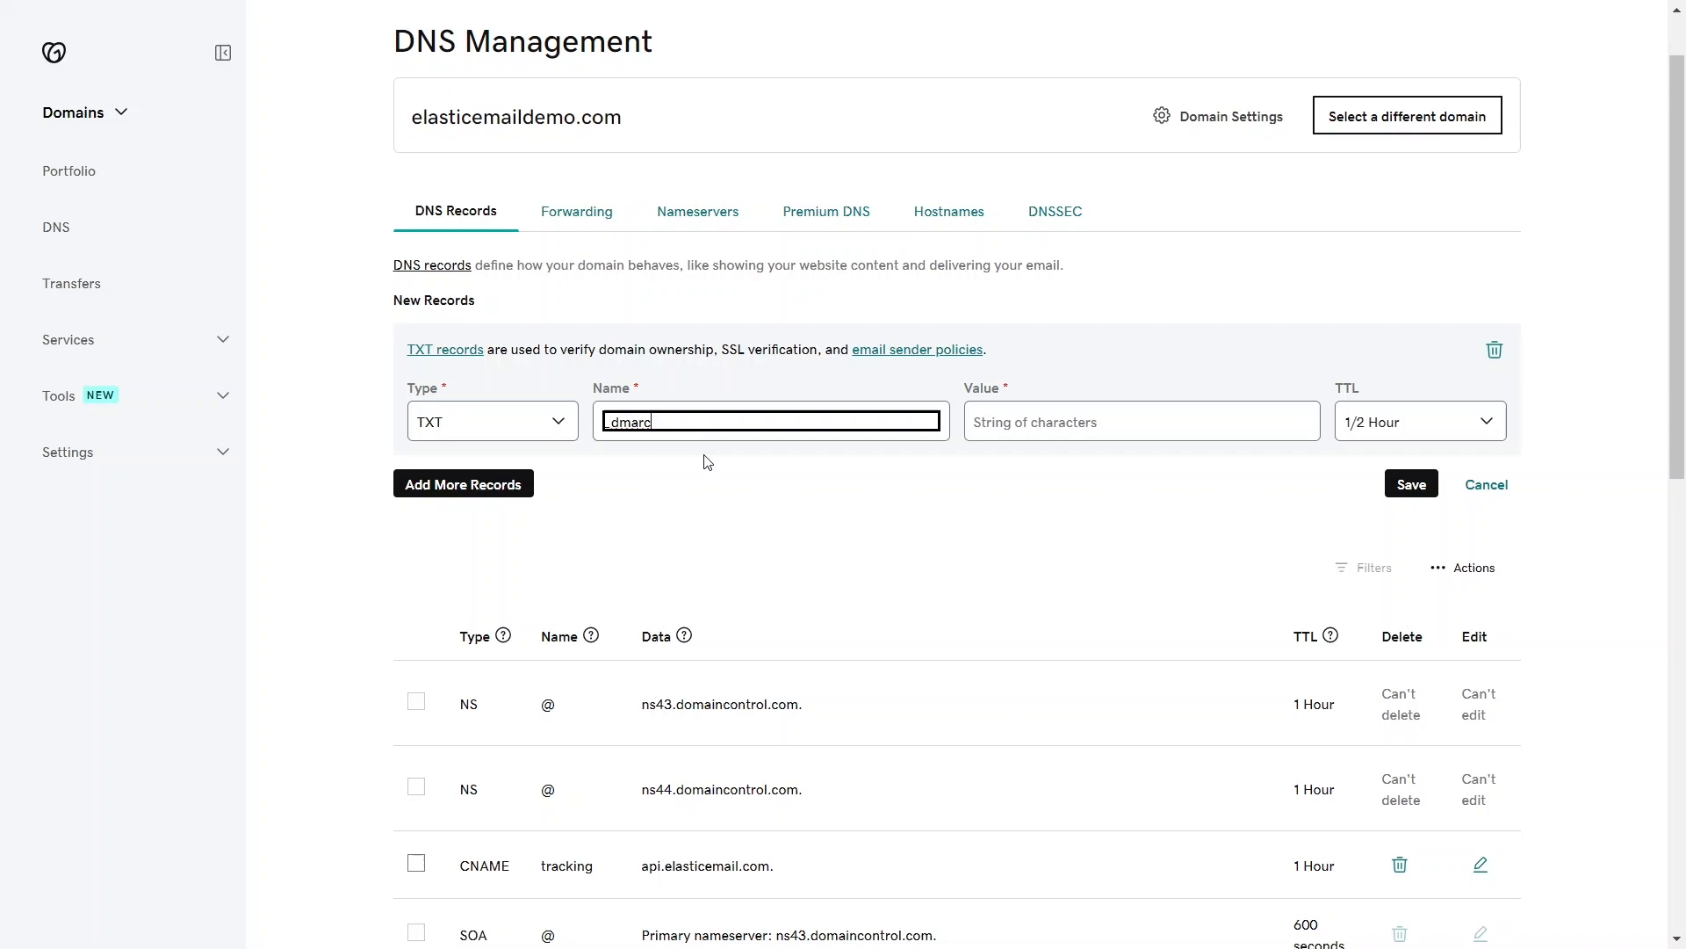
text(v=DMARC1;p=none;)
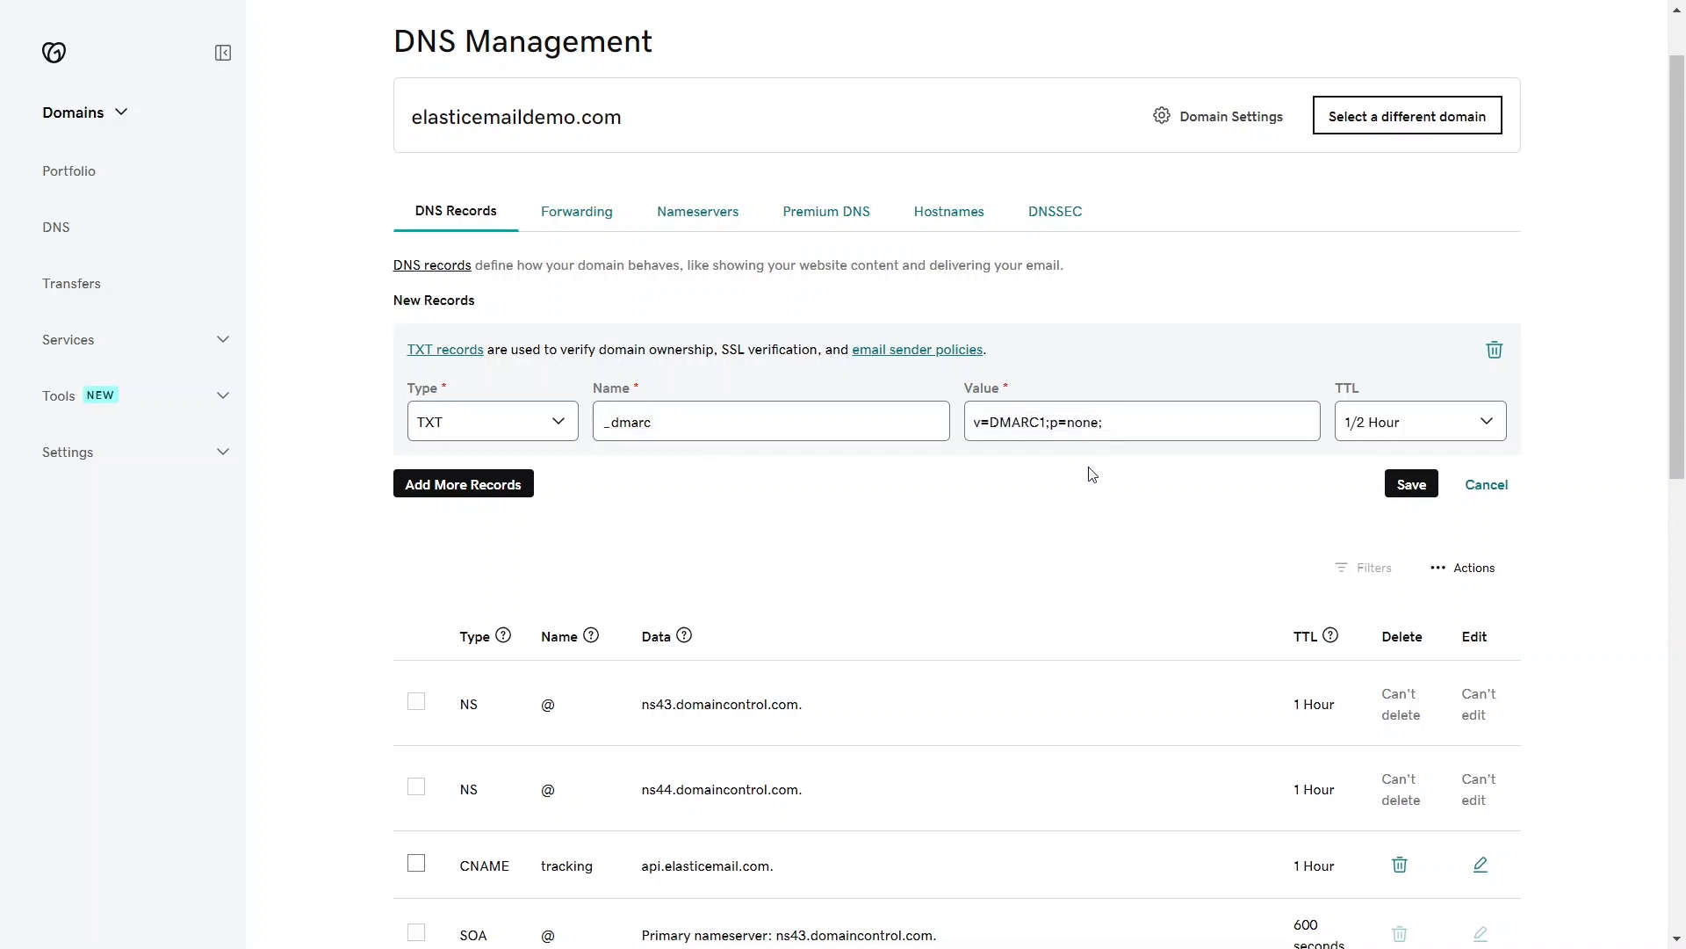
click(1409, 484)
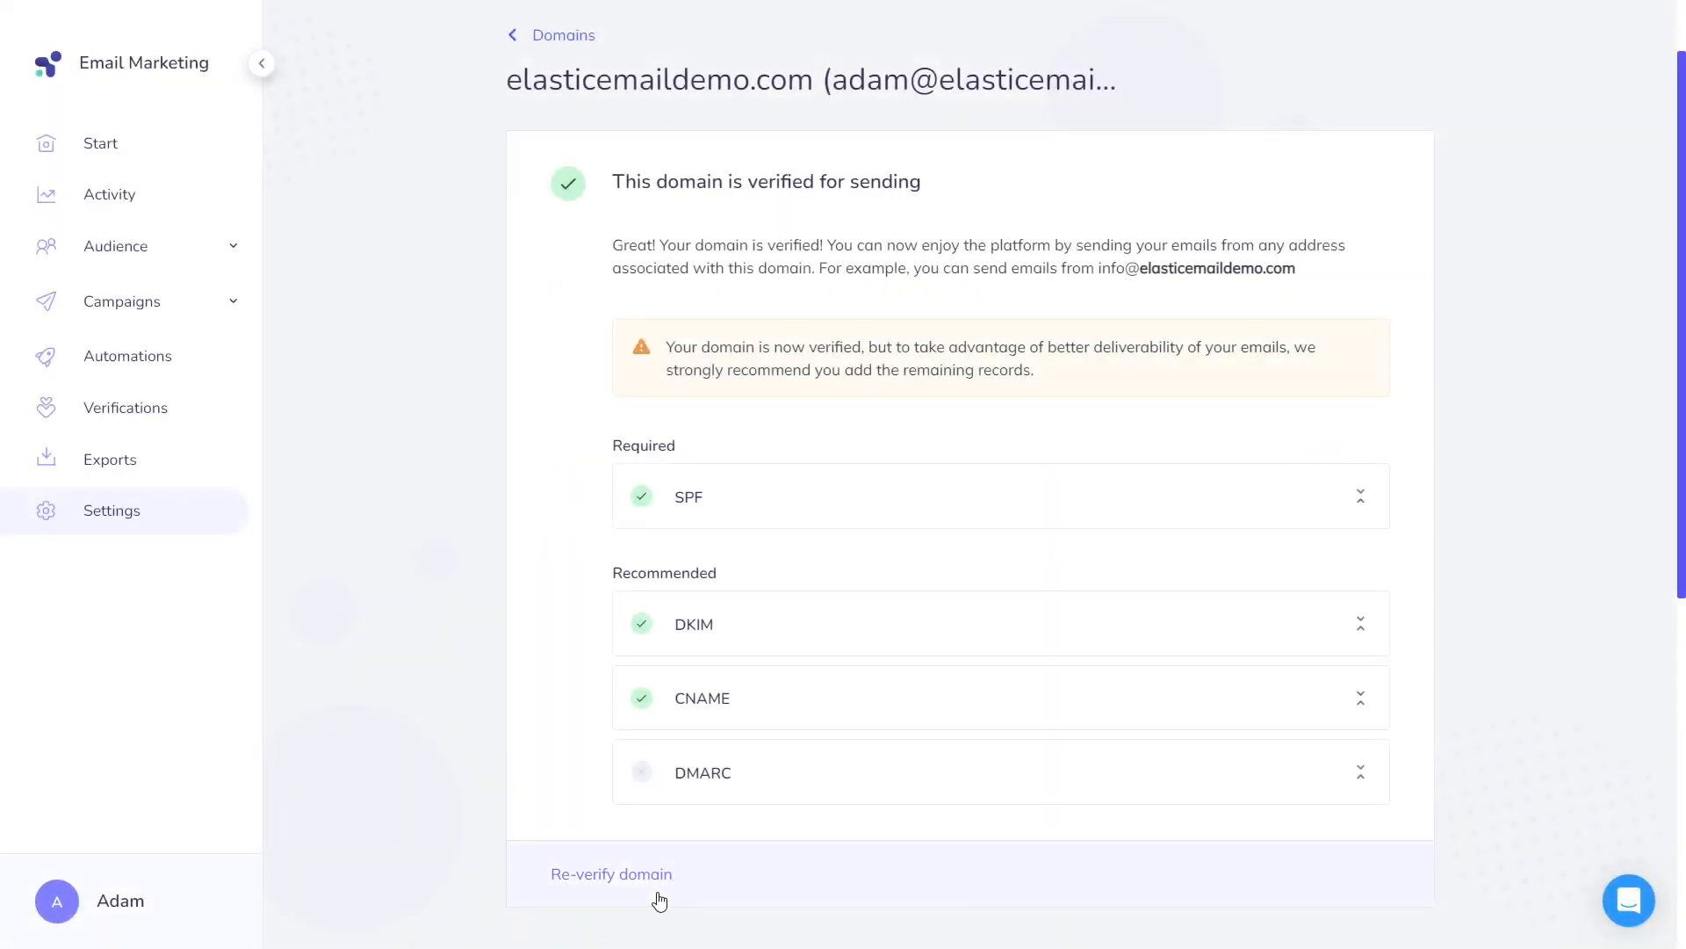
Follow the 'DMARC generator' link from the DMARC instructions
click(611, 873)
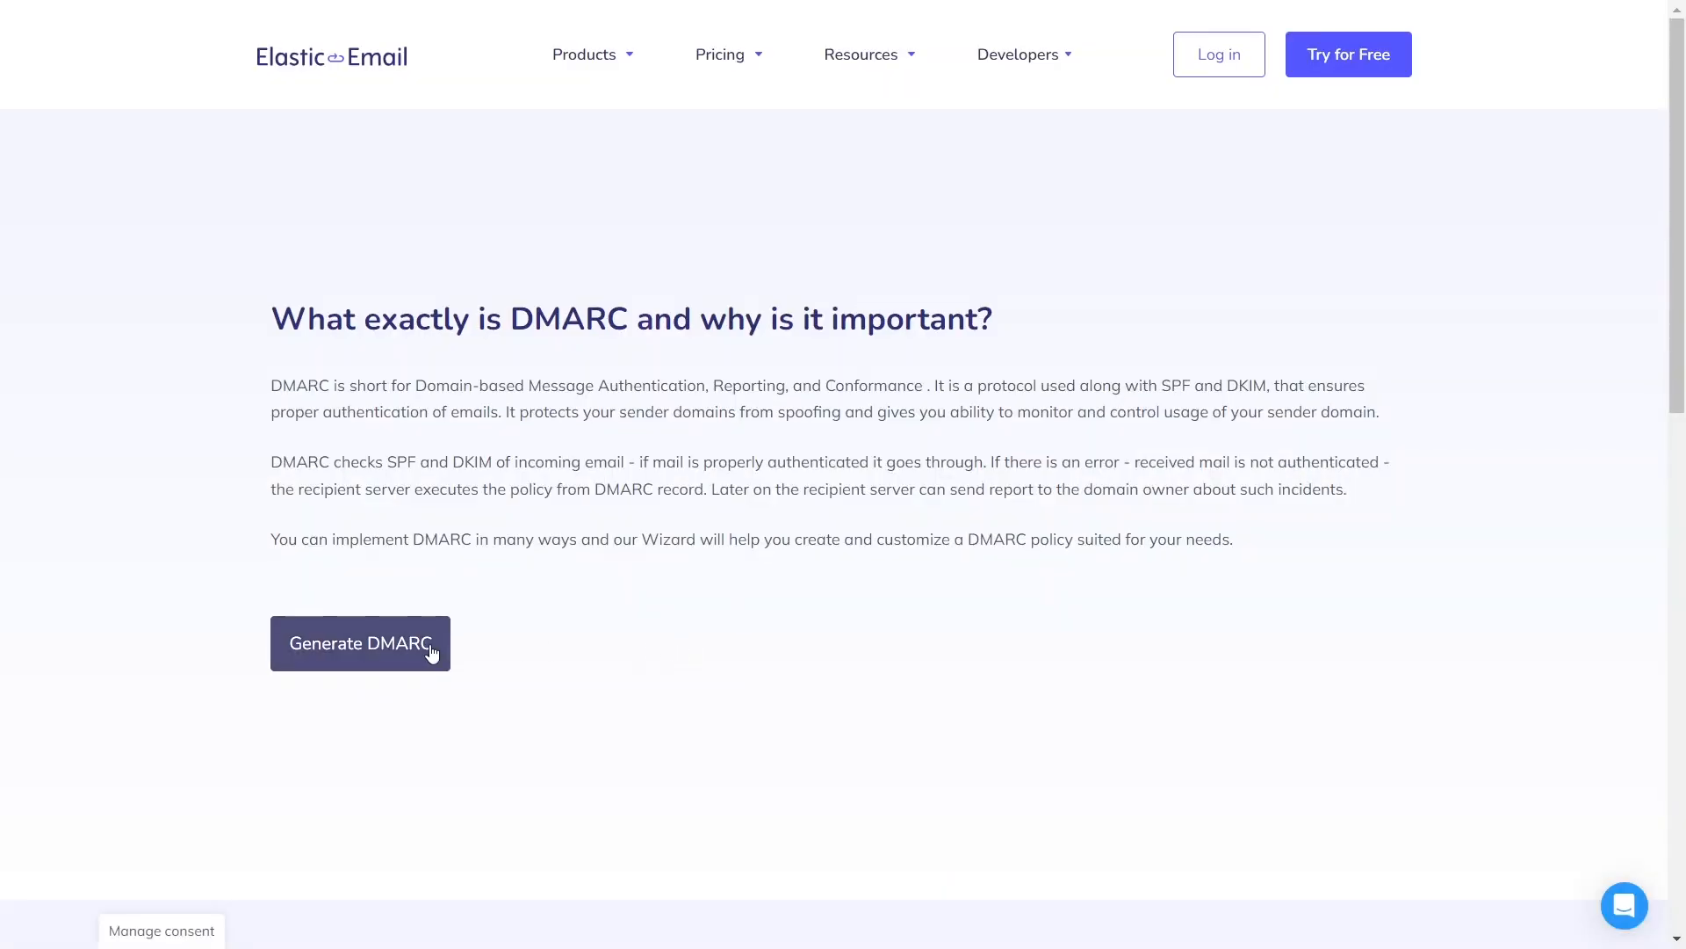
Start the DMARC wizard and set the policy to Reject nonauthenticated mail
click(360, 642)
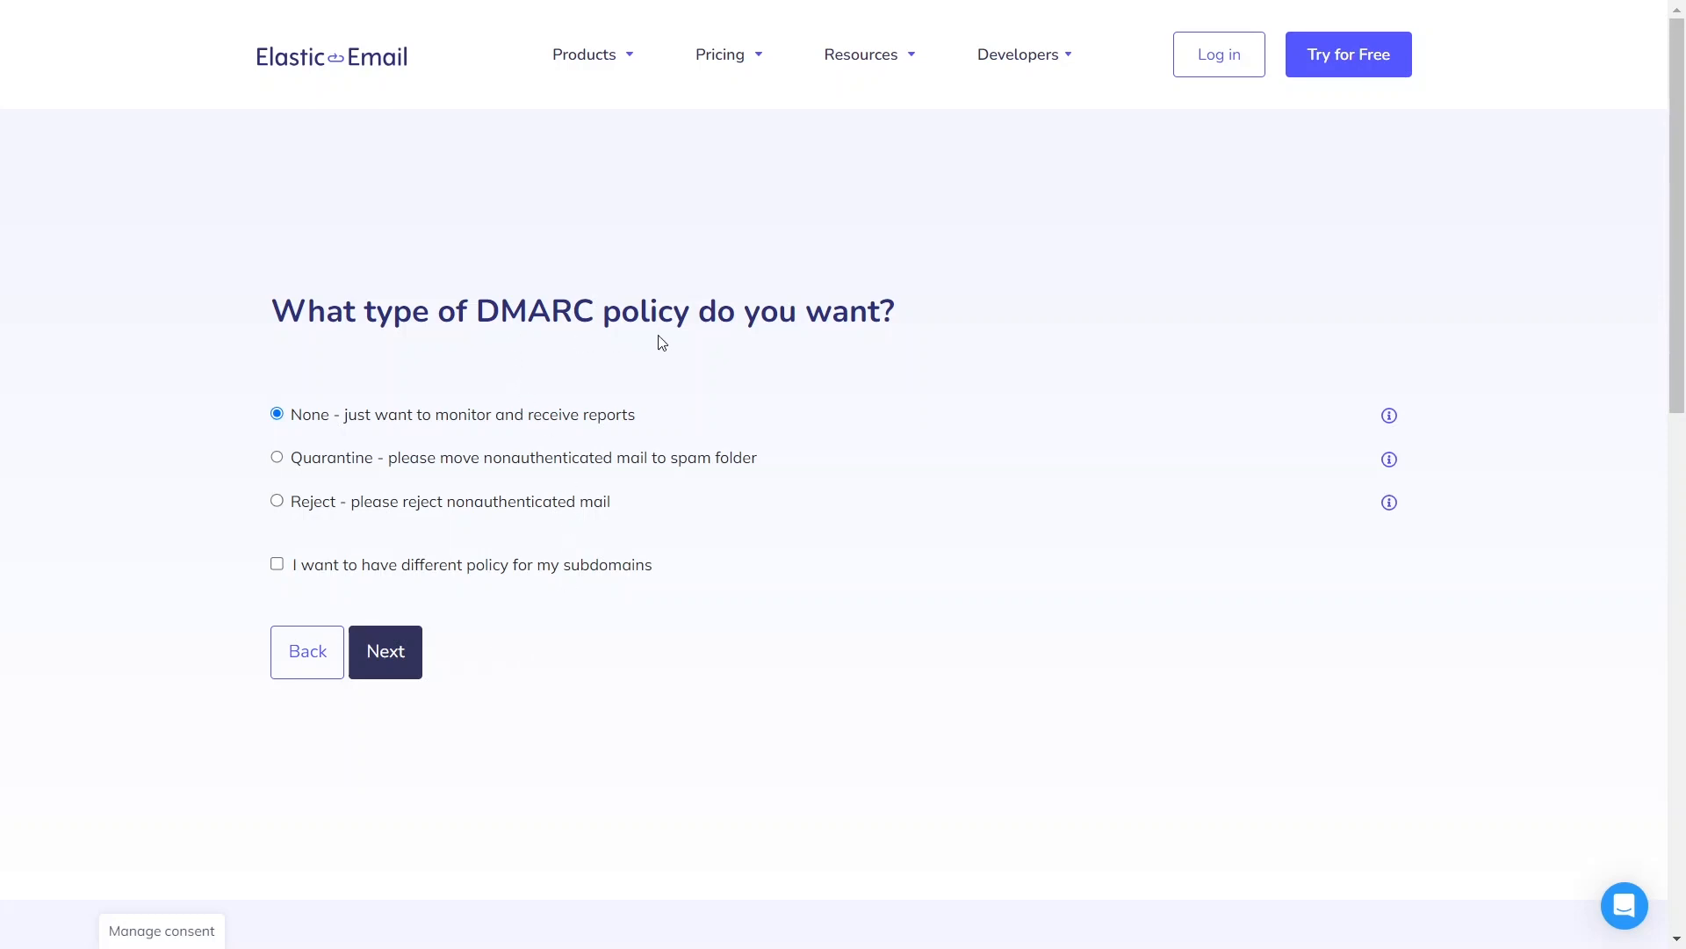
mouse_move(651, 394)
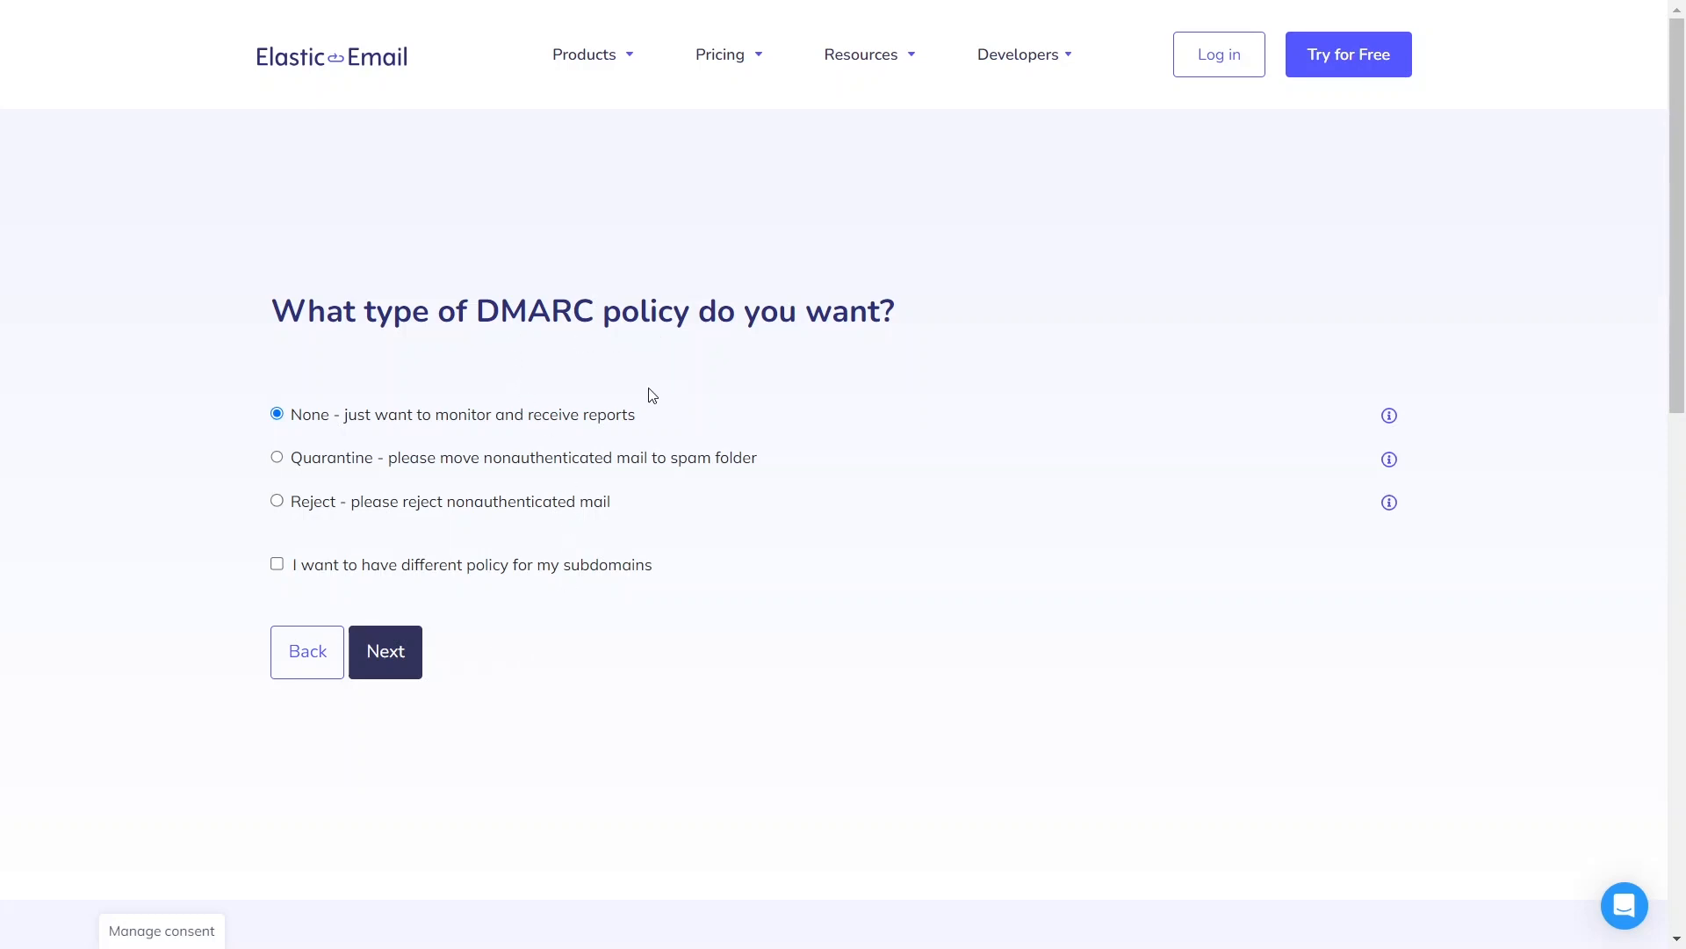
mouse_move(721, 489)
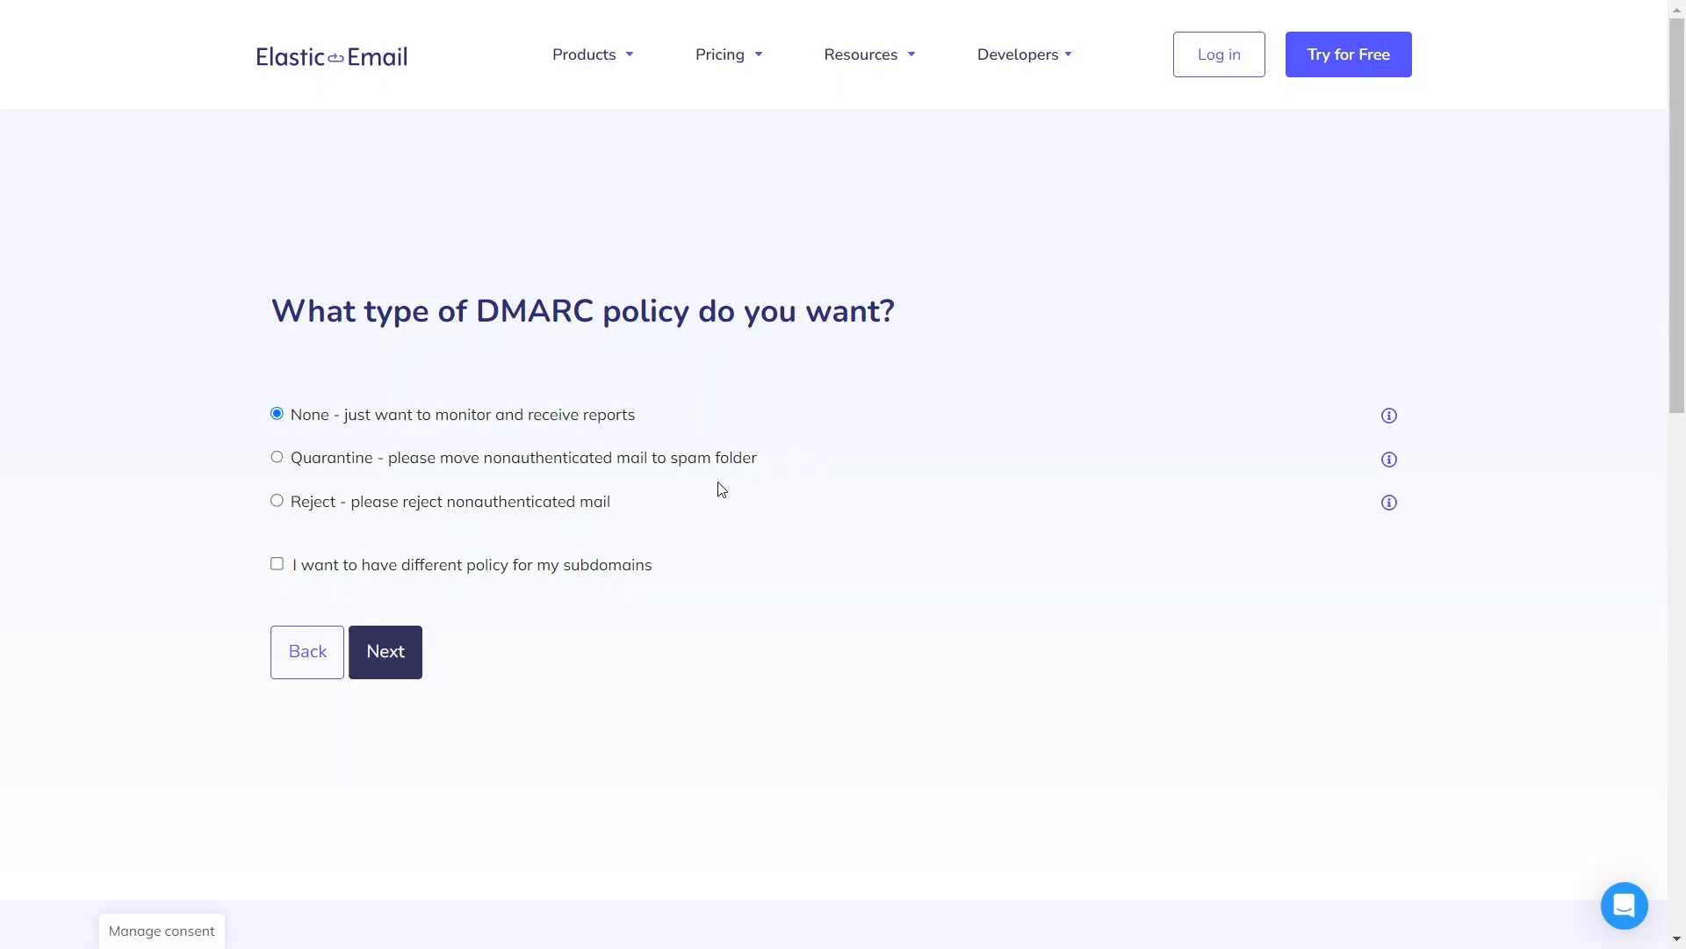
mouse_move(696, 507)
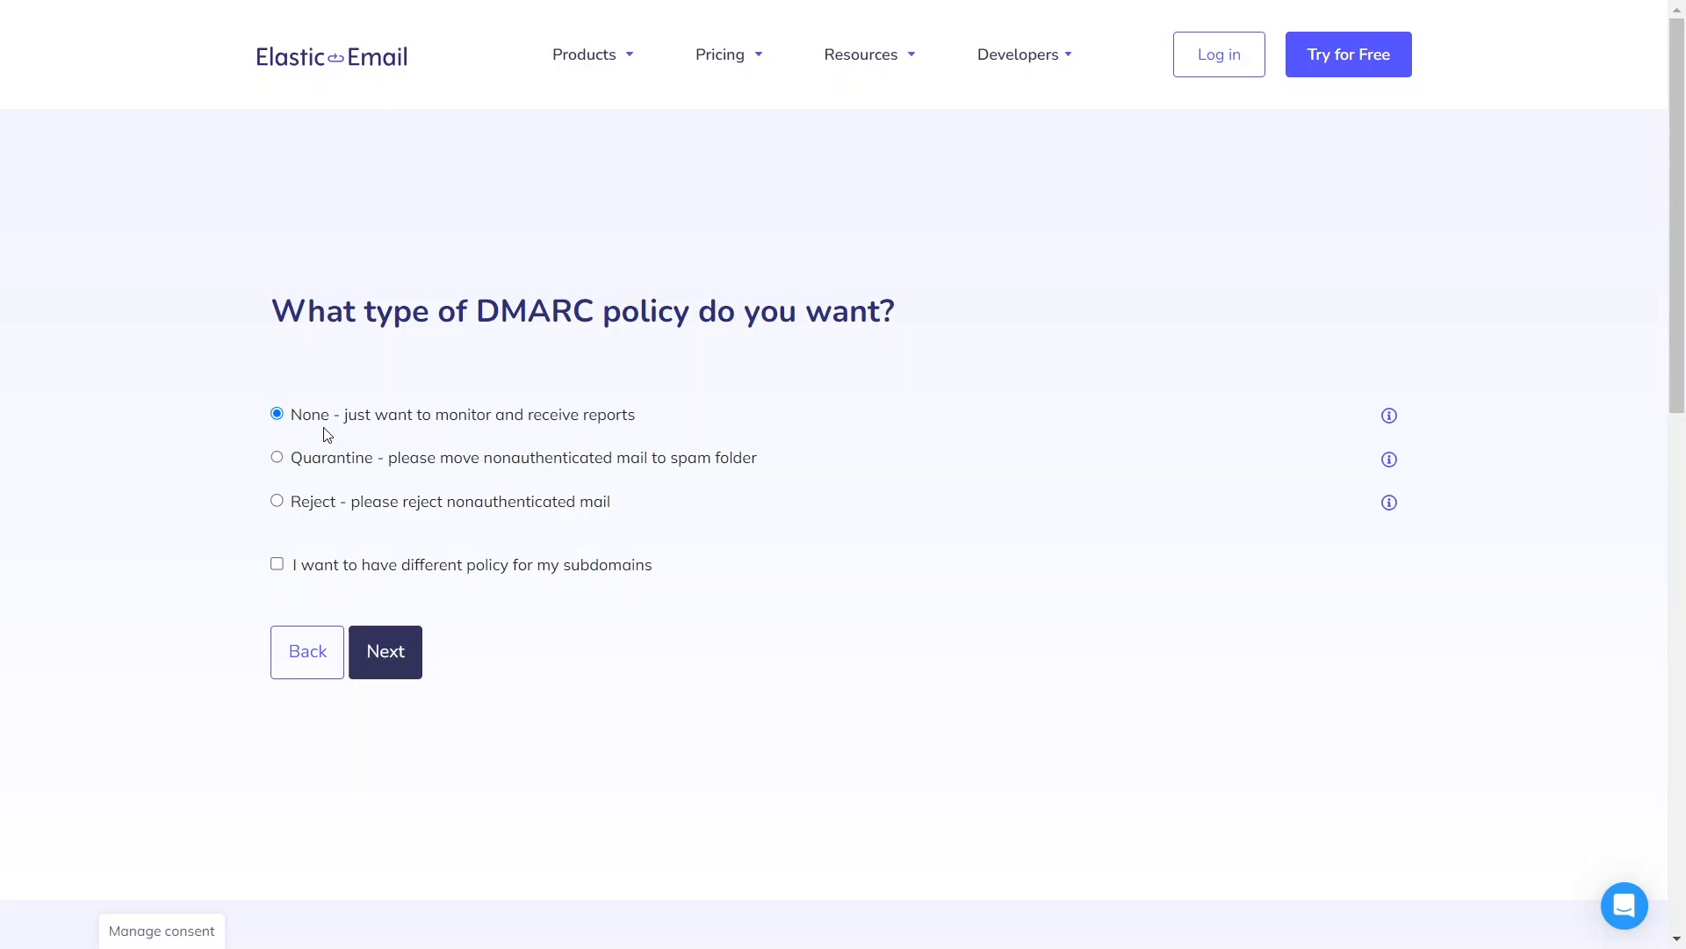
mouse_move(332, 478)
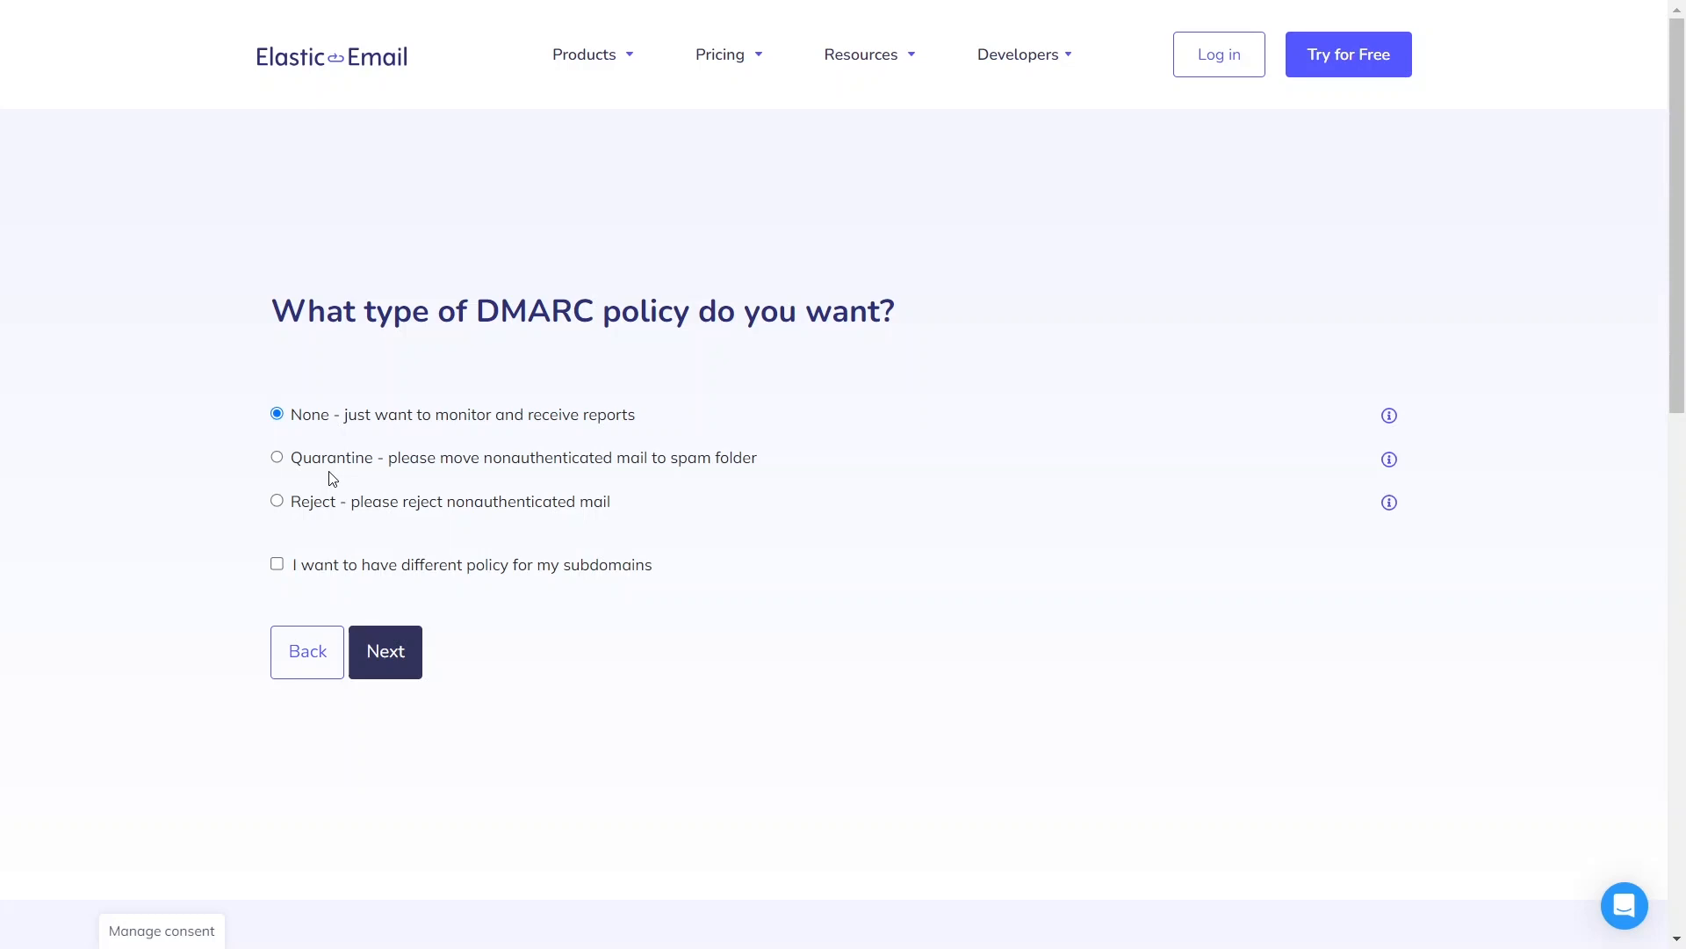
mouse_move(326, 494)
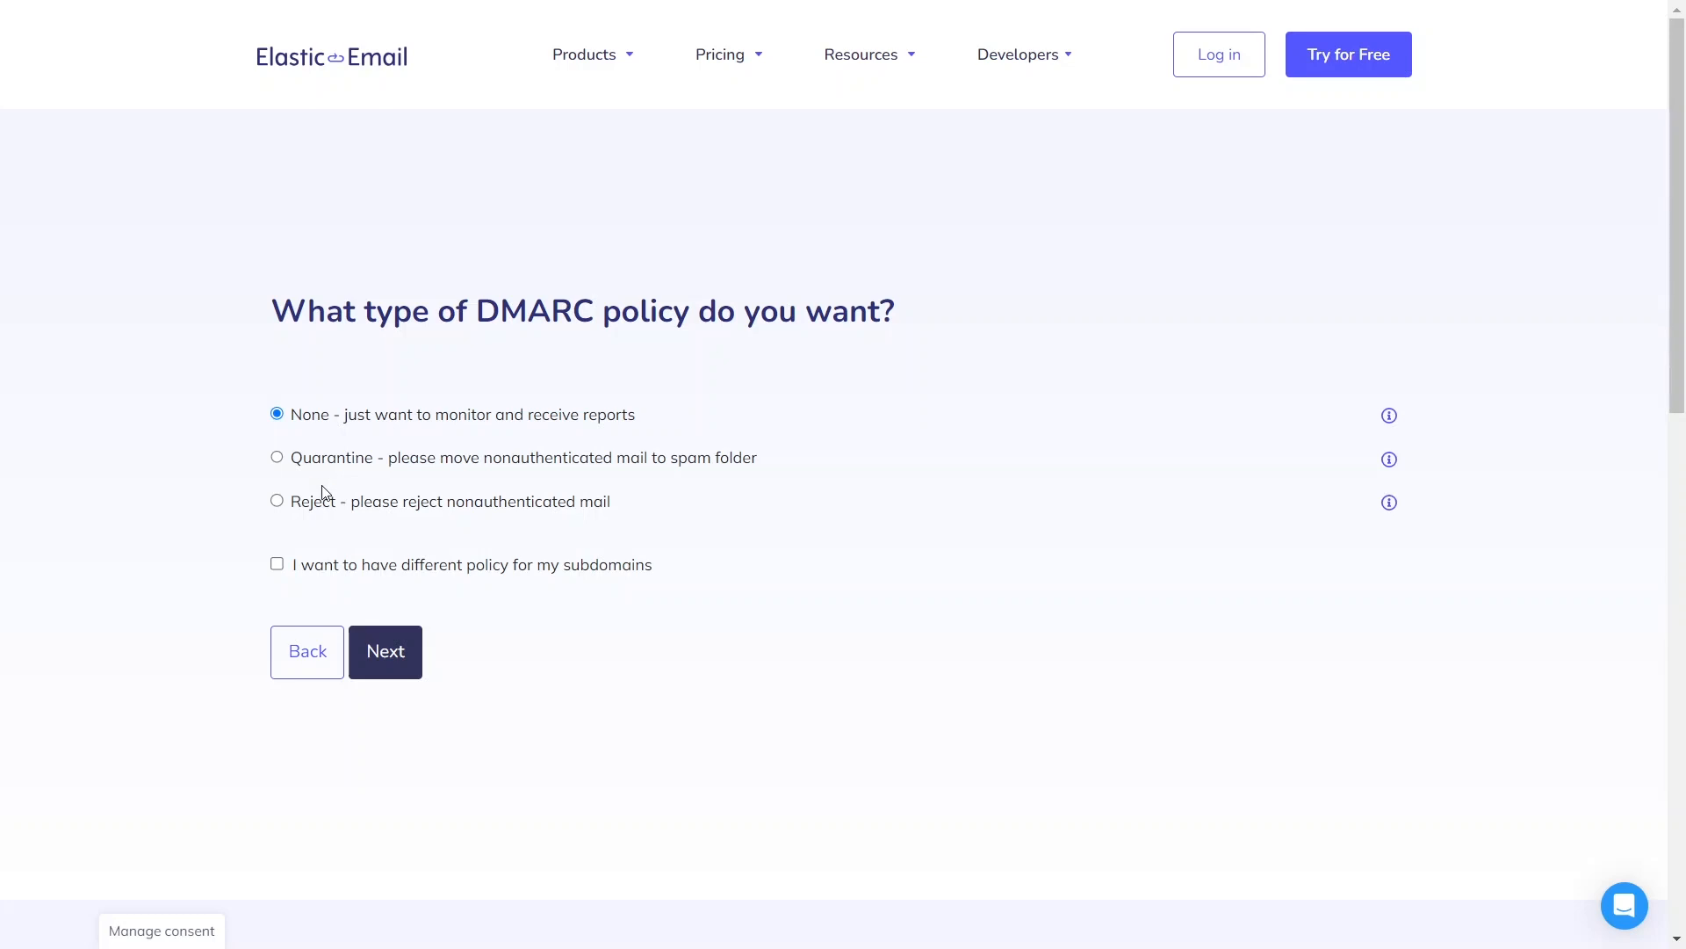
mouse_move(322, 527)
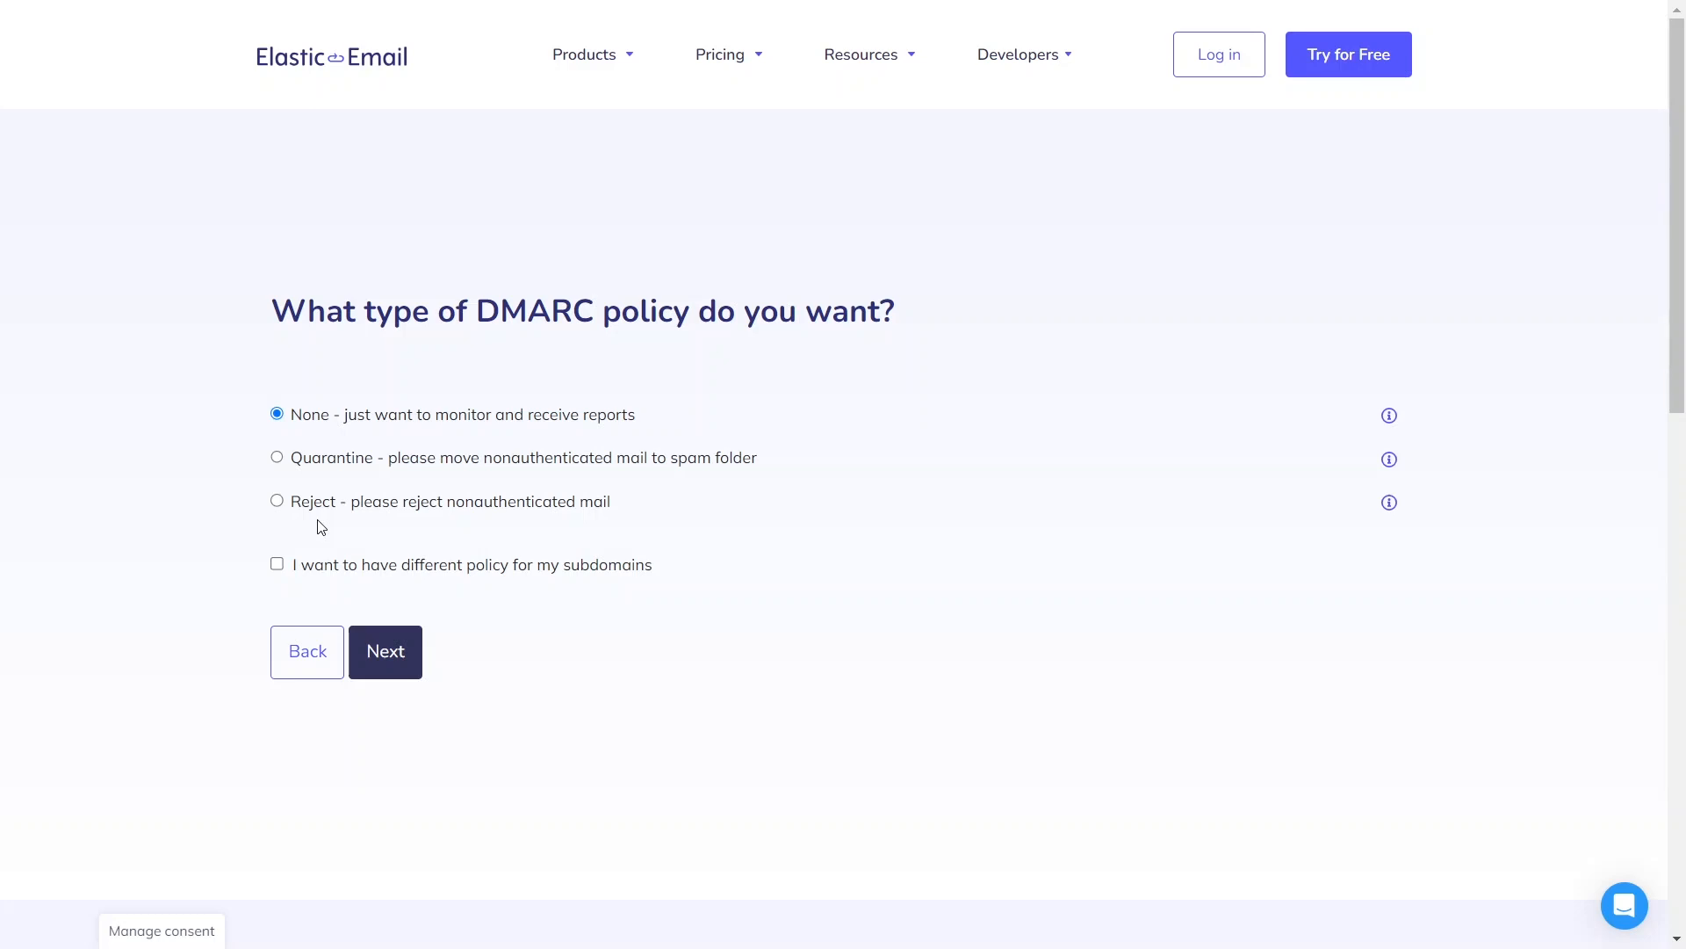
mouse_move(288, 513)
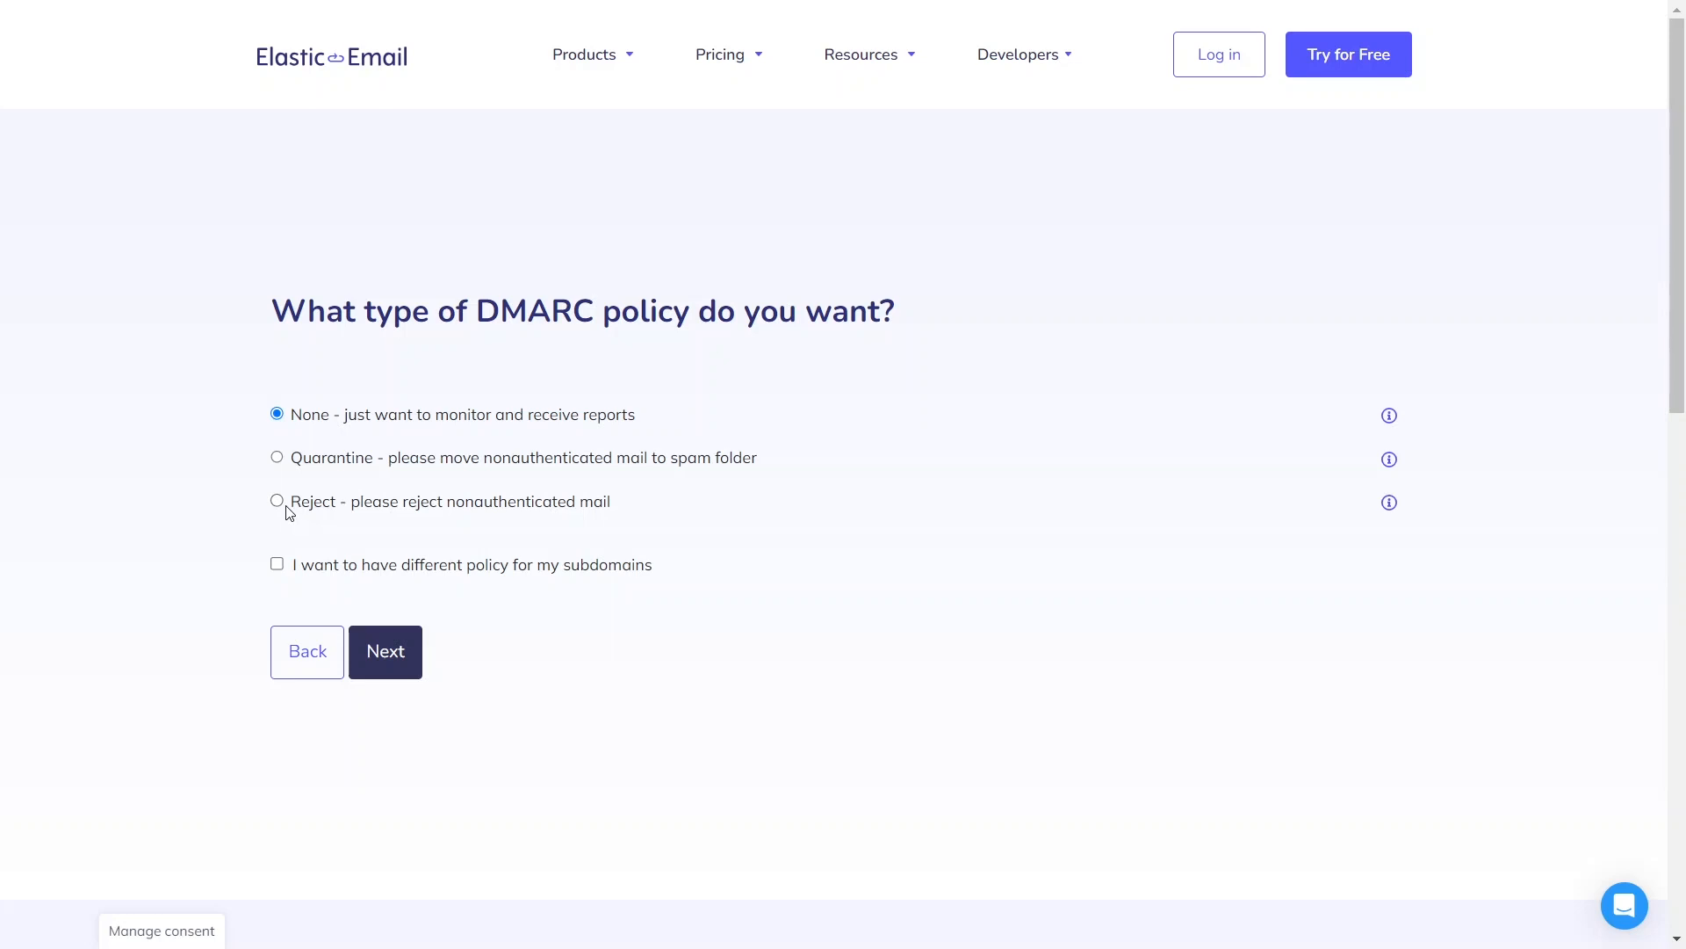
mouse_move(315, 527)
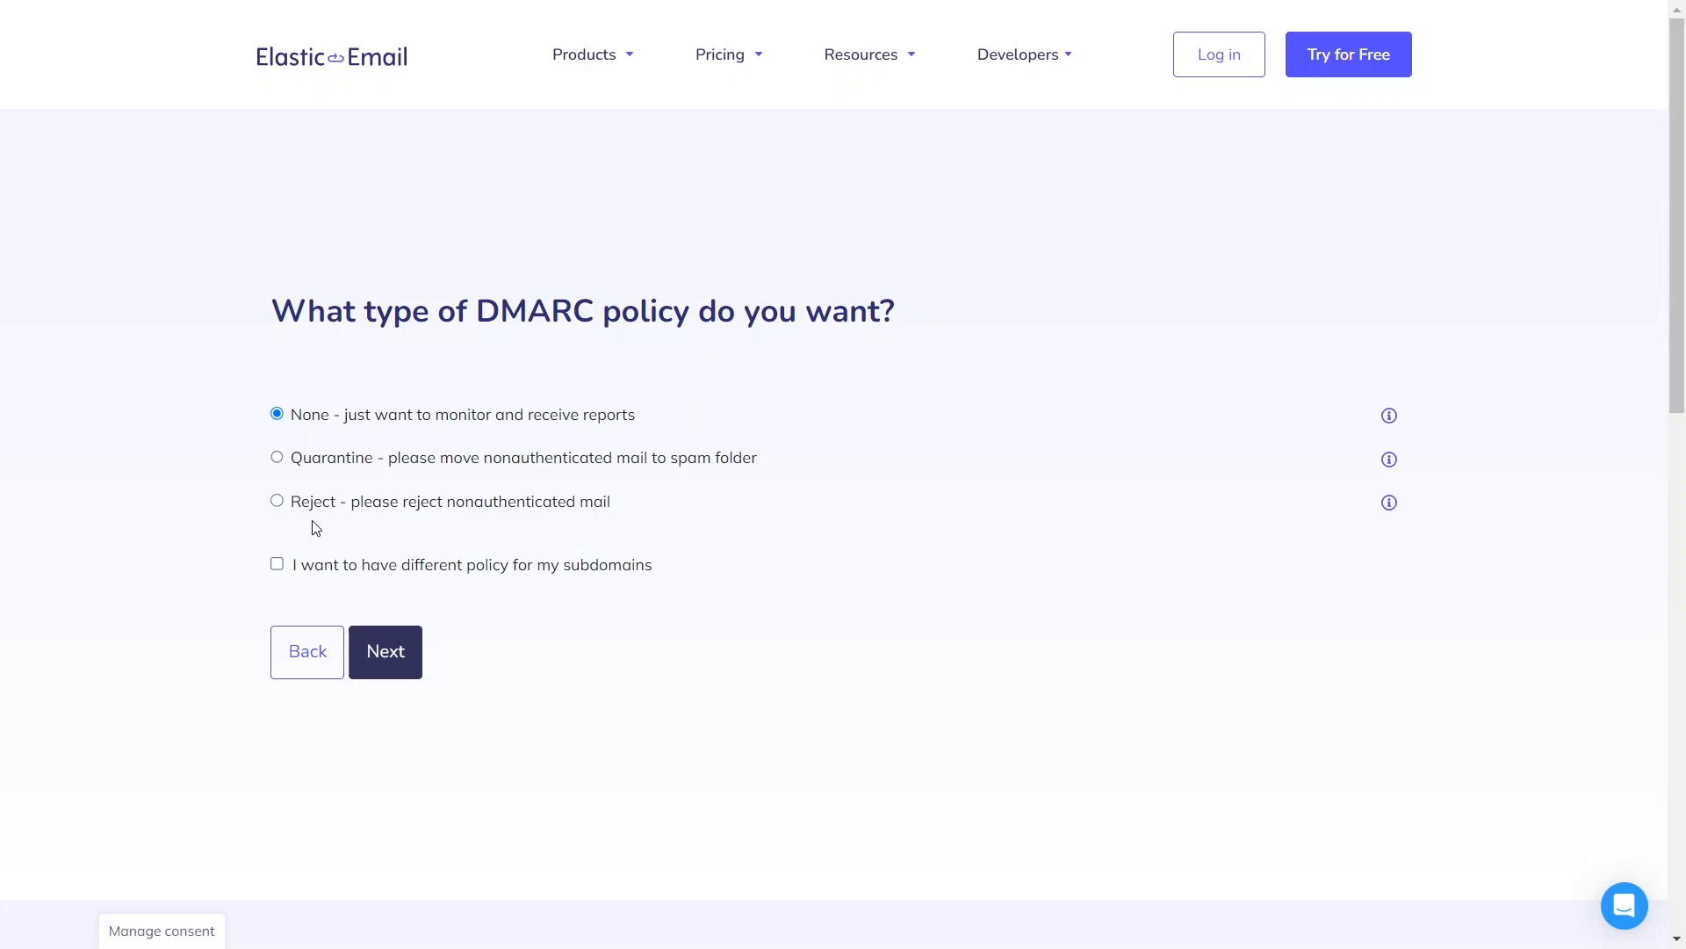
mouse_move(622, 594)
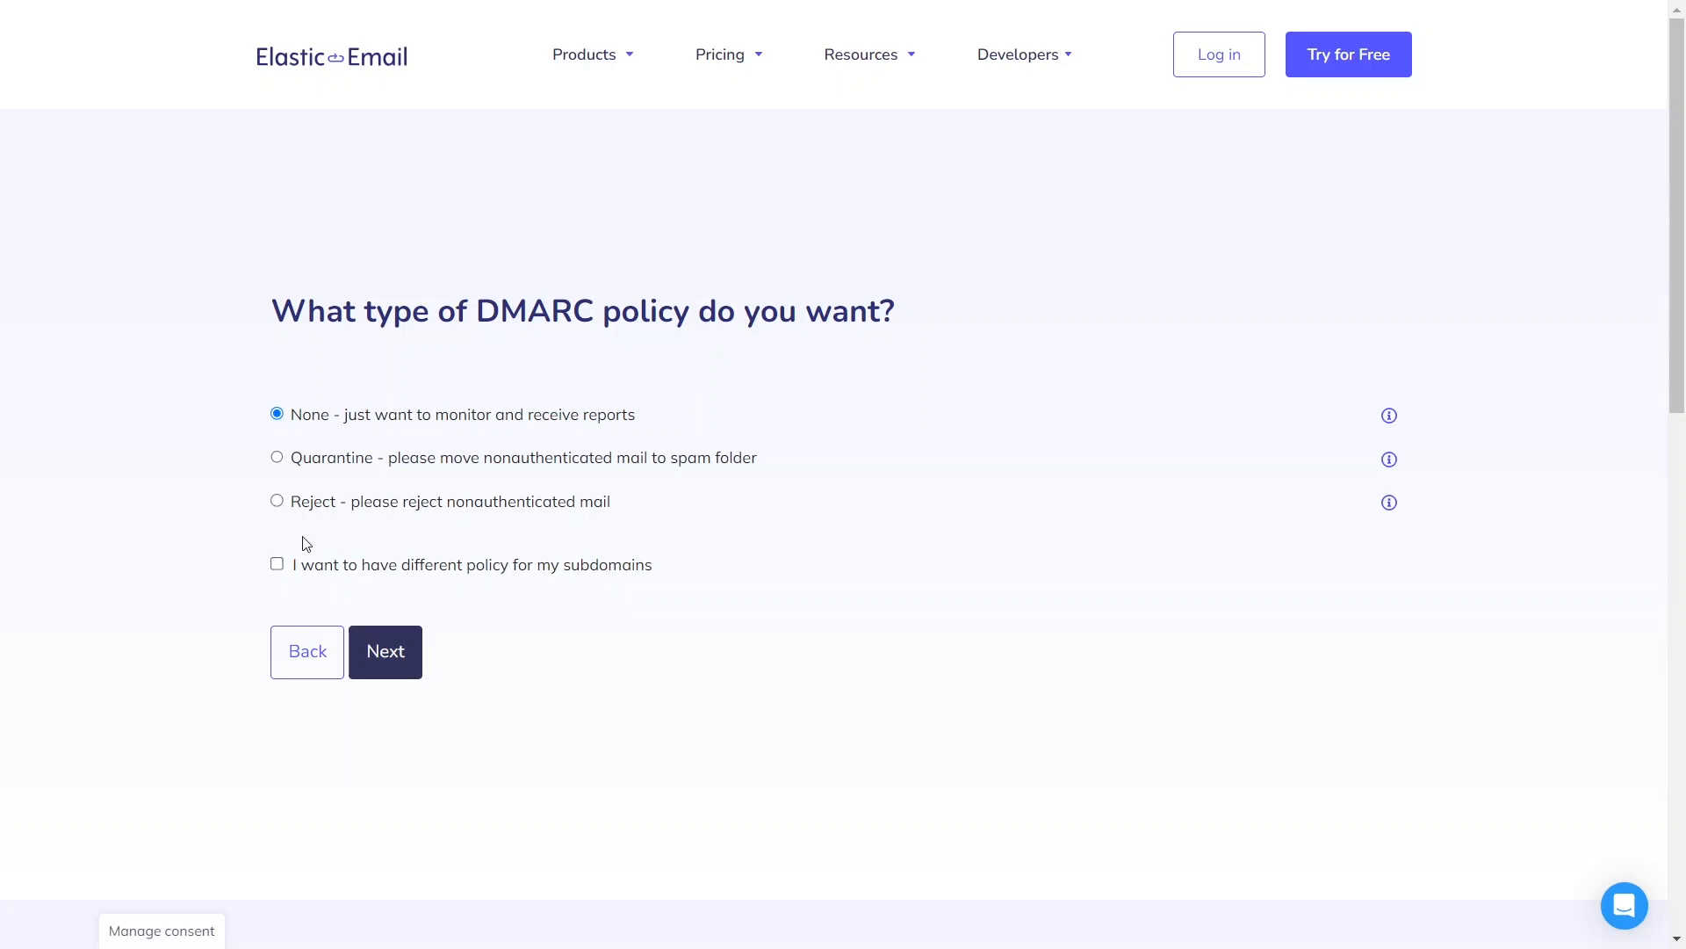
click(277, 499)
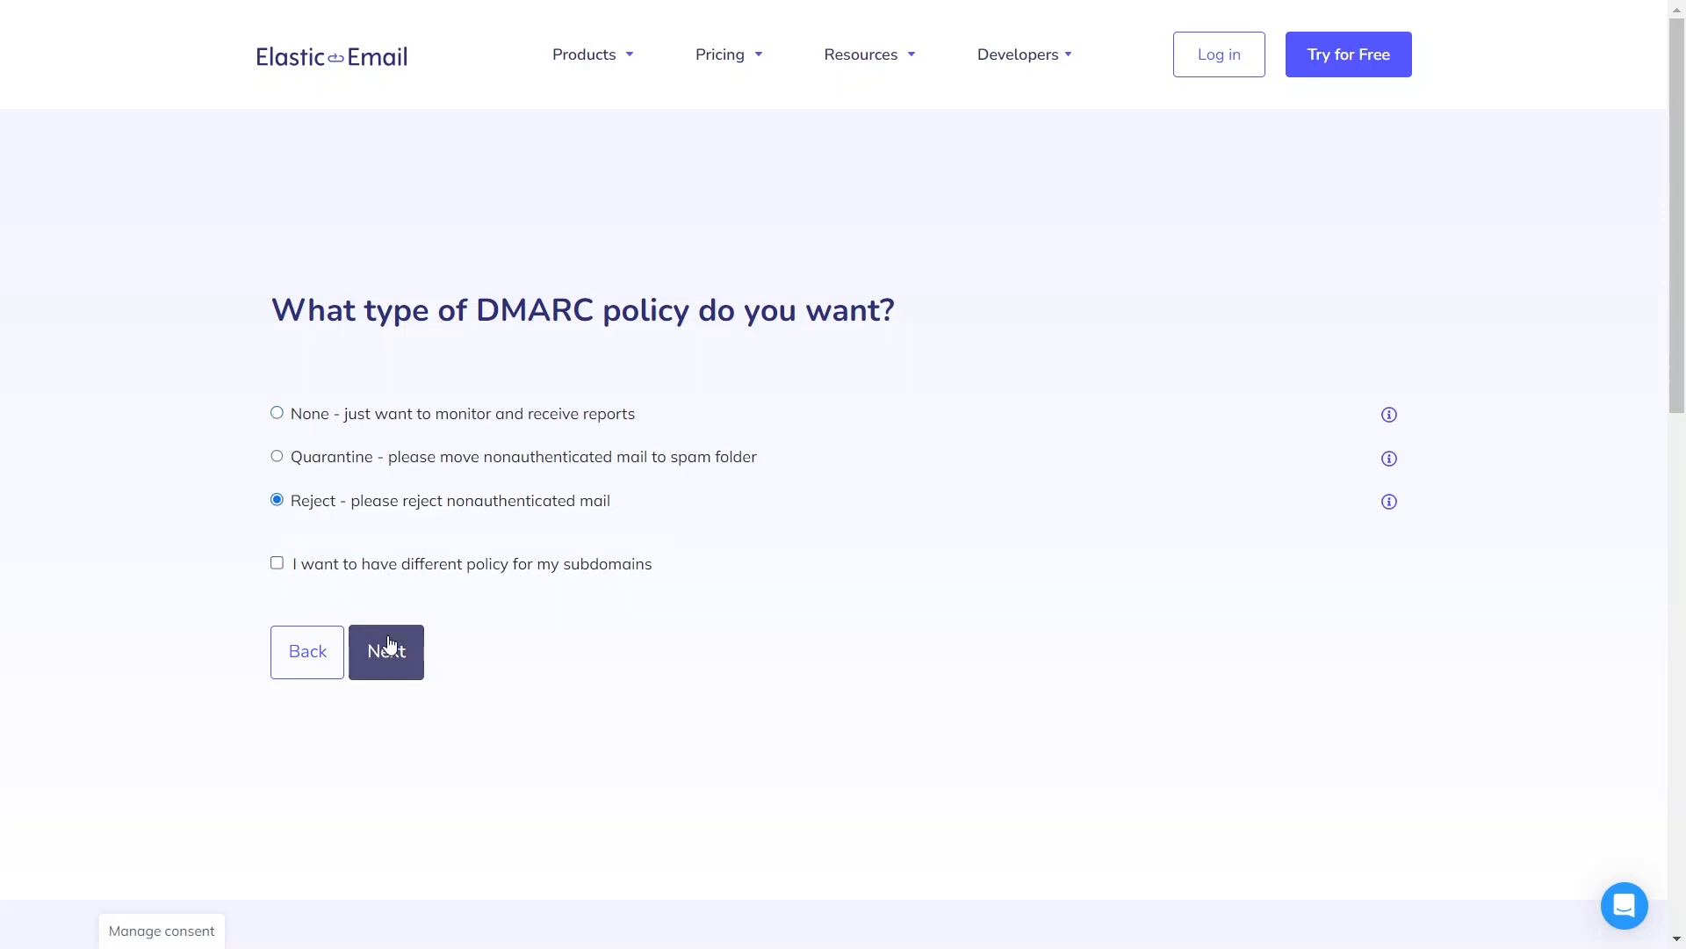
Keep DMARC checking applied to 100% of emails
click(384, 651)
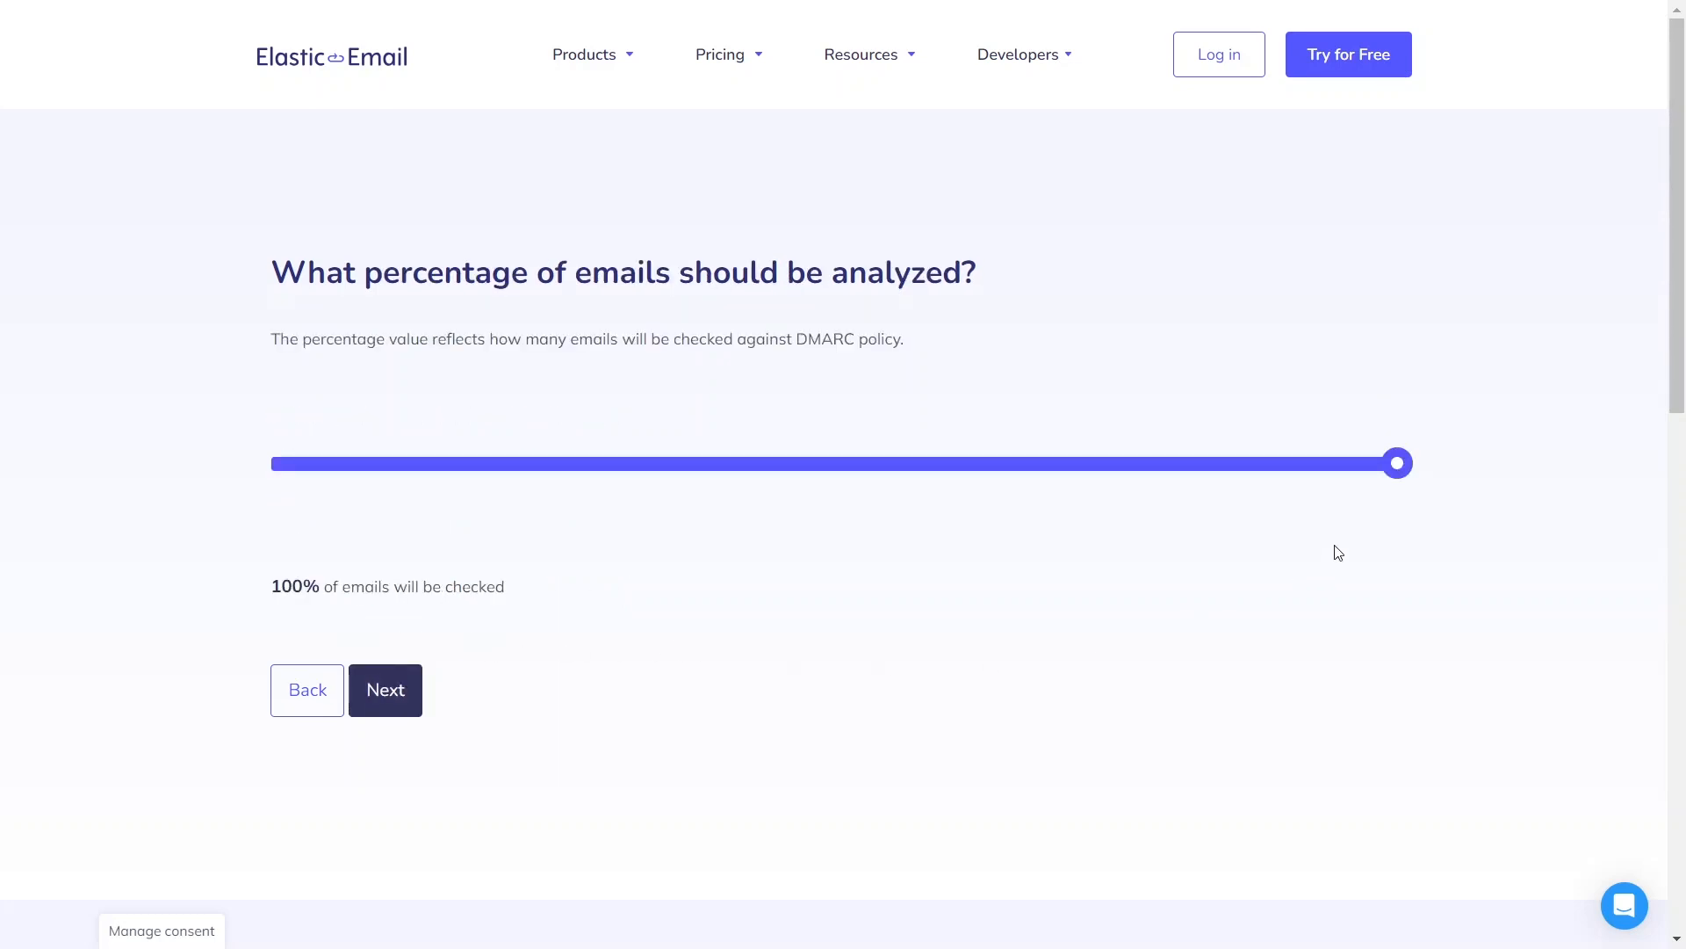
drag(1397, 463, 1143, 463)
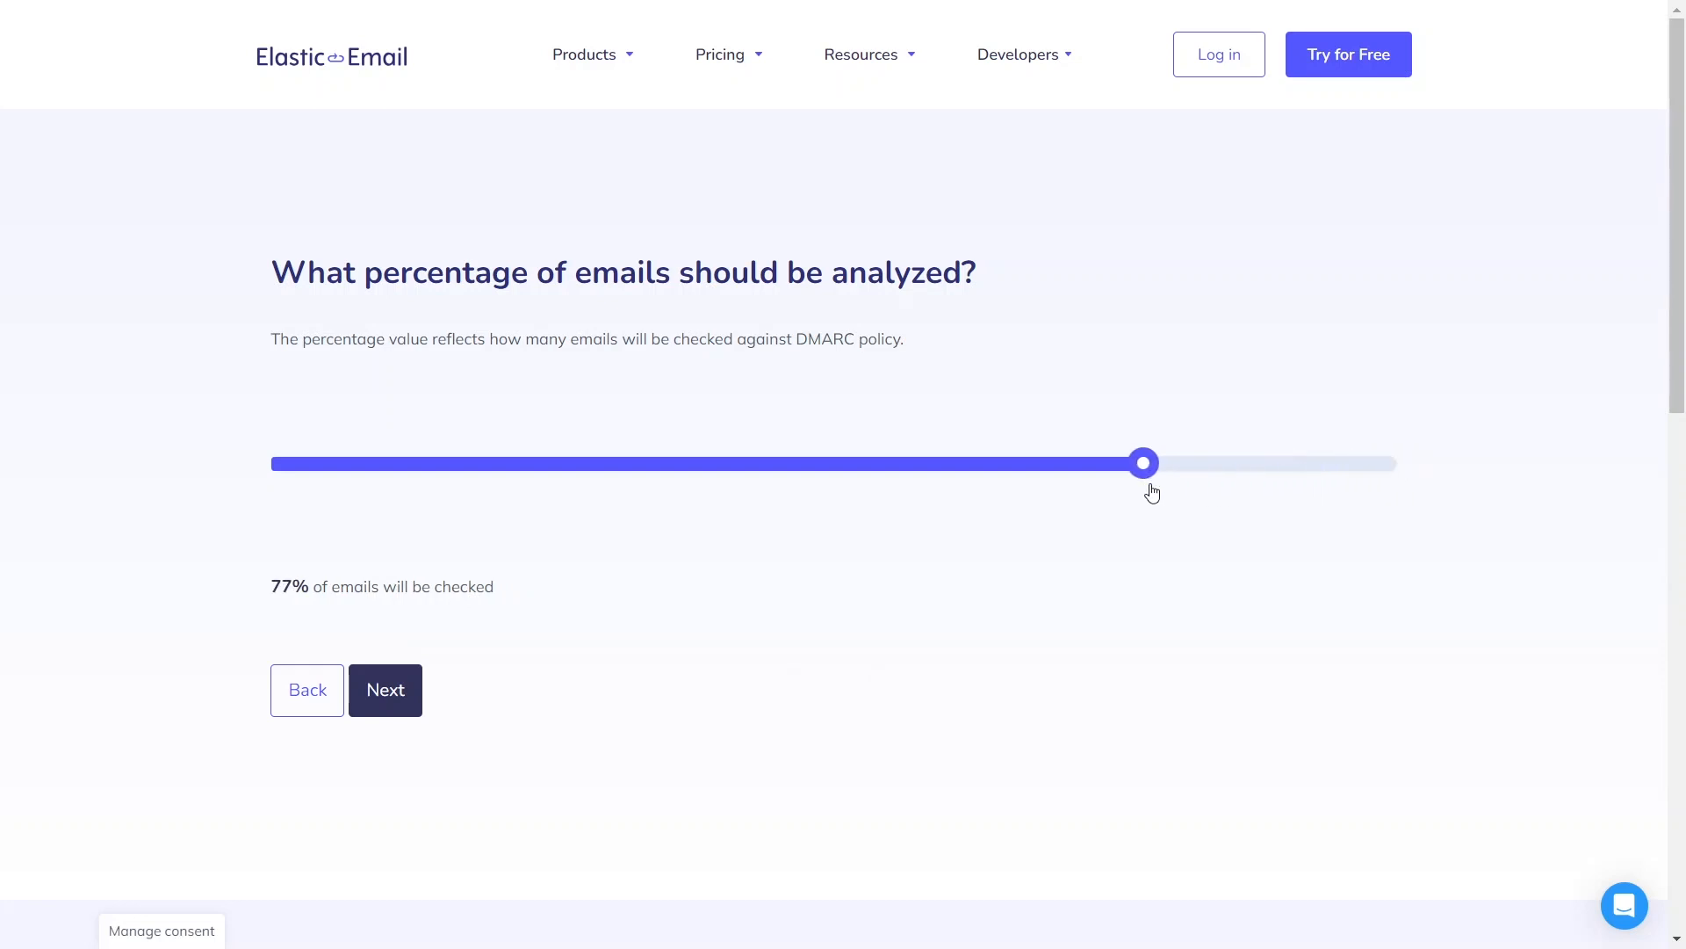
drag(1143, 463, 1397, 463)
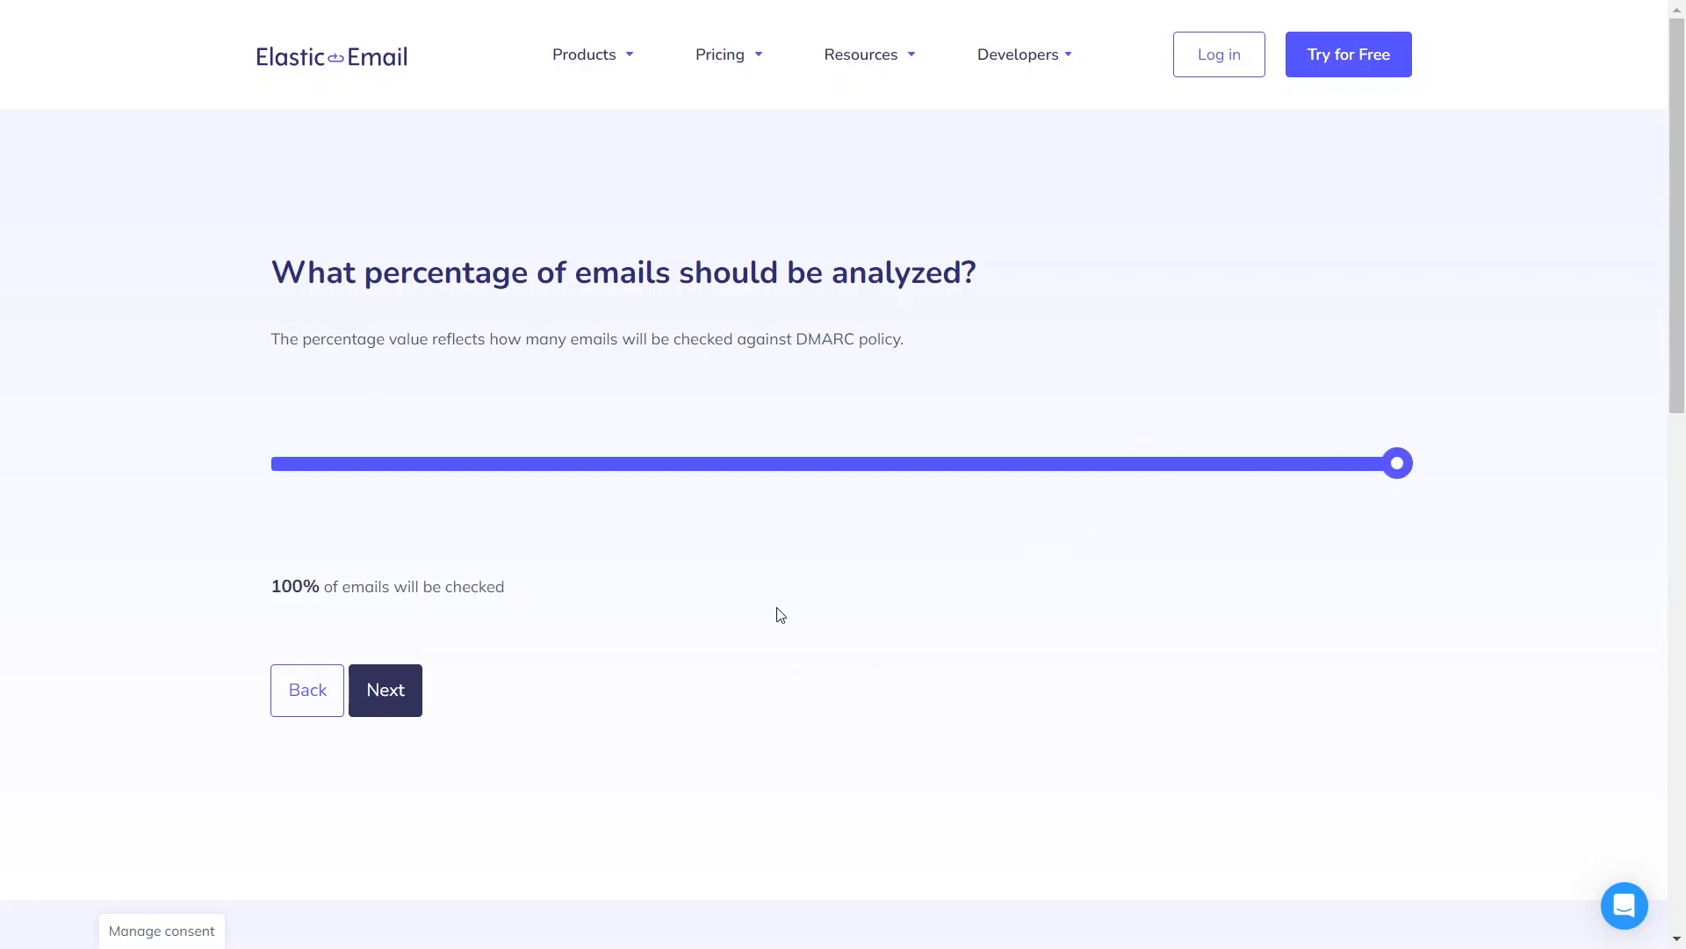
click(385, 689)
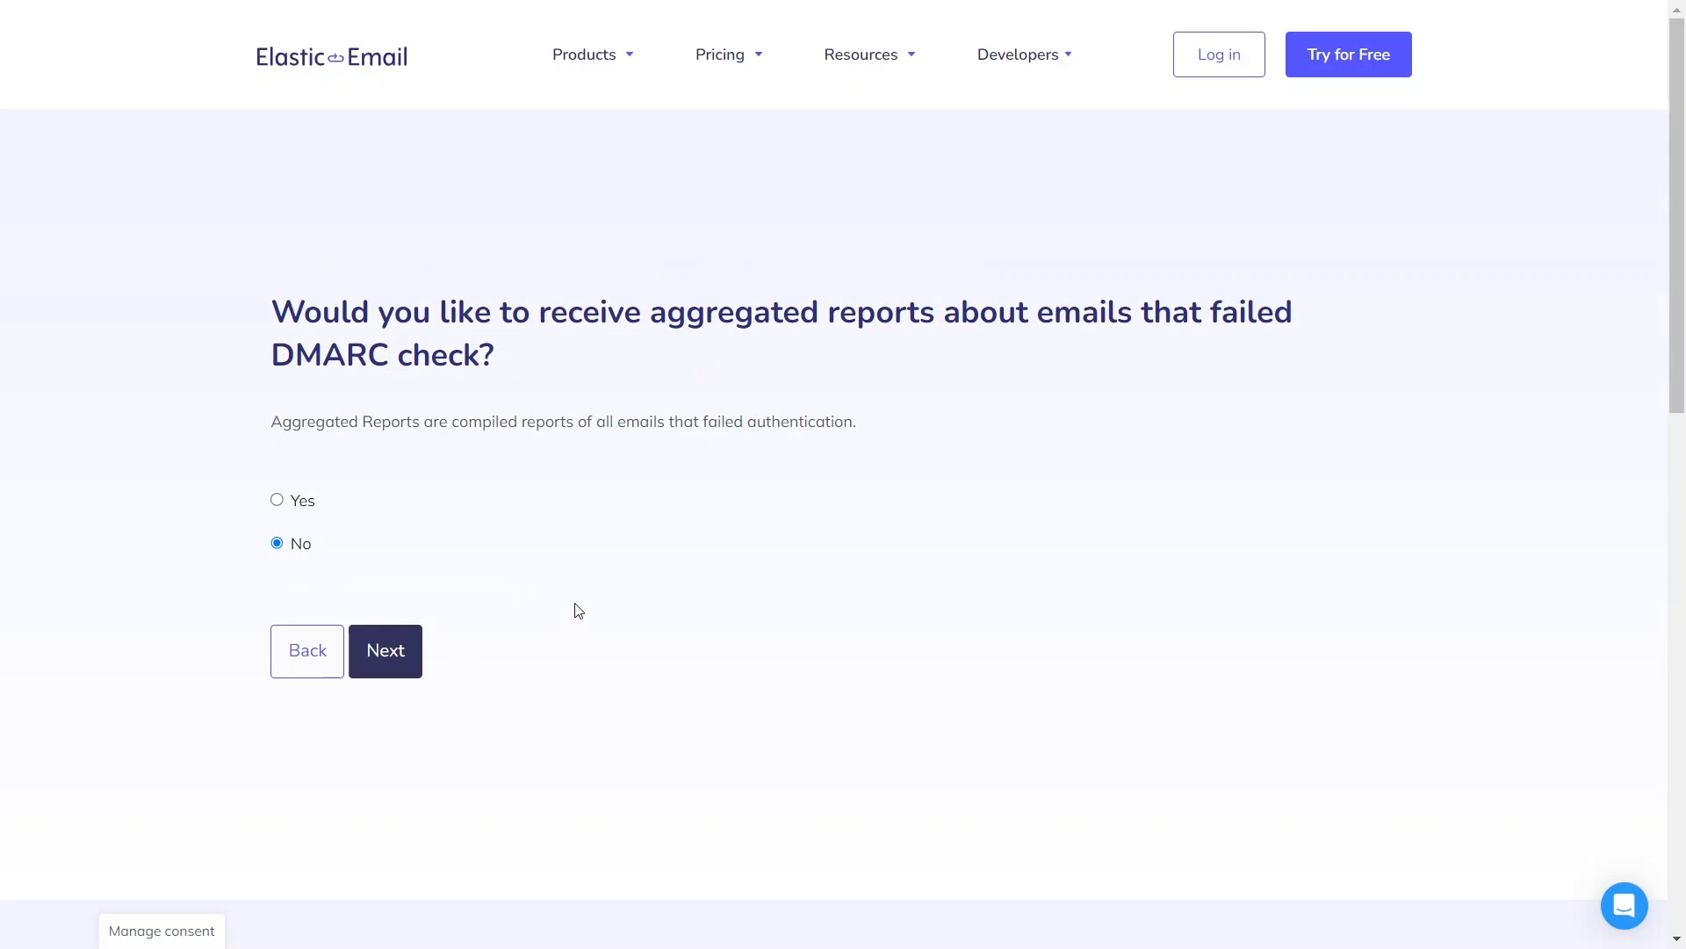
mouse_move(295, 529)
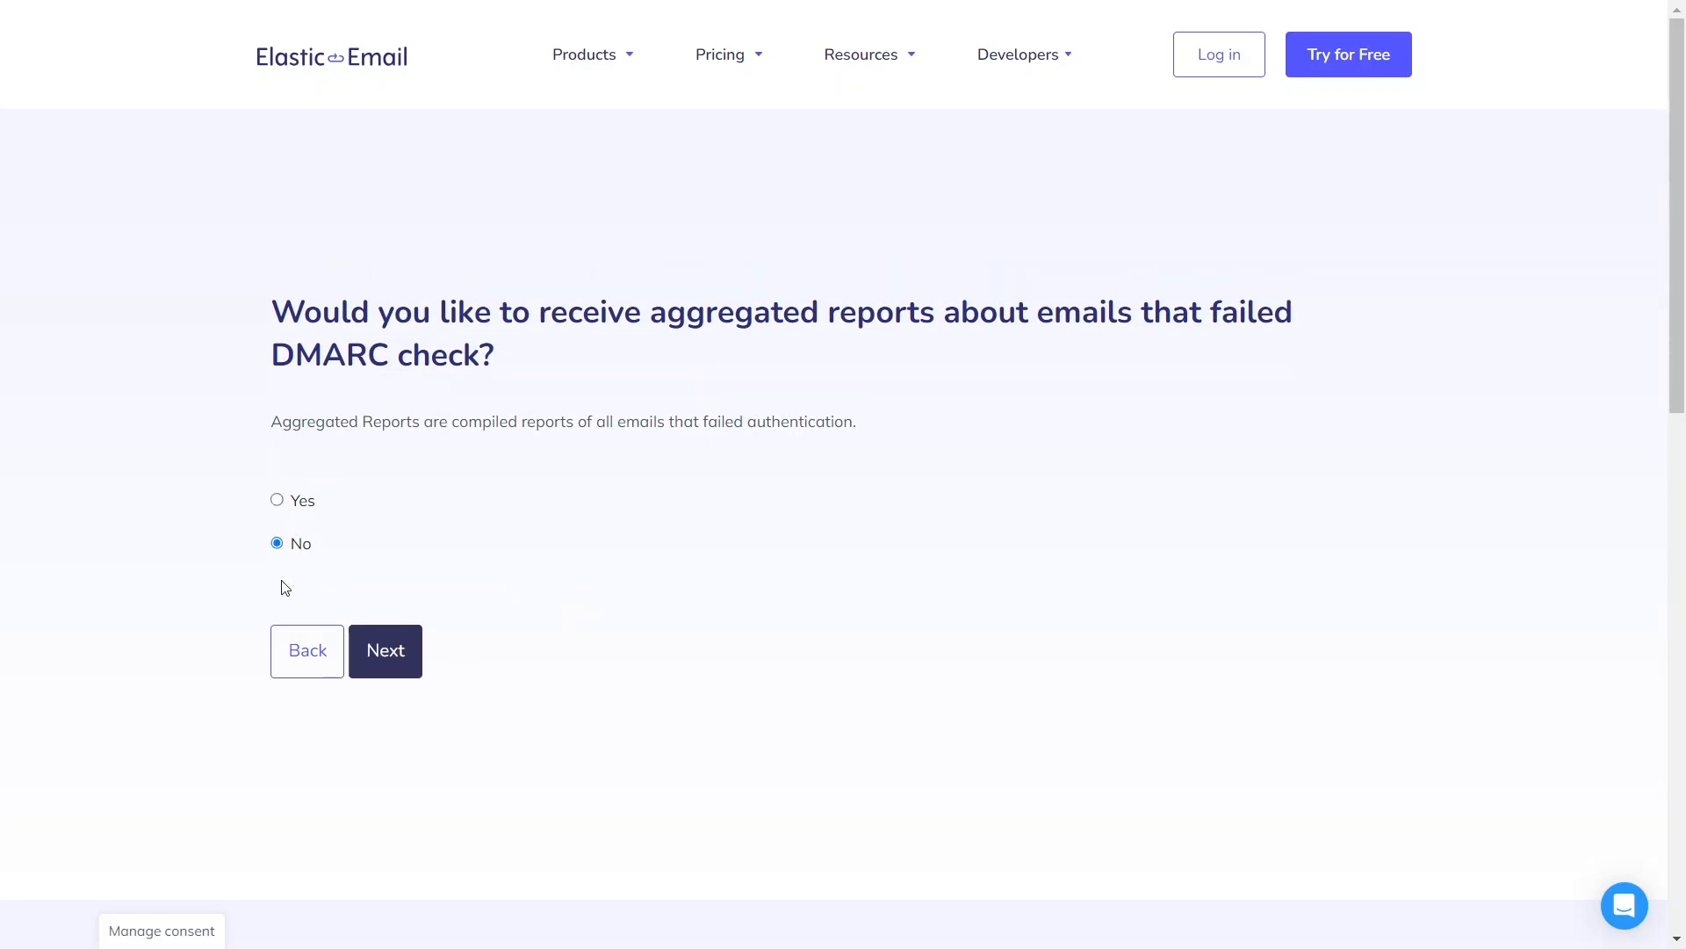
Decline both aggregated and forensic DMARC reports
click(384, 650)
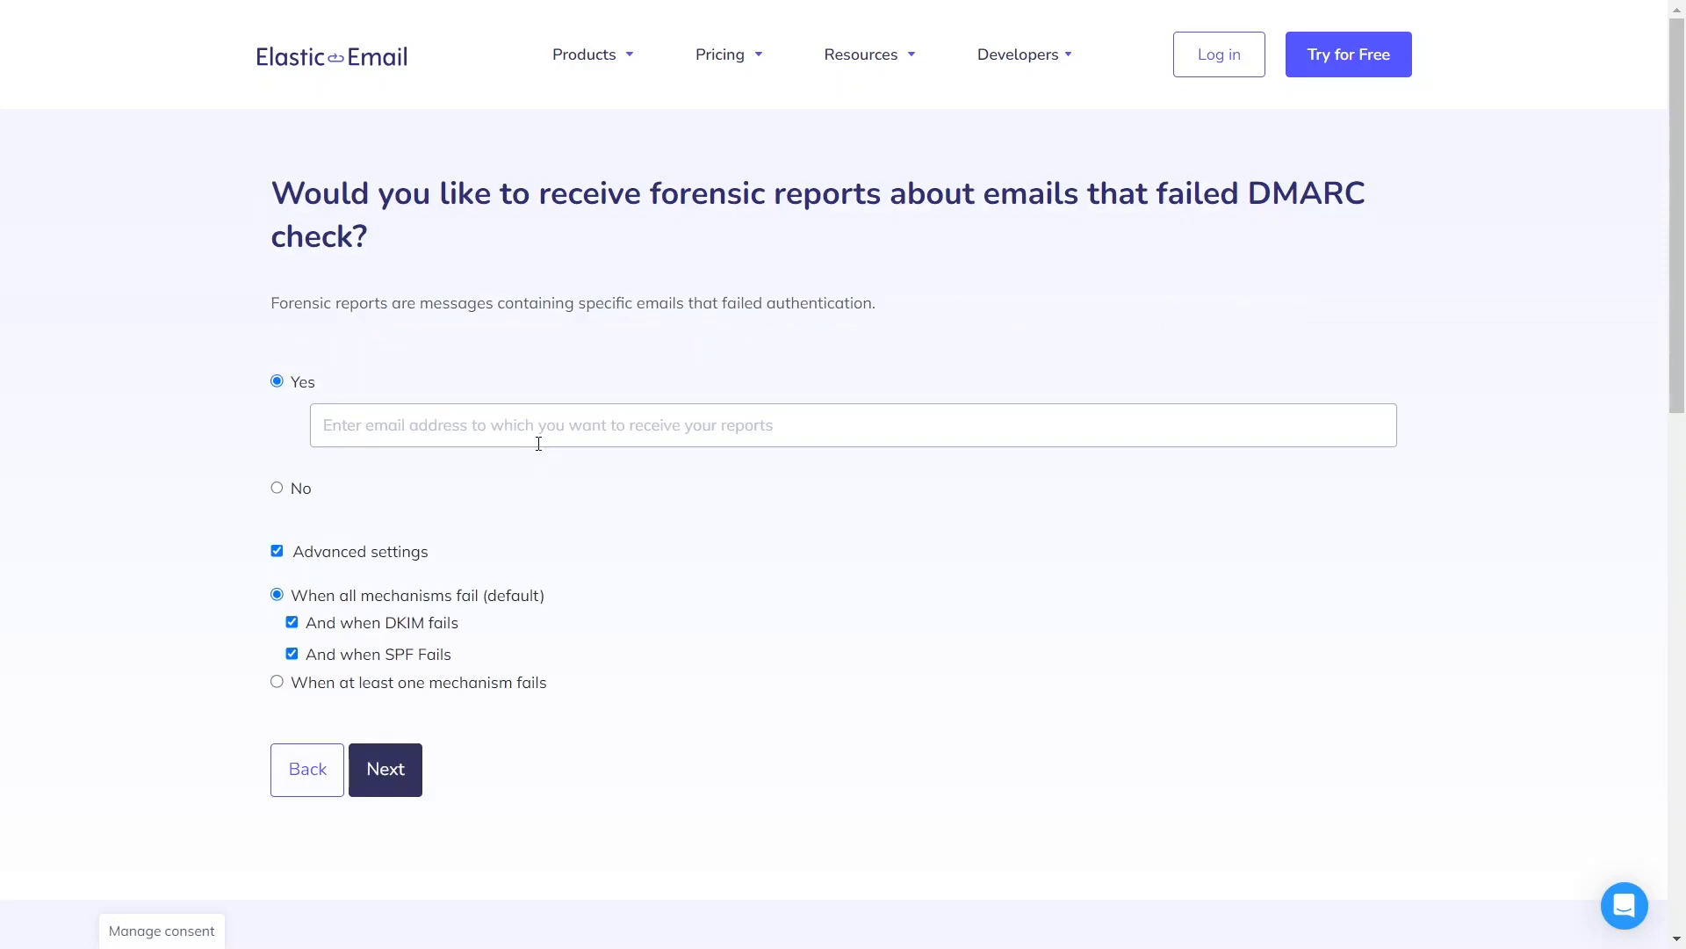
mouse_move(395, 461)
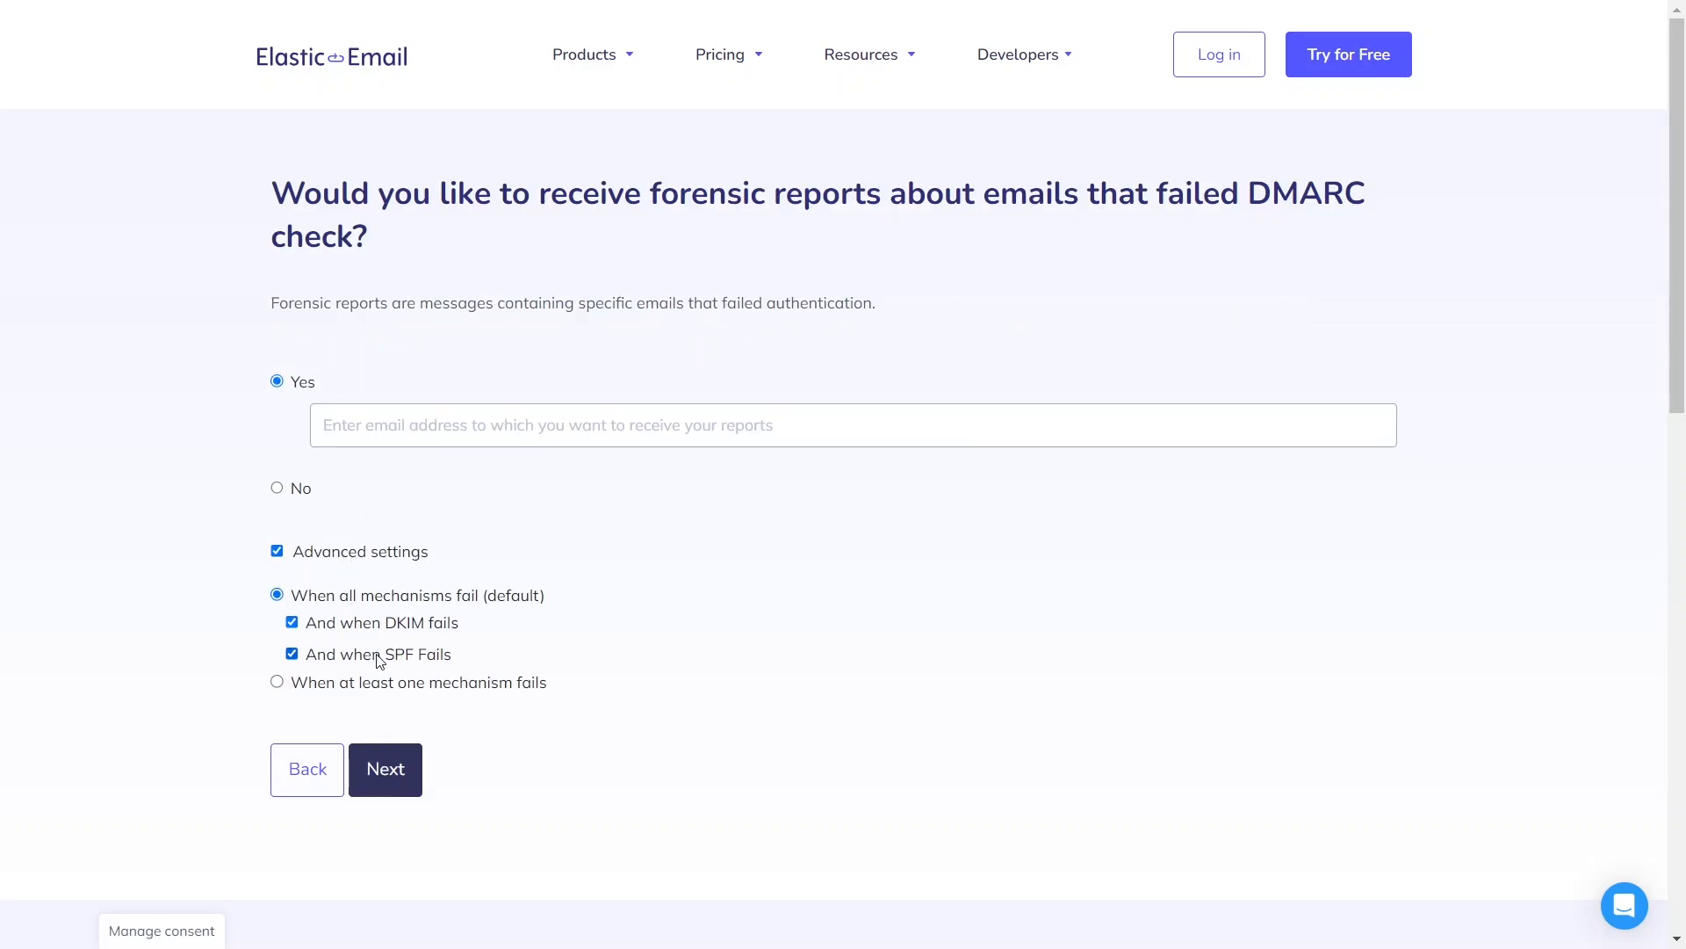
click(277, 487)
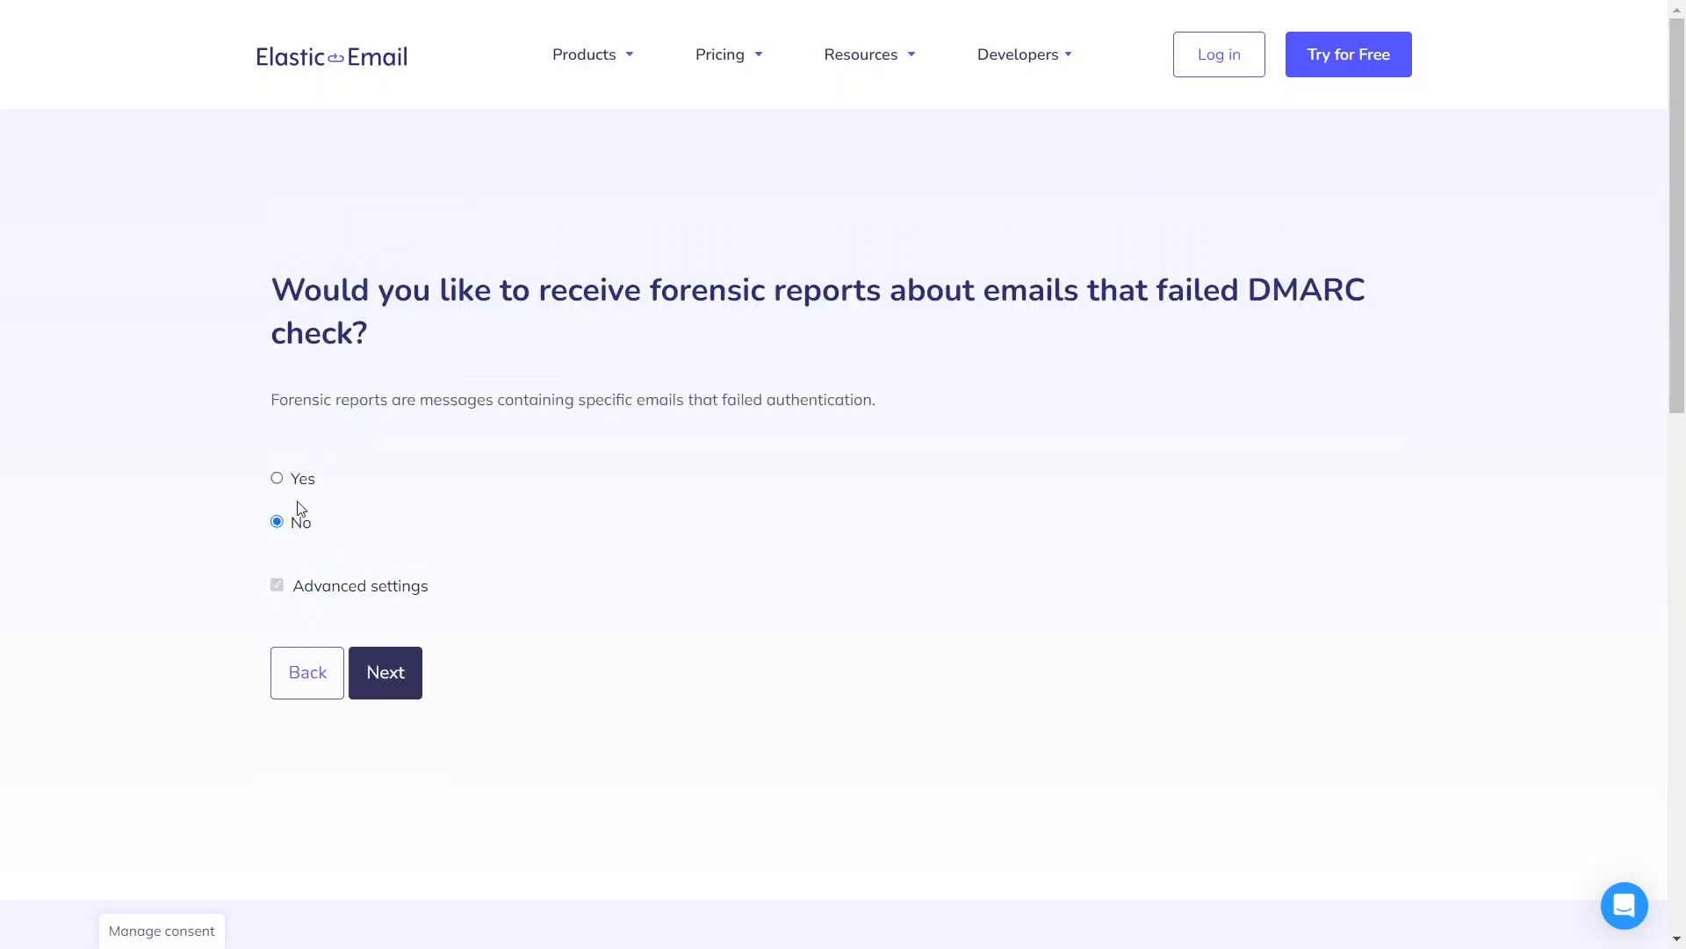
click(384, 672)
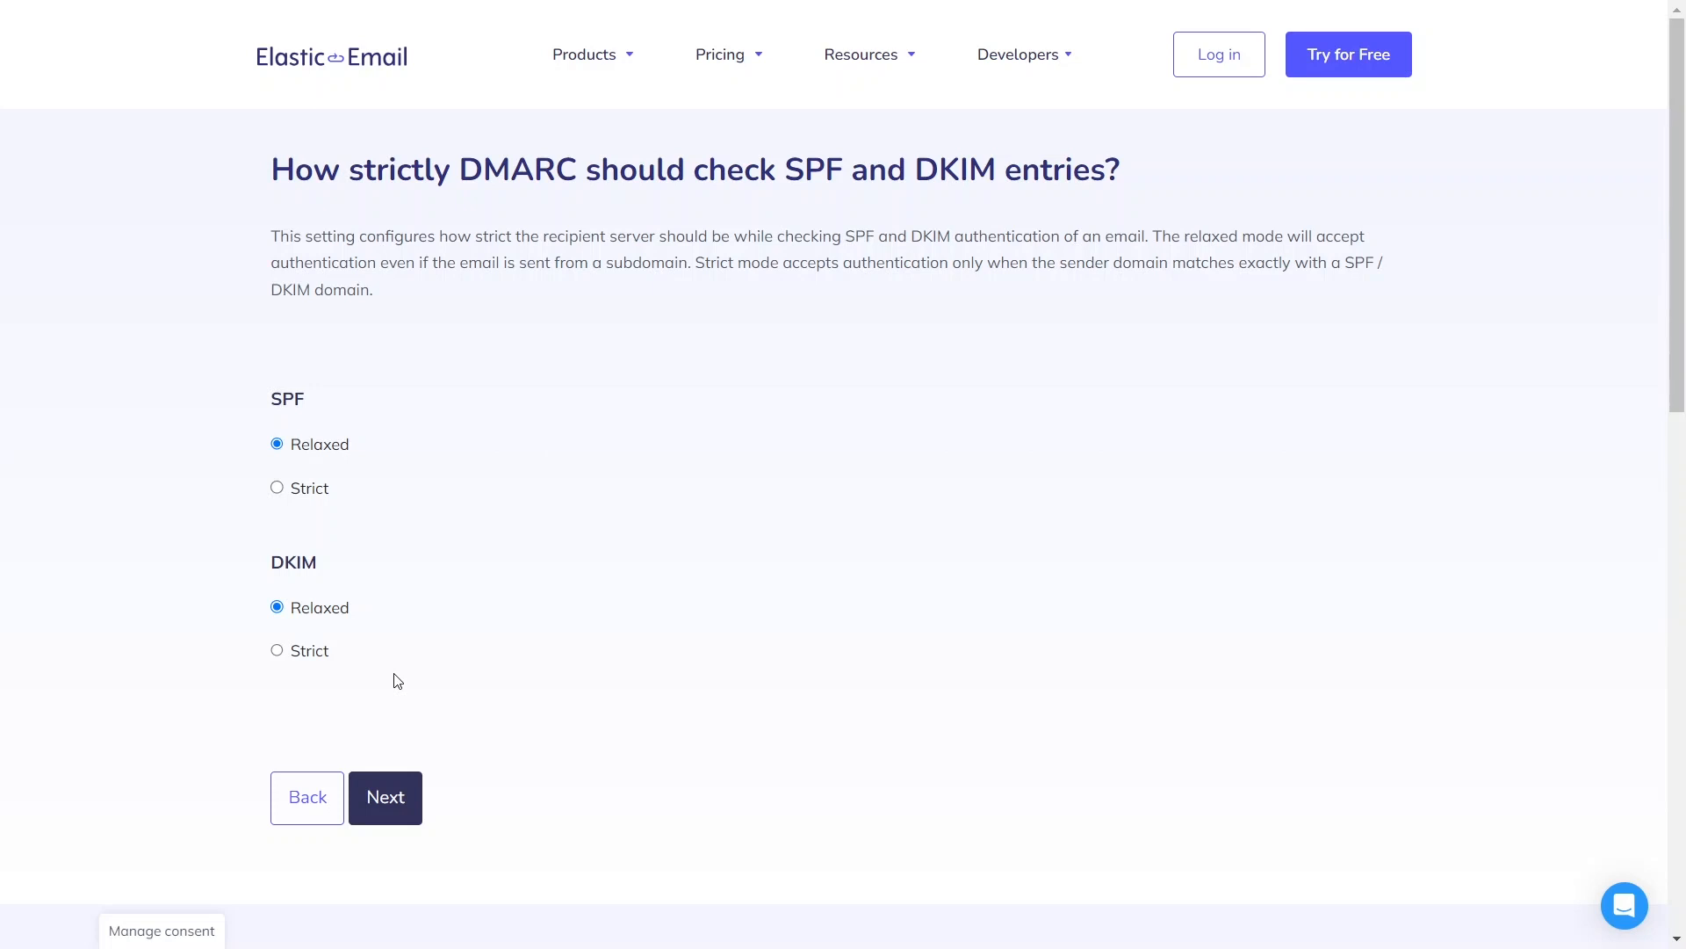
mouse_move(373, 528)
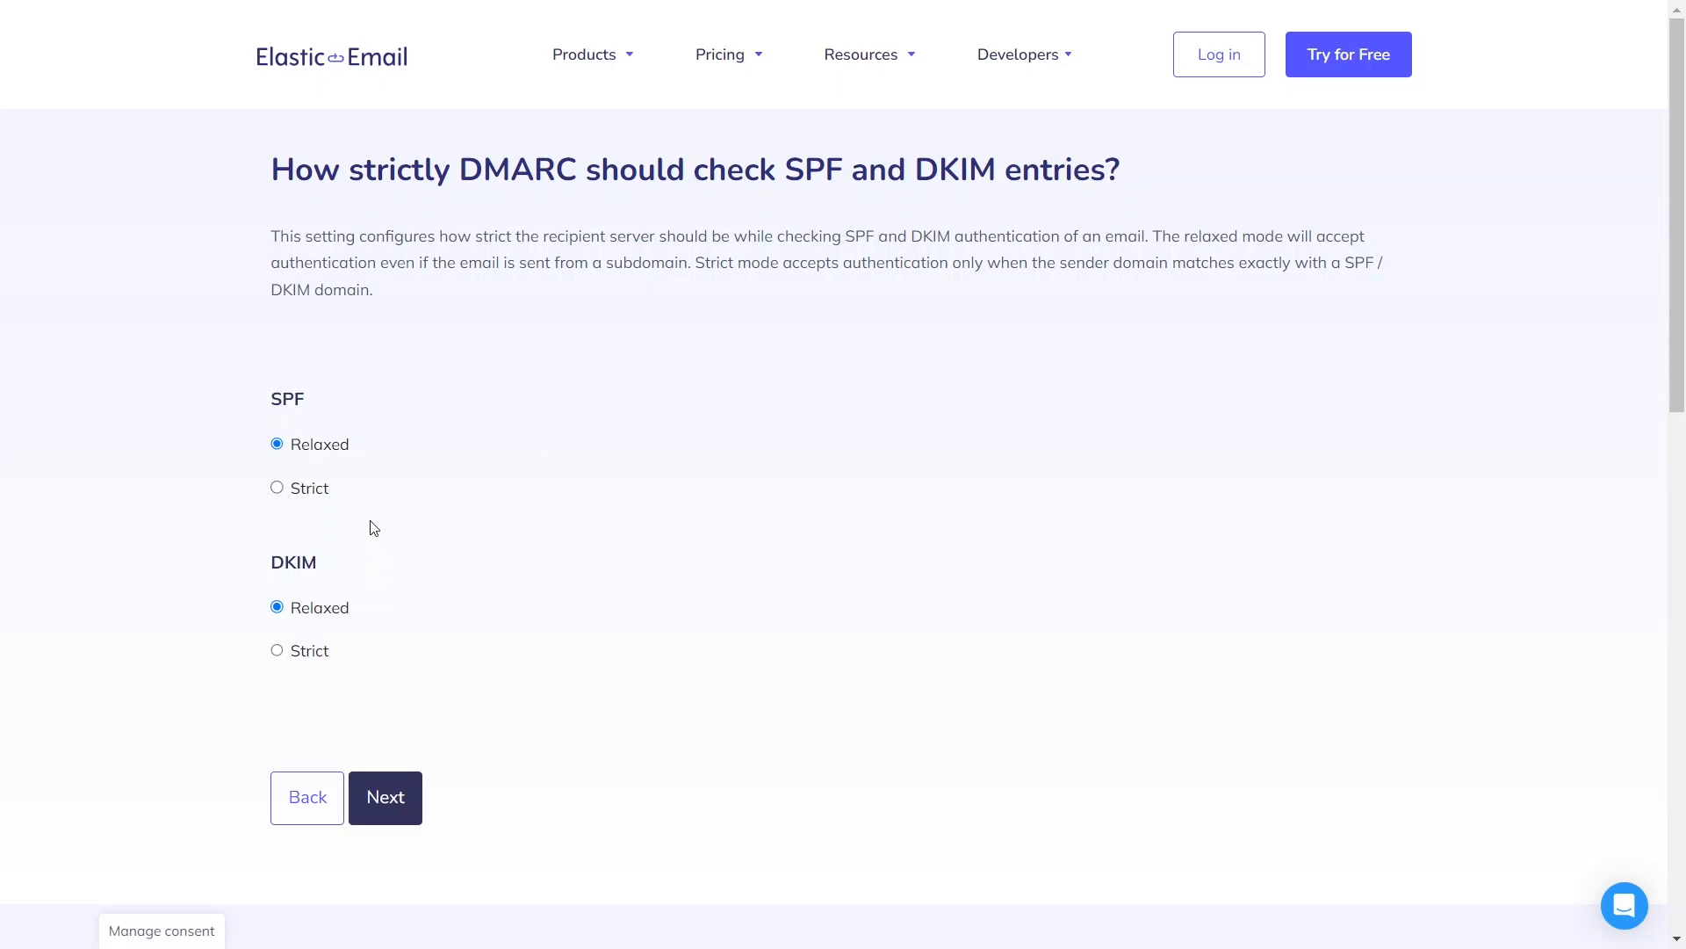
mouse_move(335, 454)
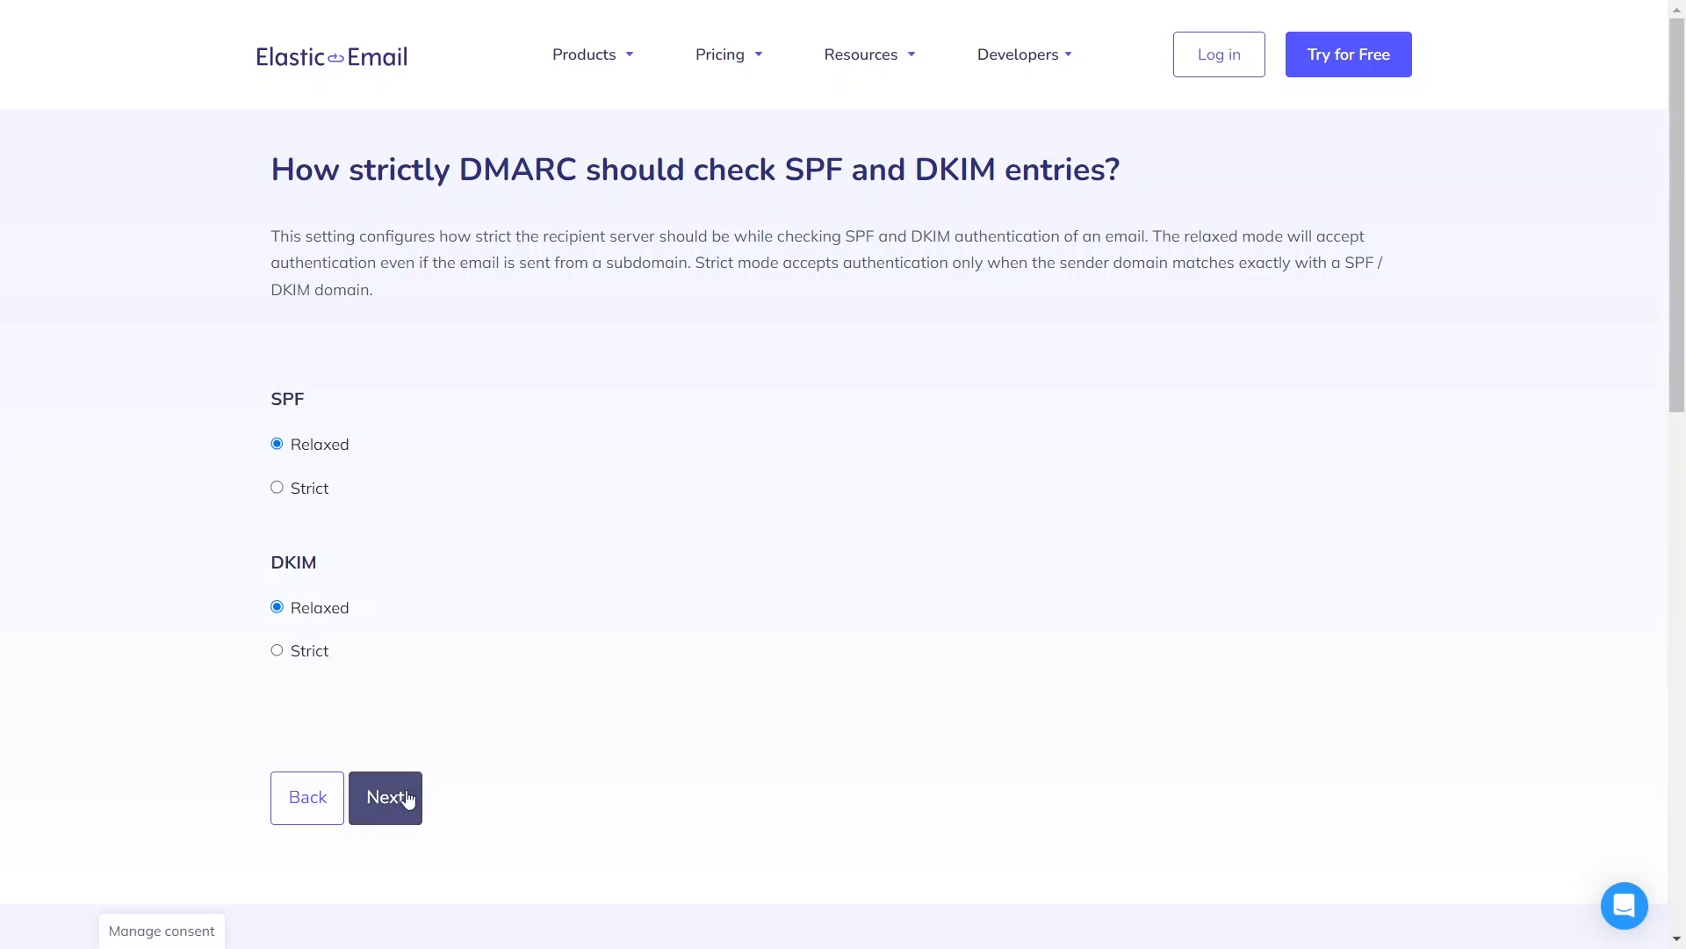
Keep relaxed SPF/DKIM alignment and copy the generated v=DMARC1;p=reject;pct=100;aspf=r;adkim=r; record
click(385, 797)
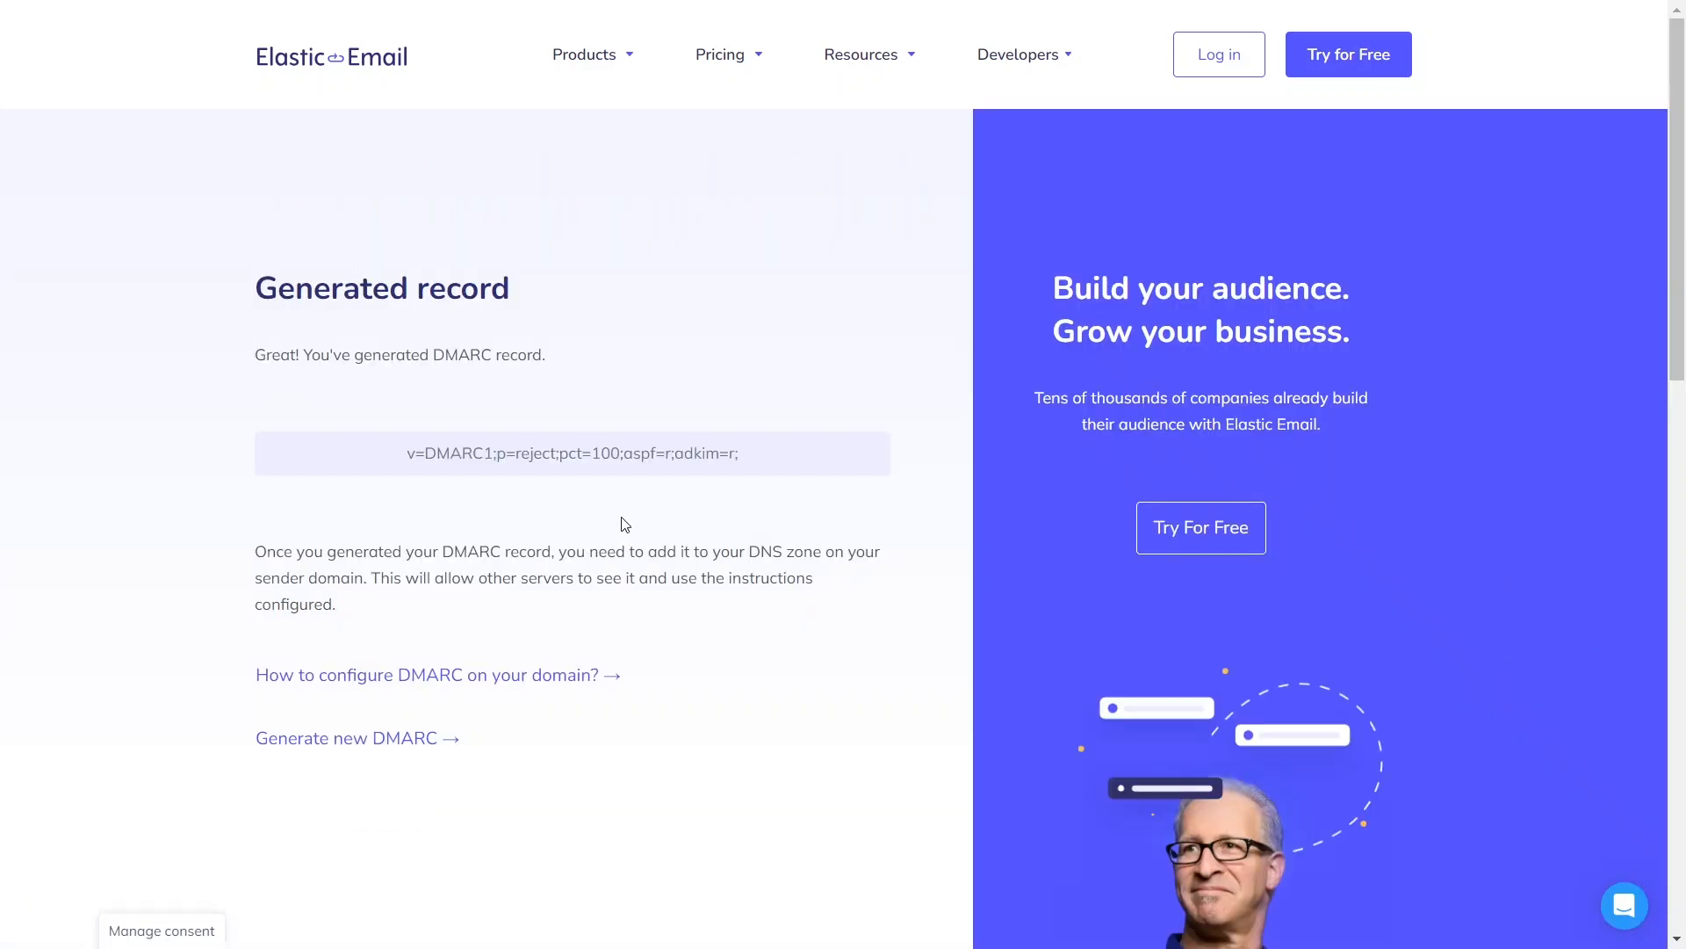
mouse_move(617, 478)
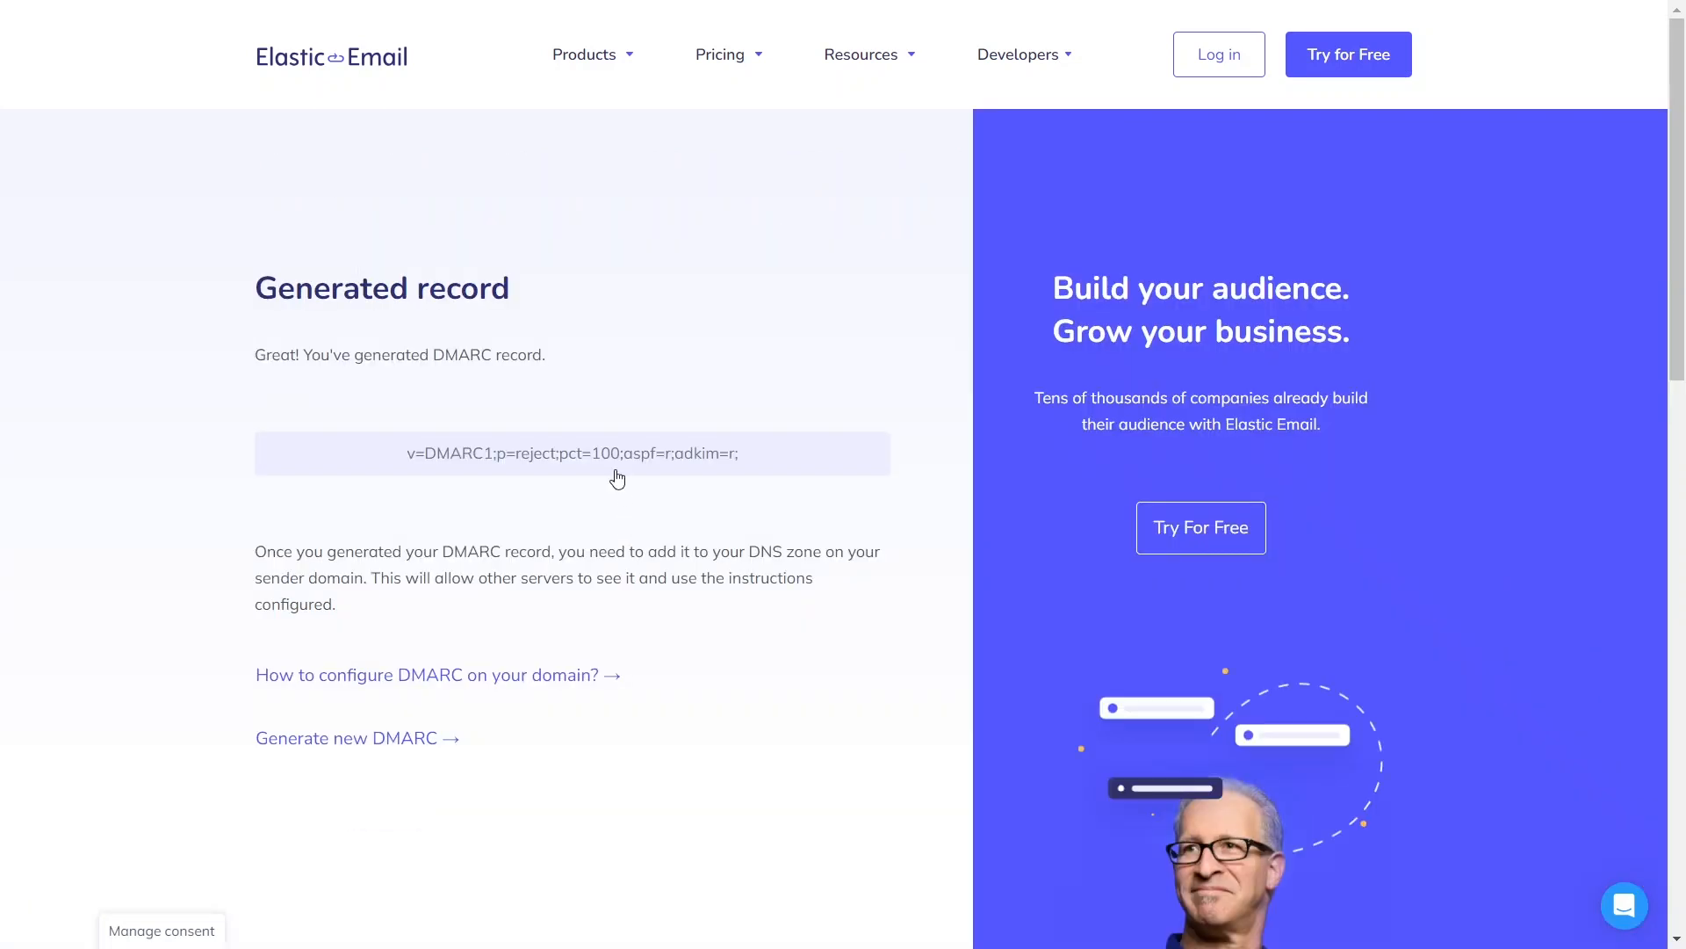
click(571, 453)
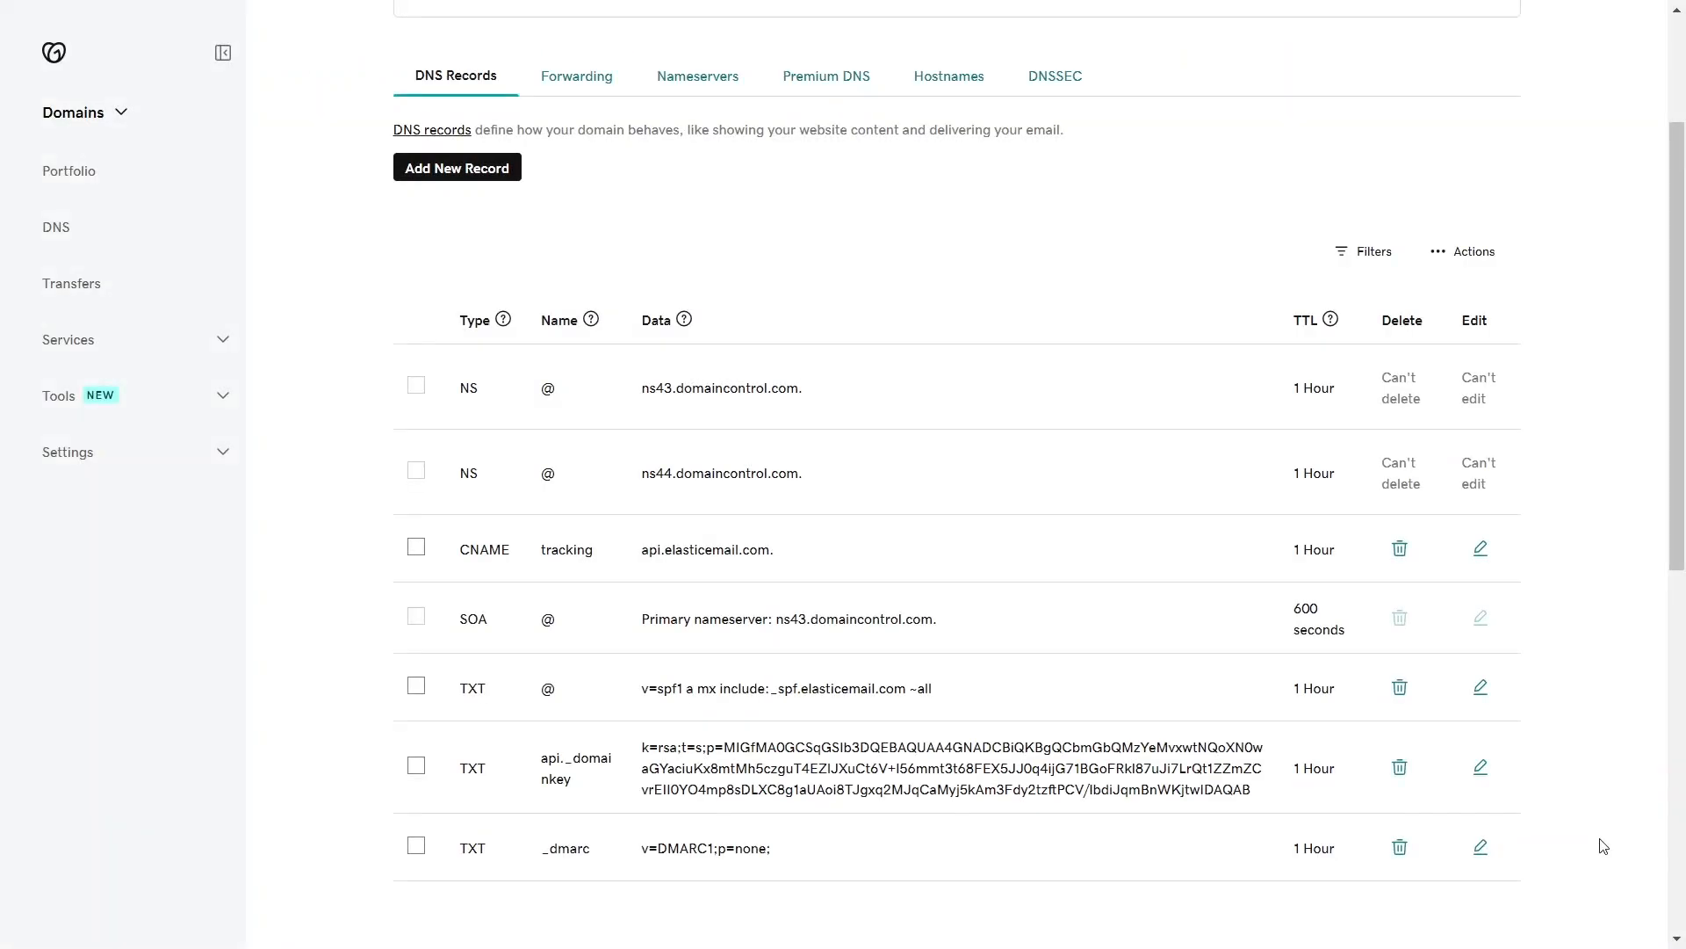
mouse_move(778, 858)
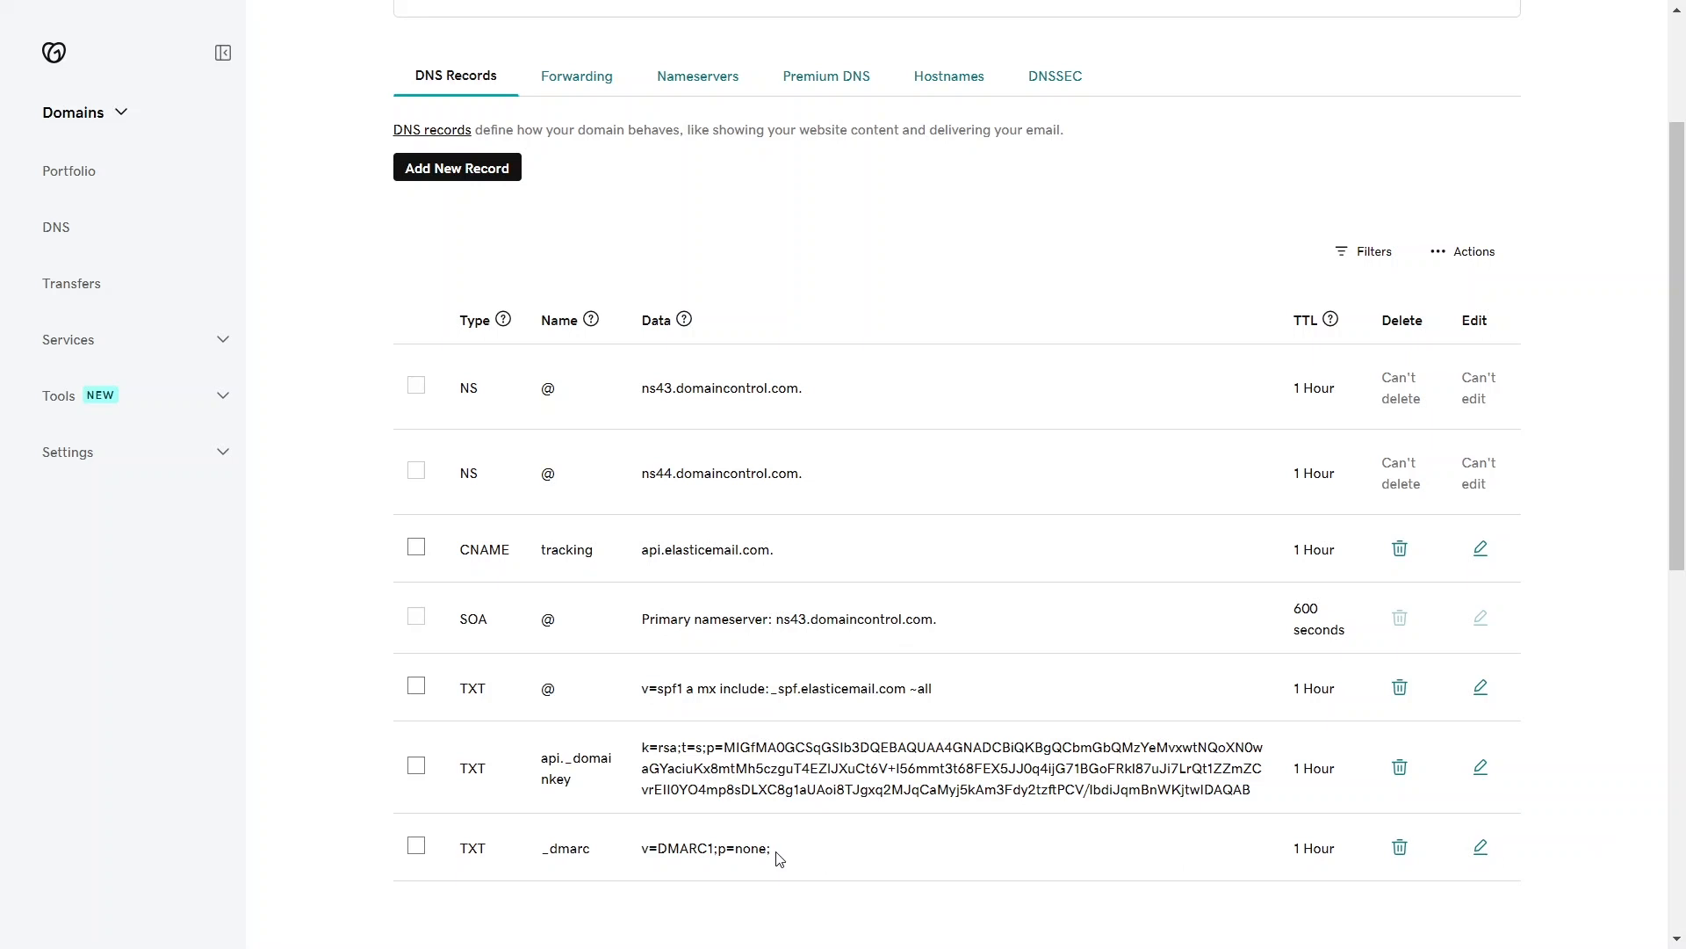
Update the GoDaddy _dmarc TXT value to v=DMARC1;p=reject;pct=100;aspf=r;adkim=r; and save
click(1480, 847)
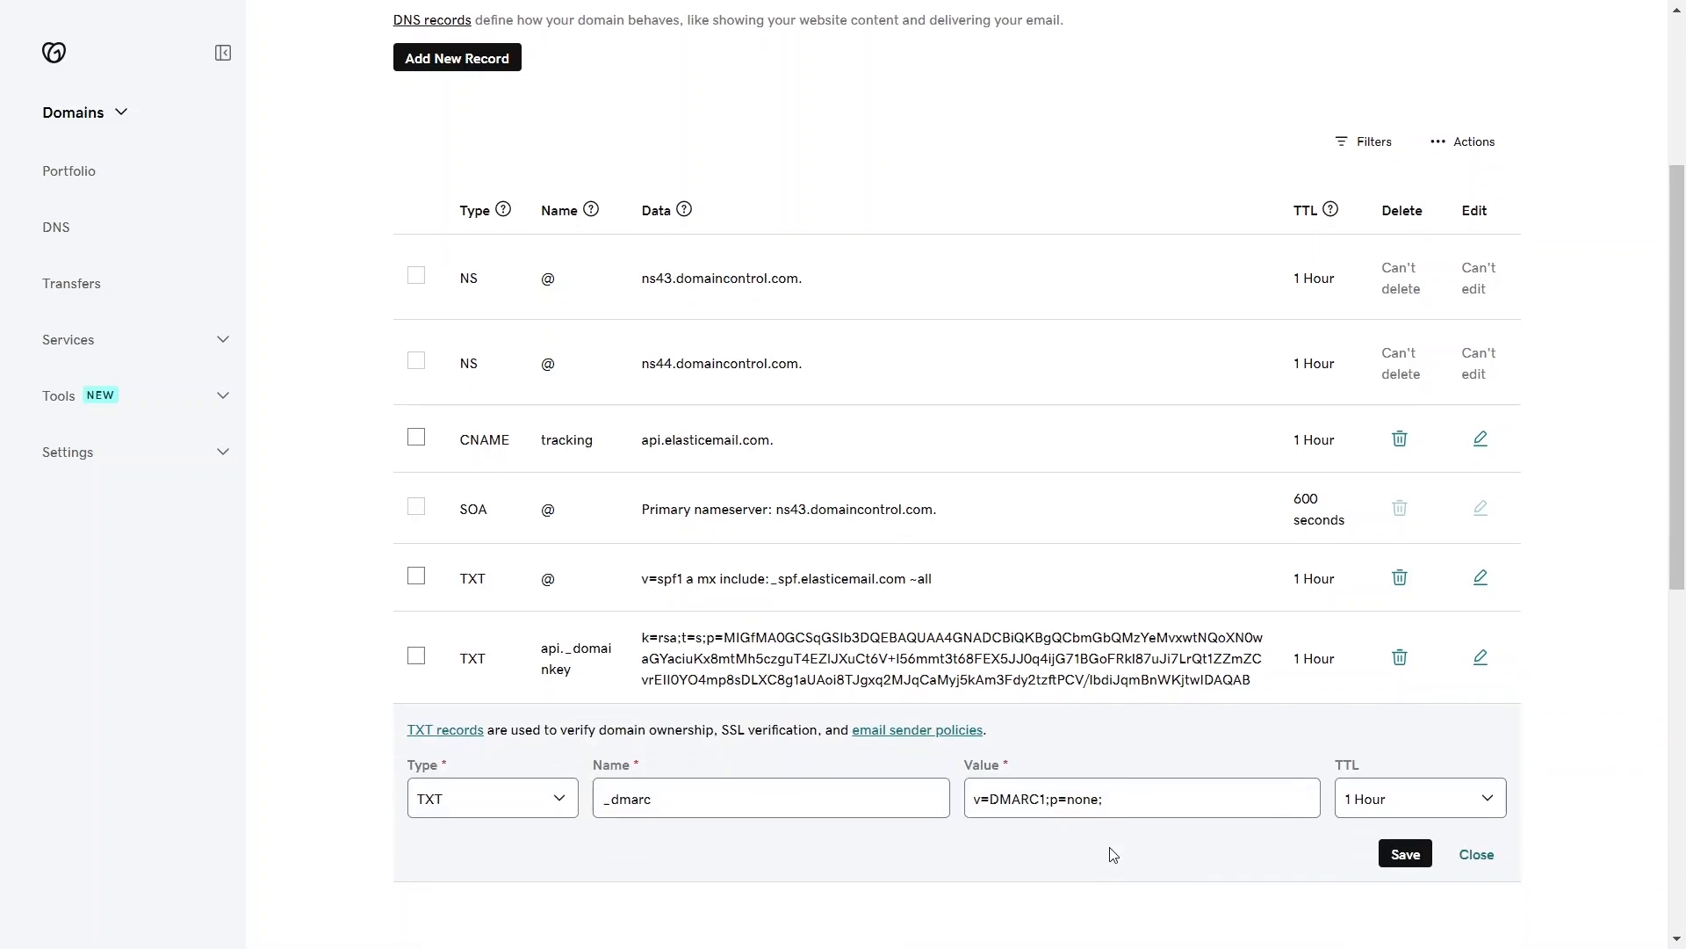
click(1404, 853)
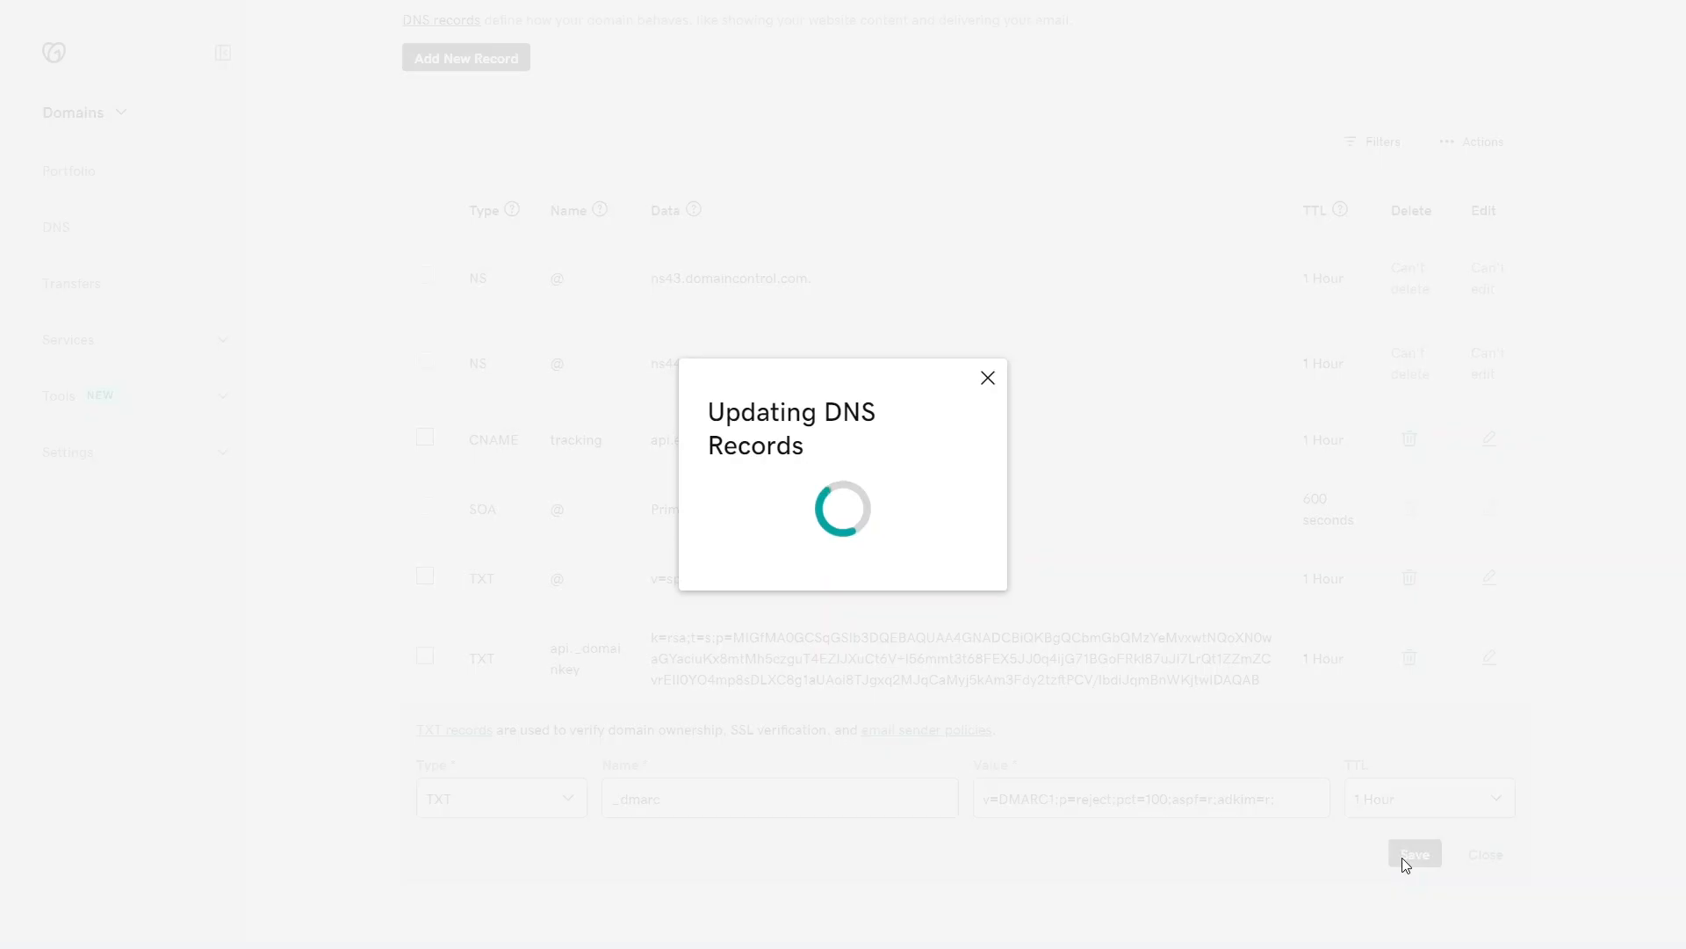
click(1414, 852)
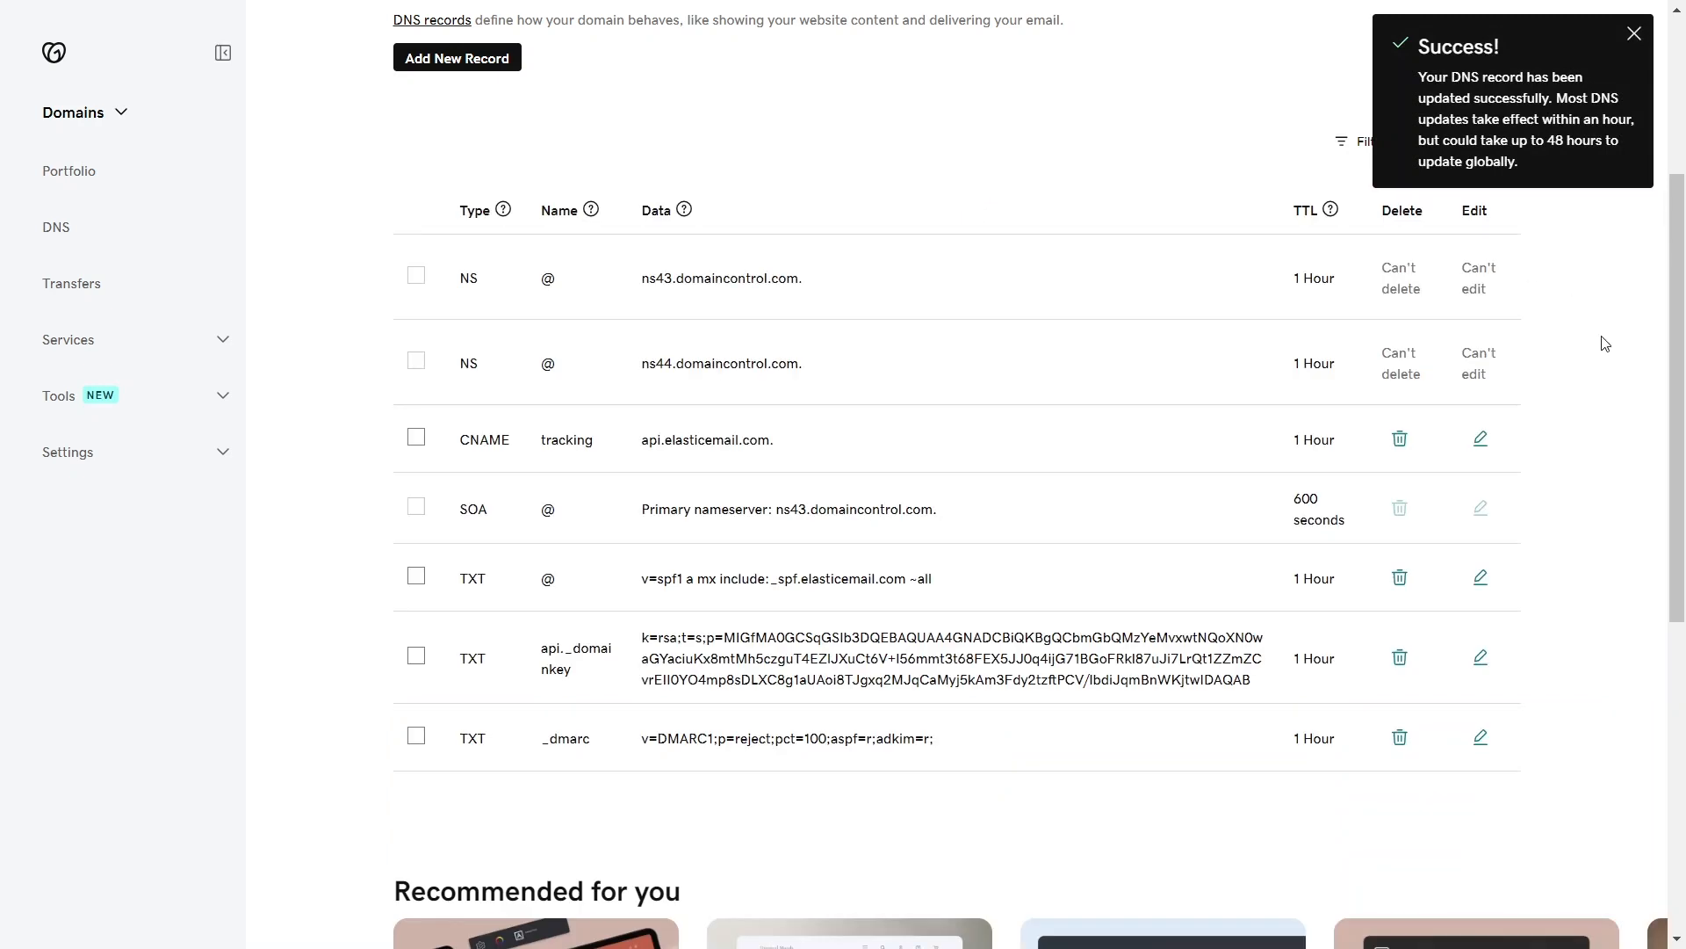